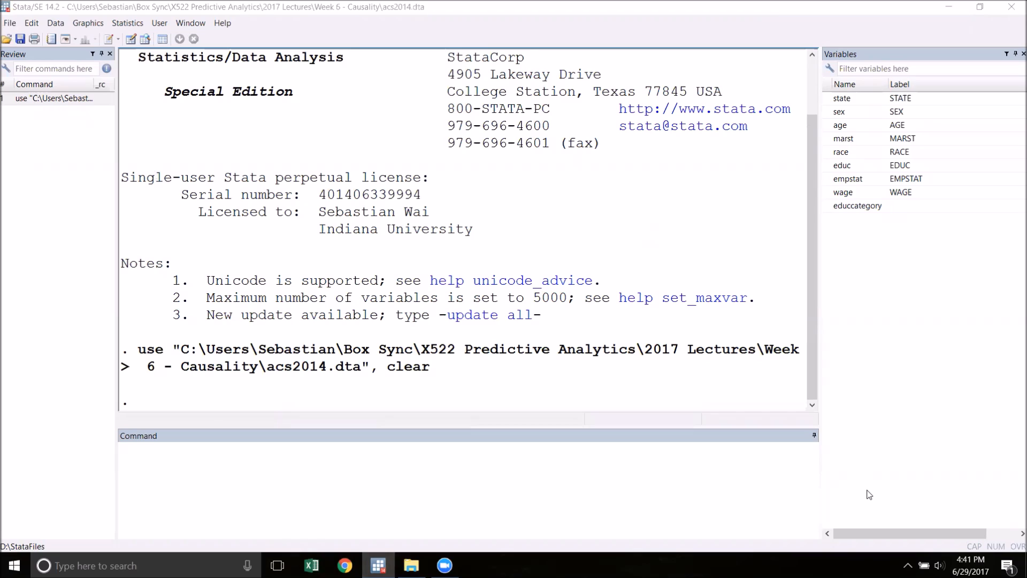
mouse_move(191, 113)
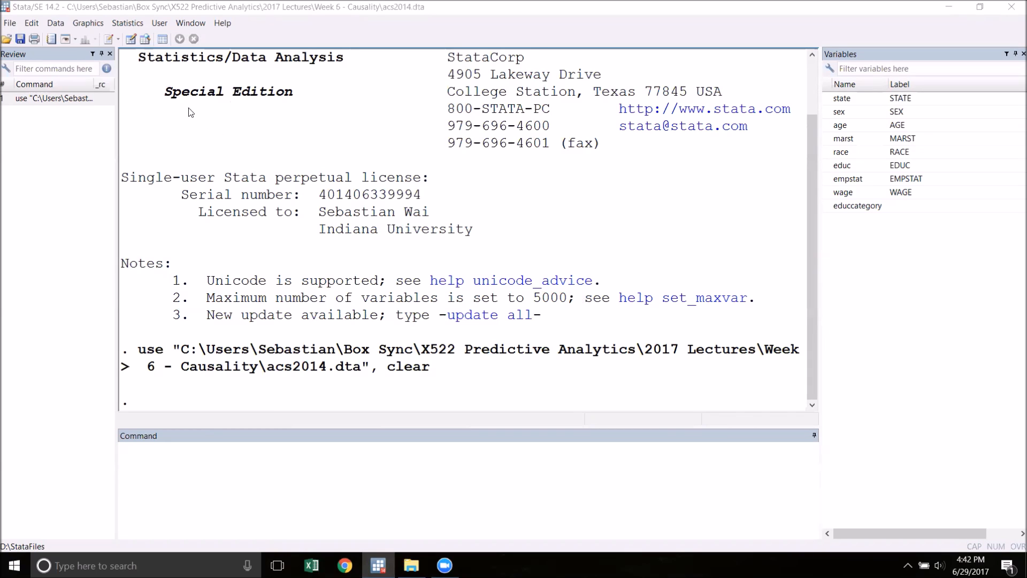
- Browse the acs2014 data to inspect the educcategory text values
click(145, 38)
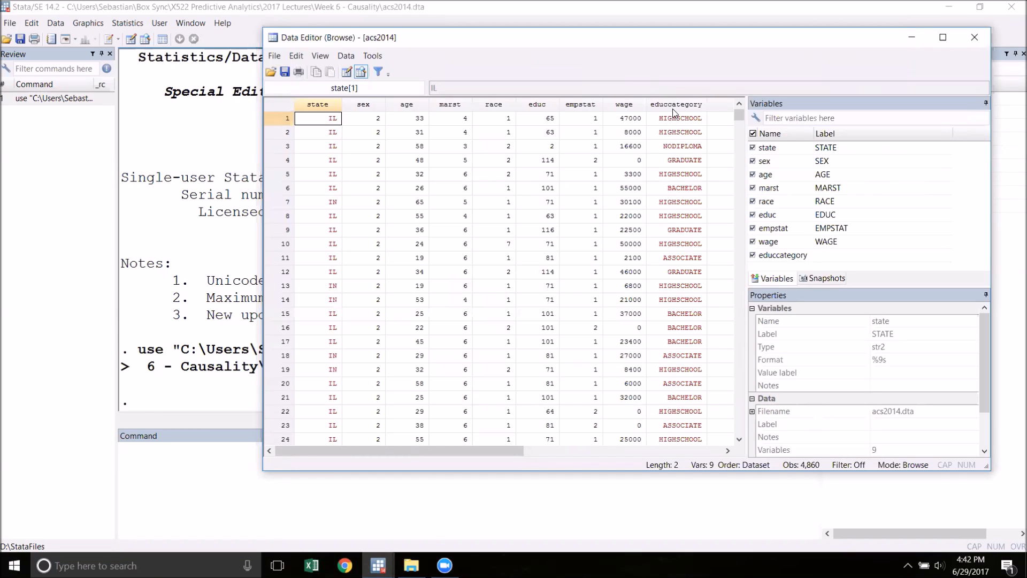
mouse_move(693, 117)
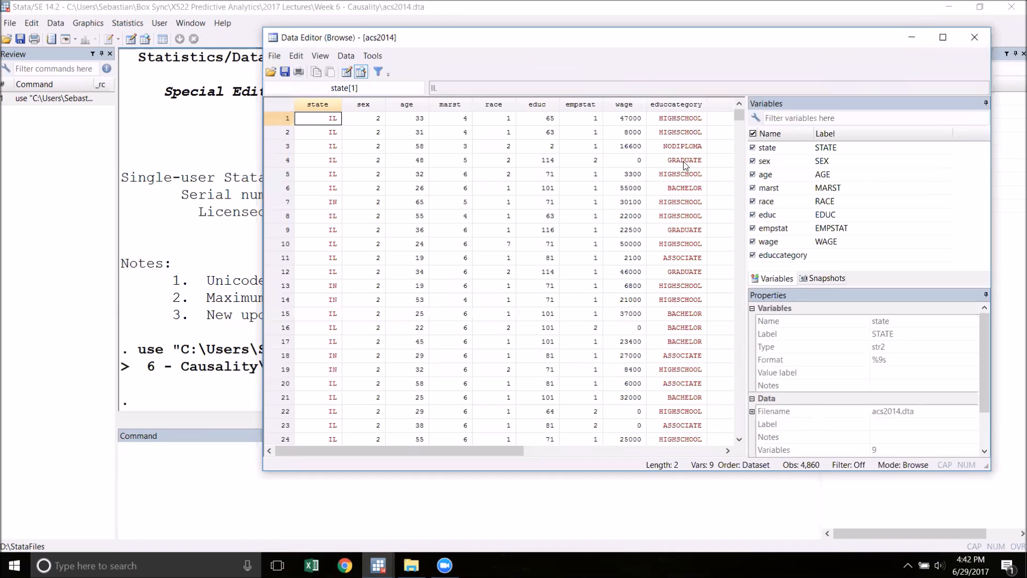
mouse_move(685, 278)
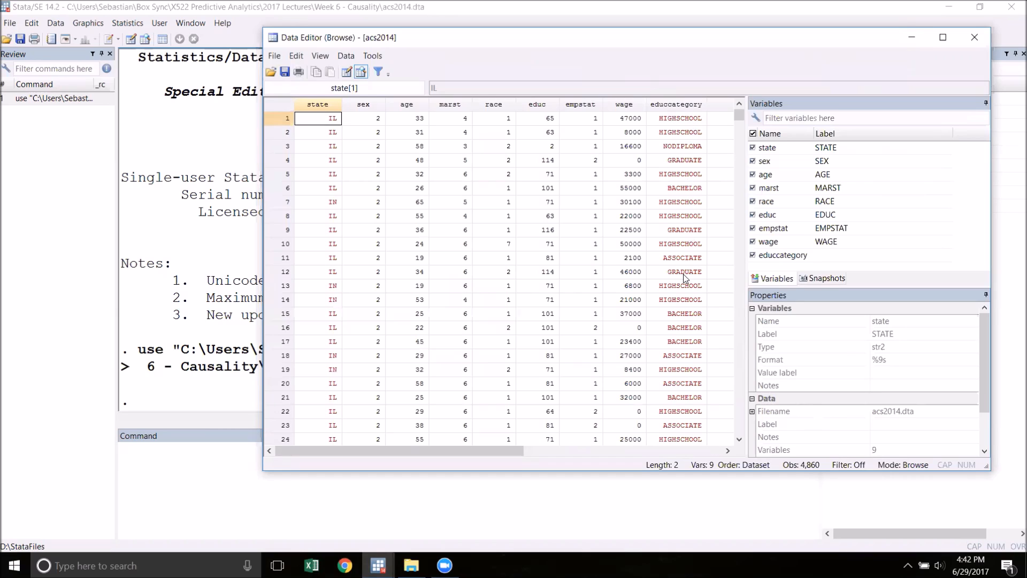
mouse_move(691, 158)
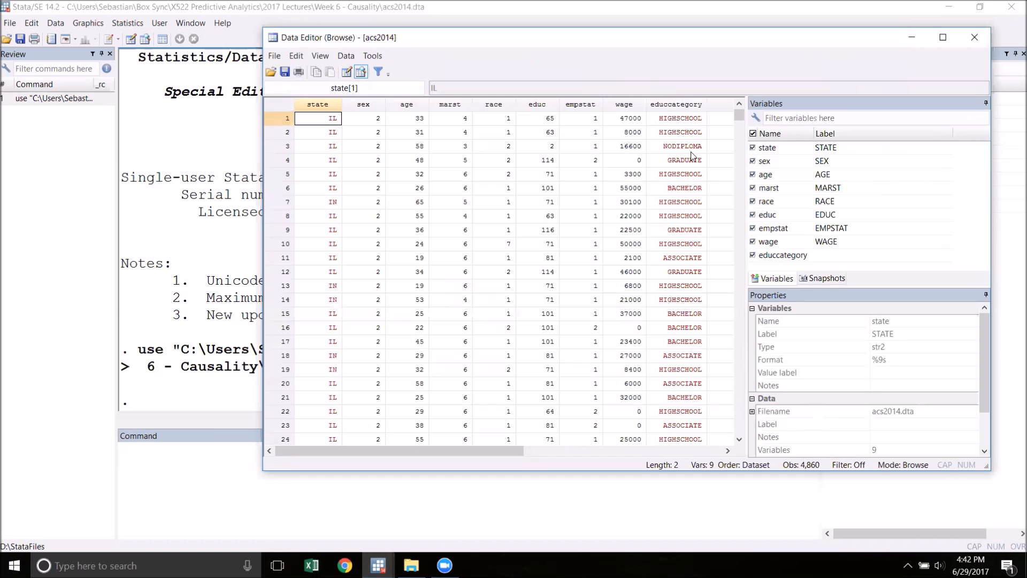
mouse_move(700, 354)
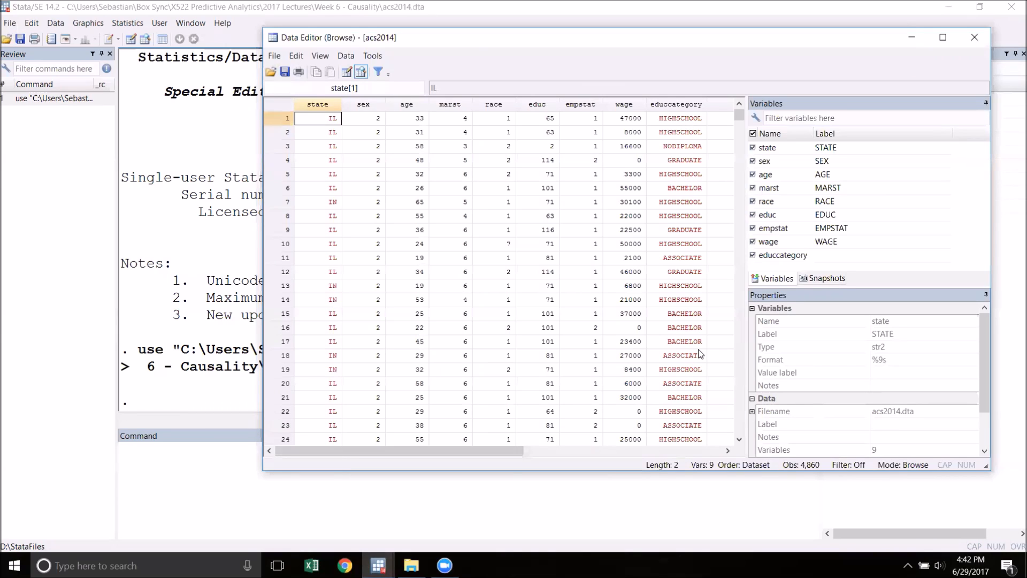
mouse_move(660, 425)
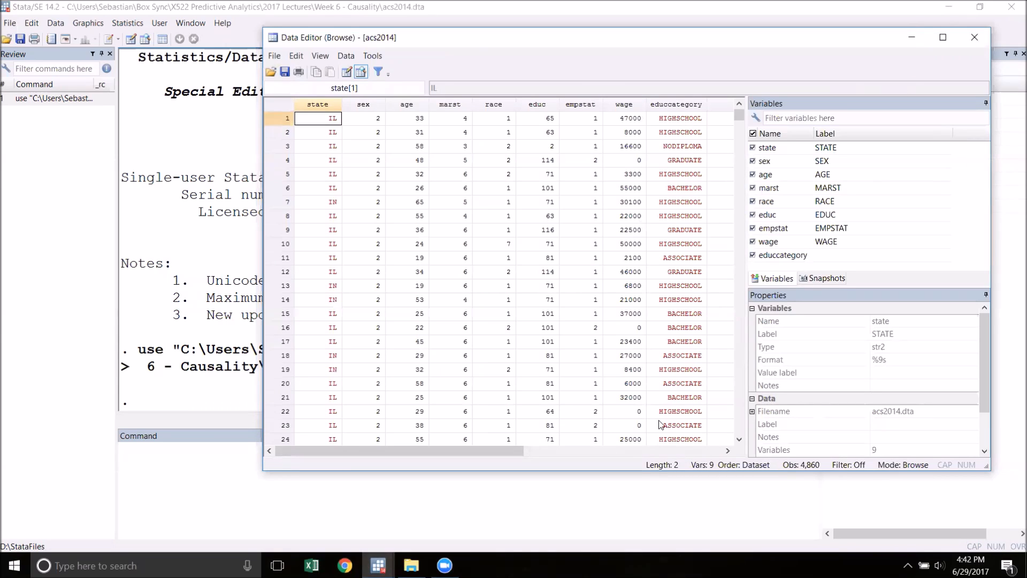
mouse_move(649, 135)
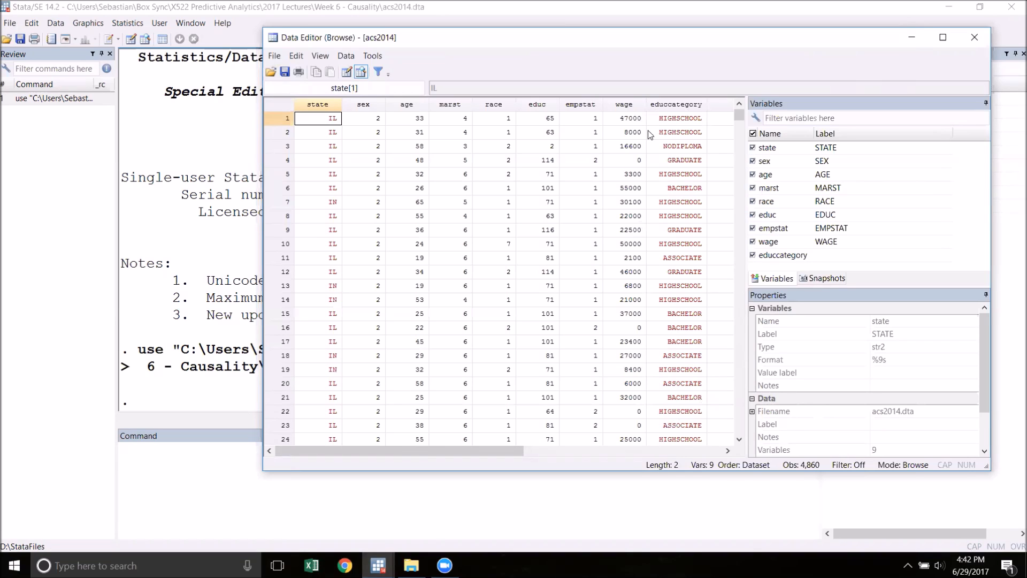
mouse_move(568, 207)
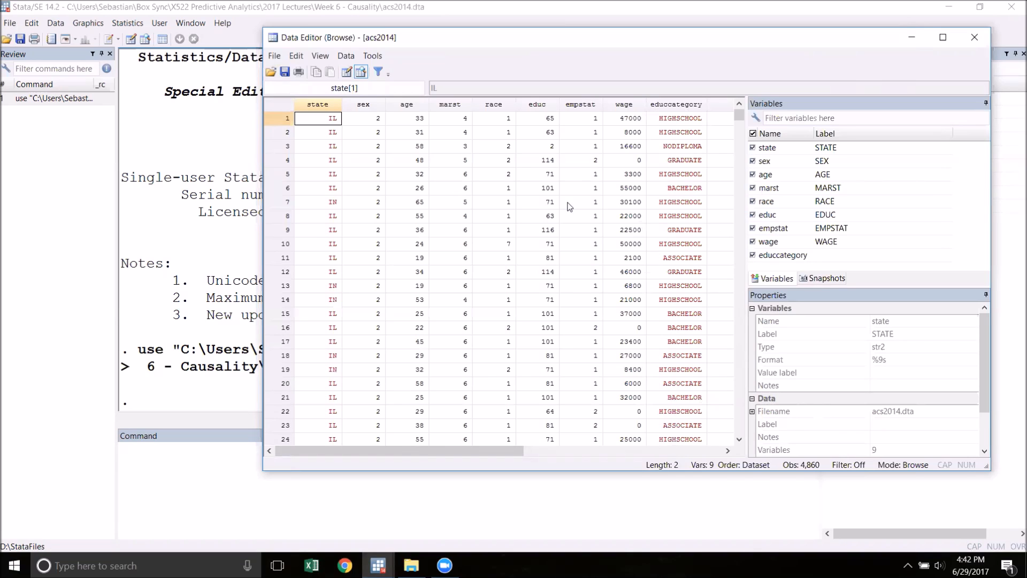
mouse_move(520, 378)
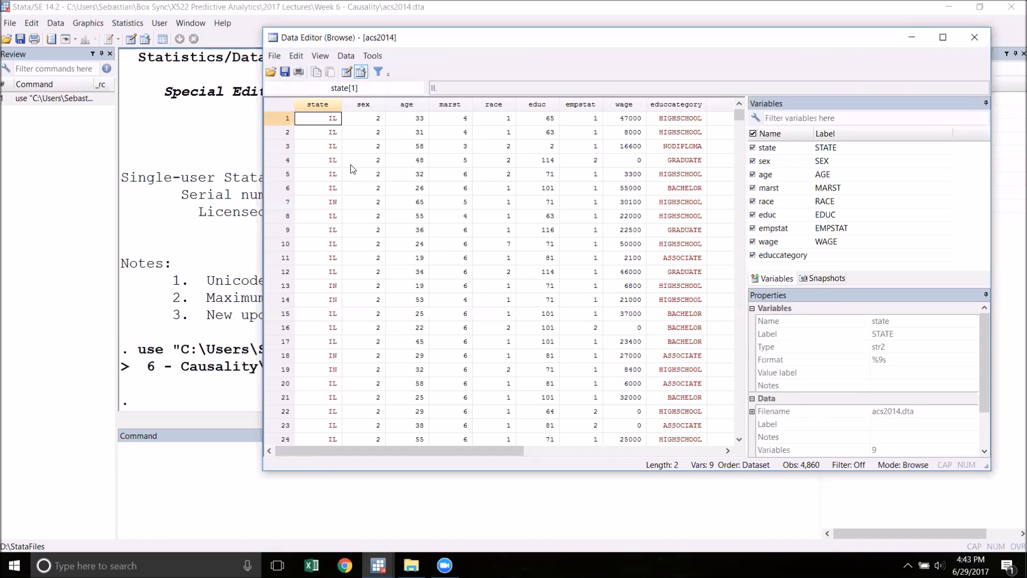
mouse_move(690, 108)
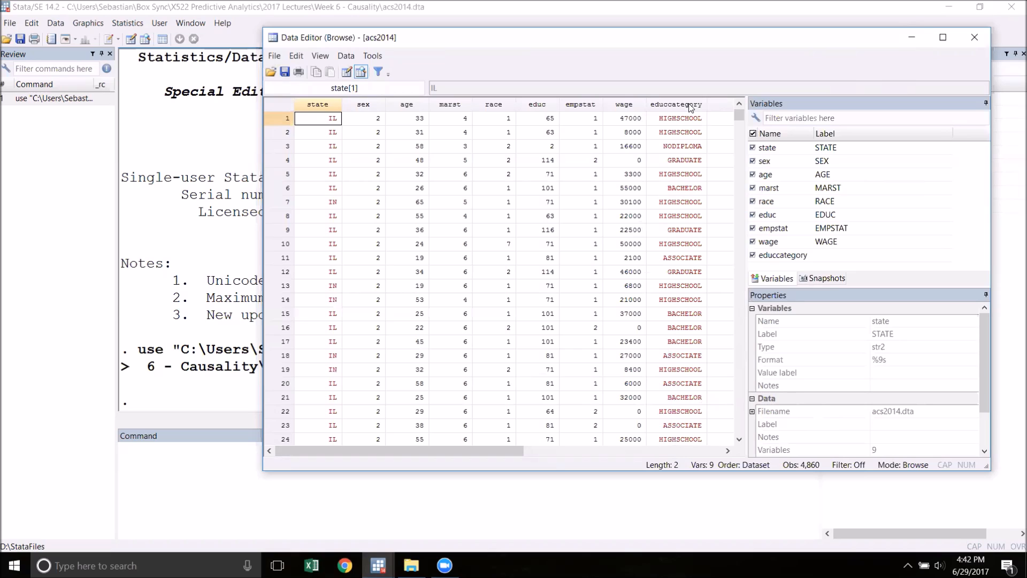
mouse_move(687, 129)
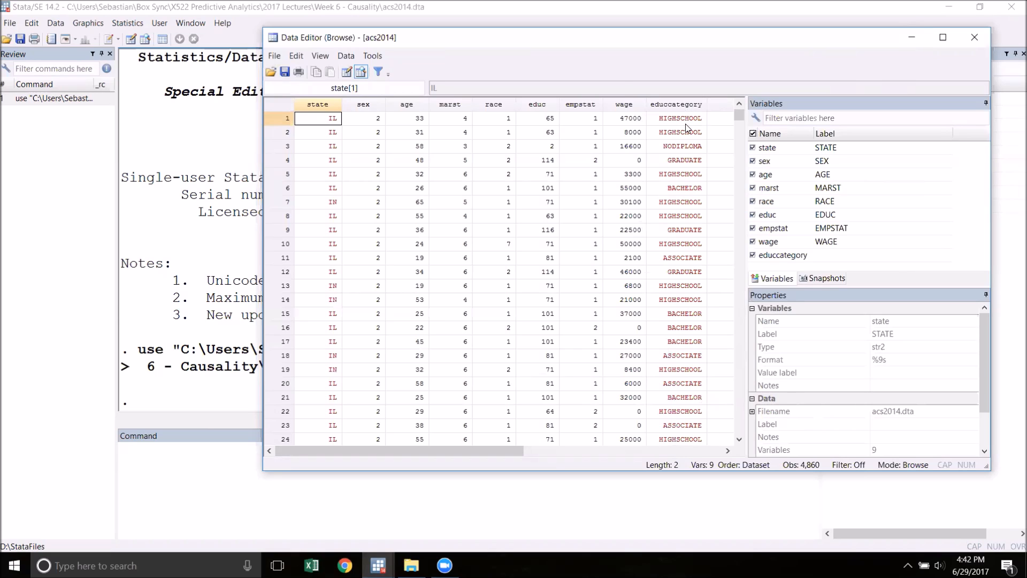
mouse_move(523, 294)
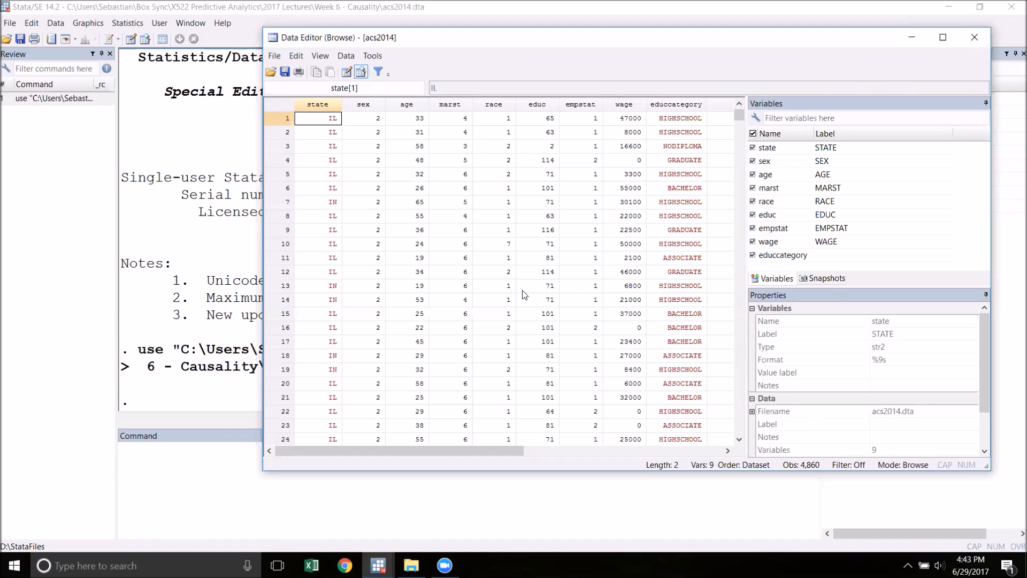
- Tabulate educcategory frequencies, showing five education levels totalling 4,860
click(974, 37)
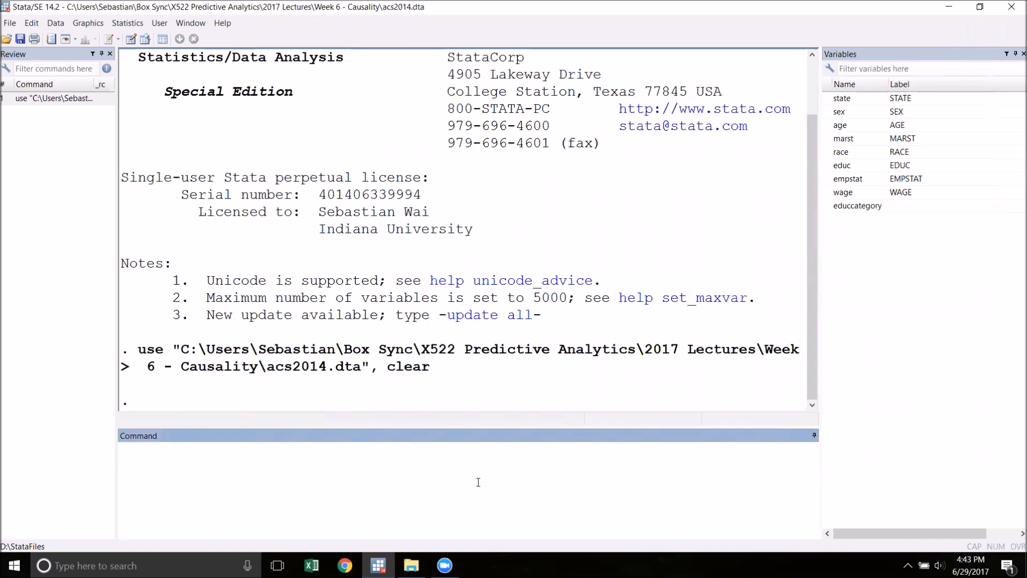
text(ta)
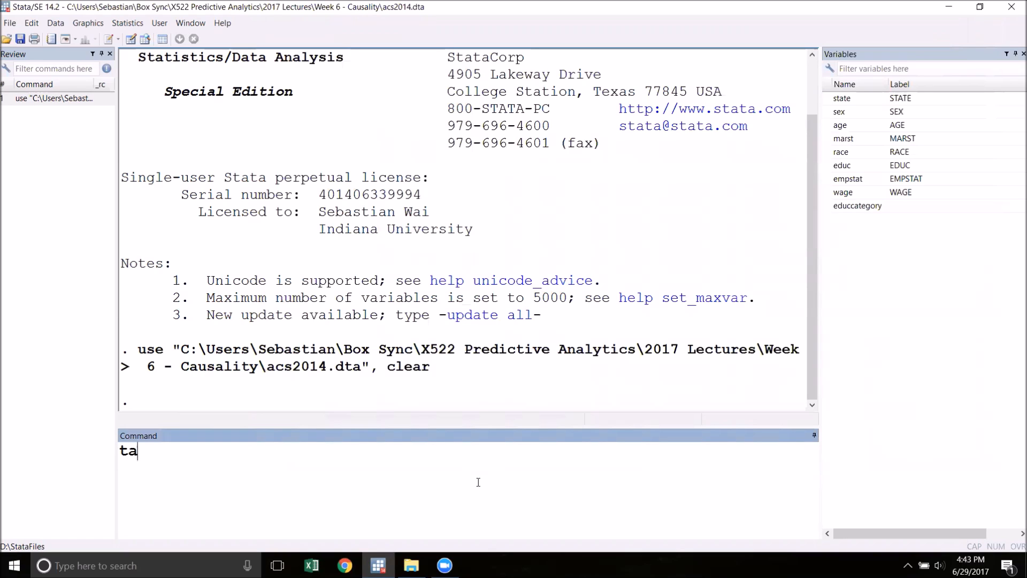
text(b)
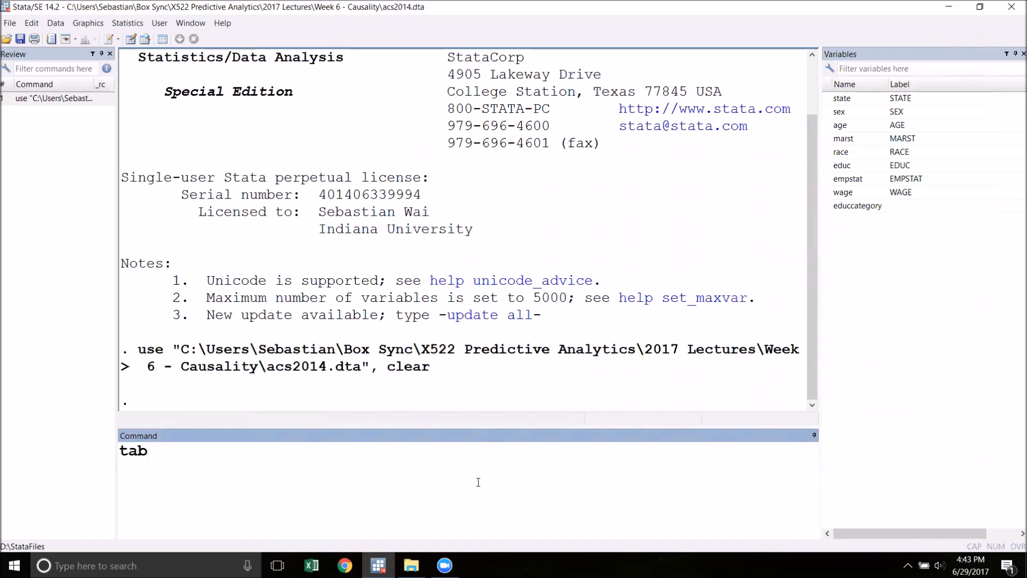
text(educc)
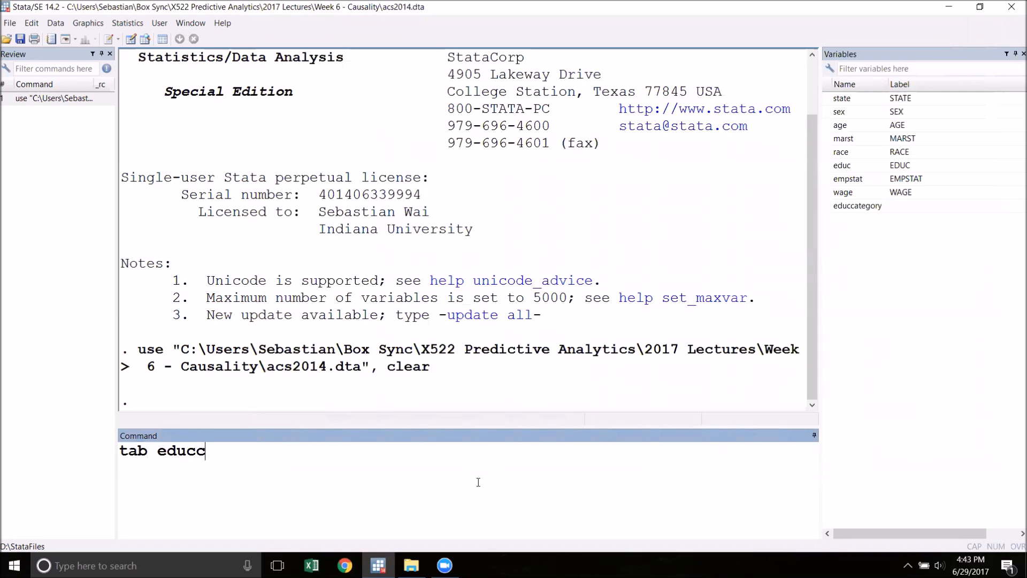
key(Return)
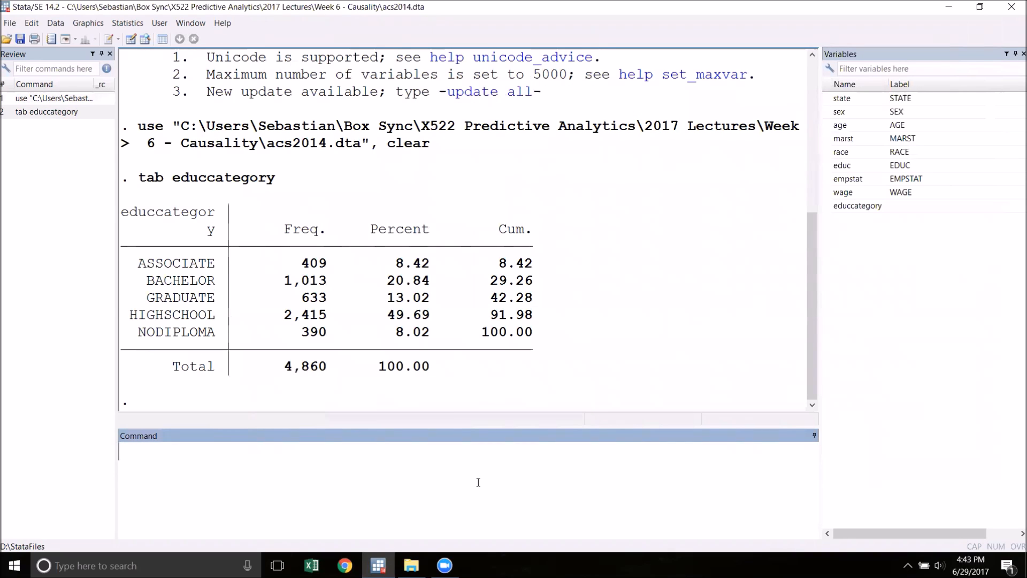
mouse_move(468, 484)
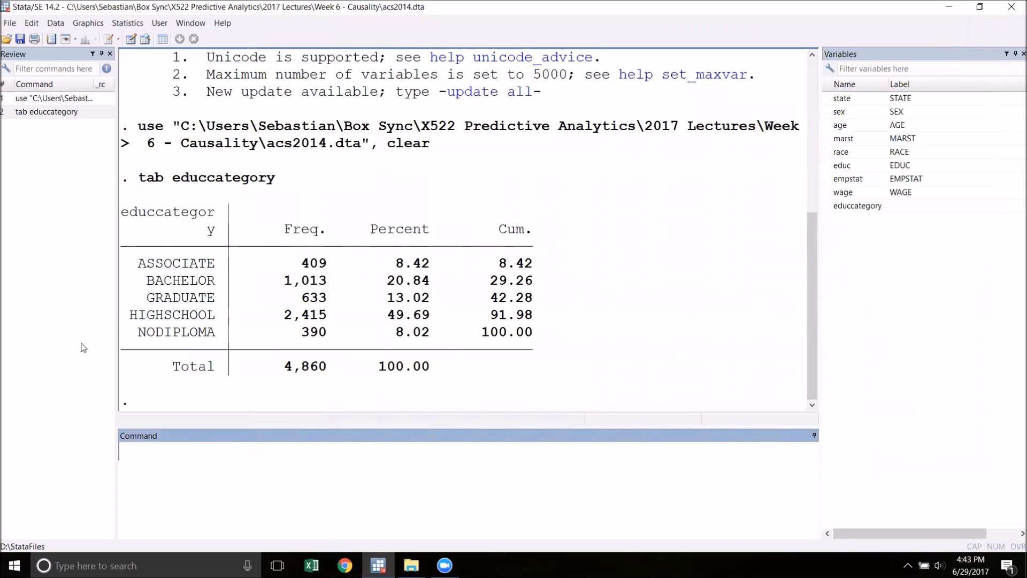
mouse_move(318, 395)
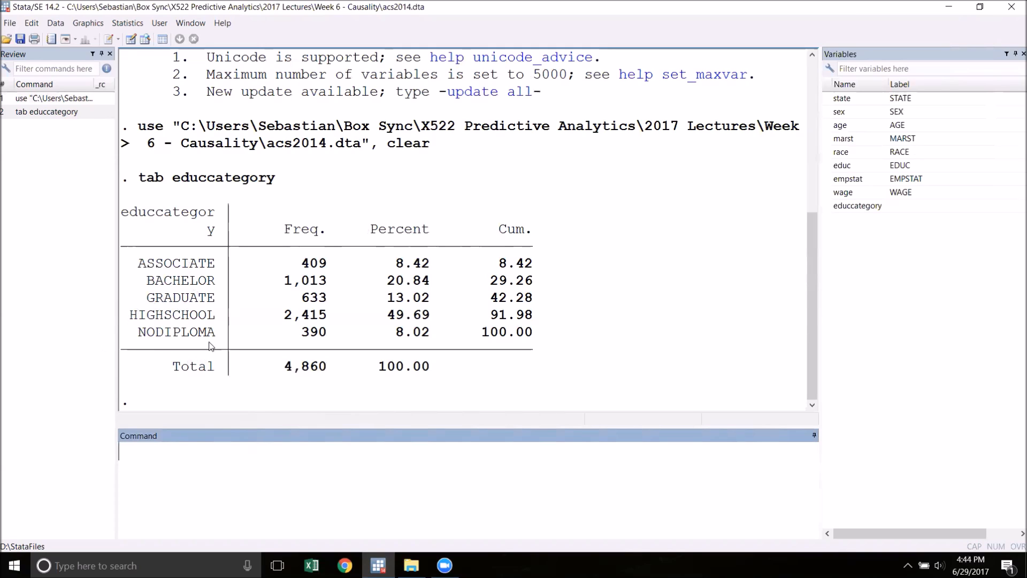
mouse_move(210, 360)
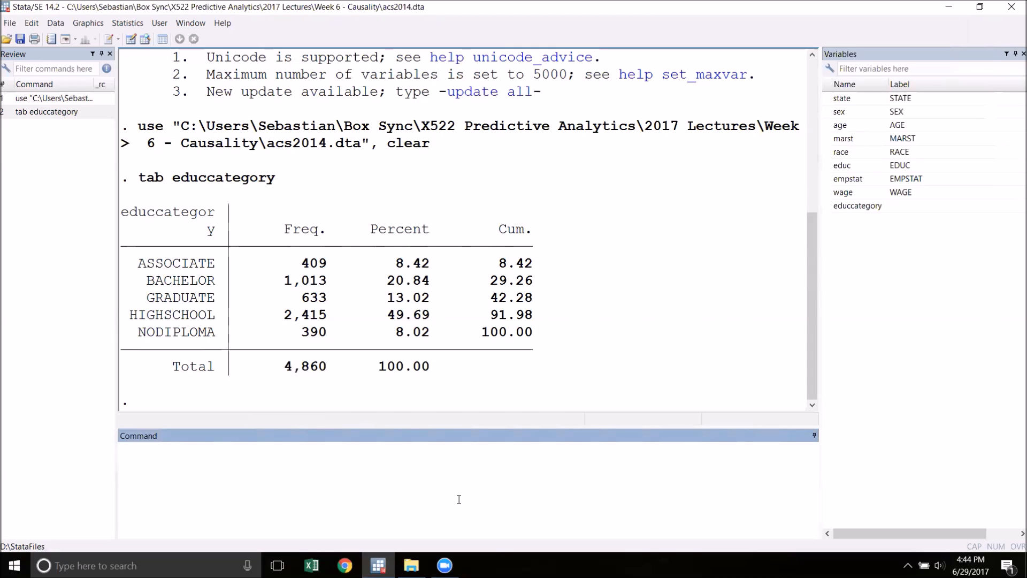
- Encode educcategory into a new labelled numeric variable educcodes via encode ..., gen(educcodes)
text(encod)
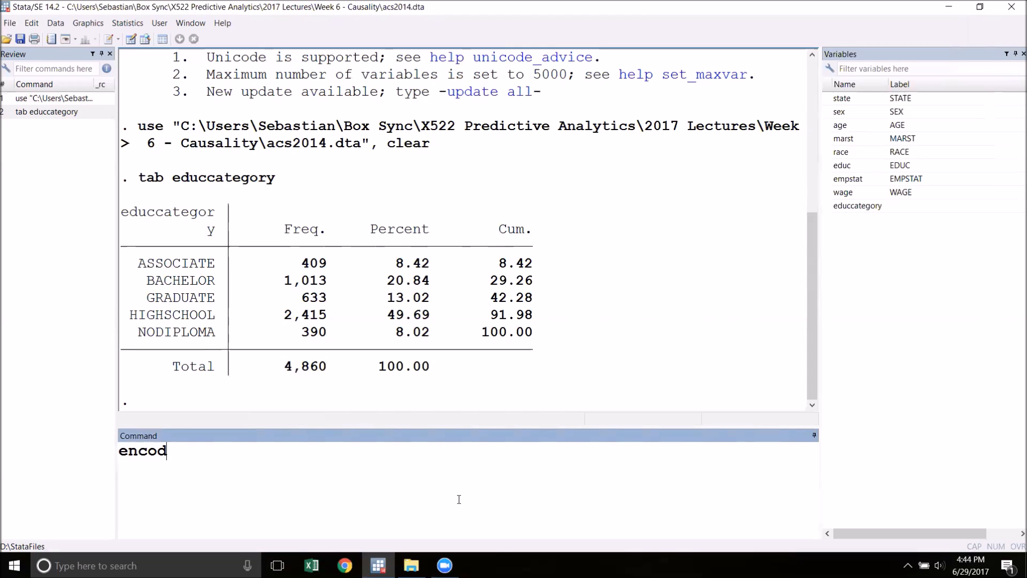
text(e)
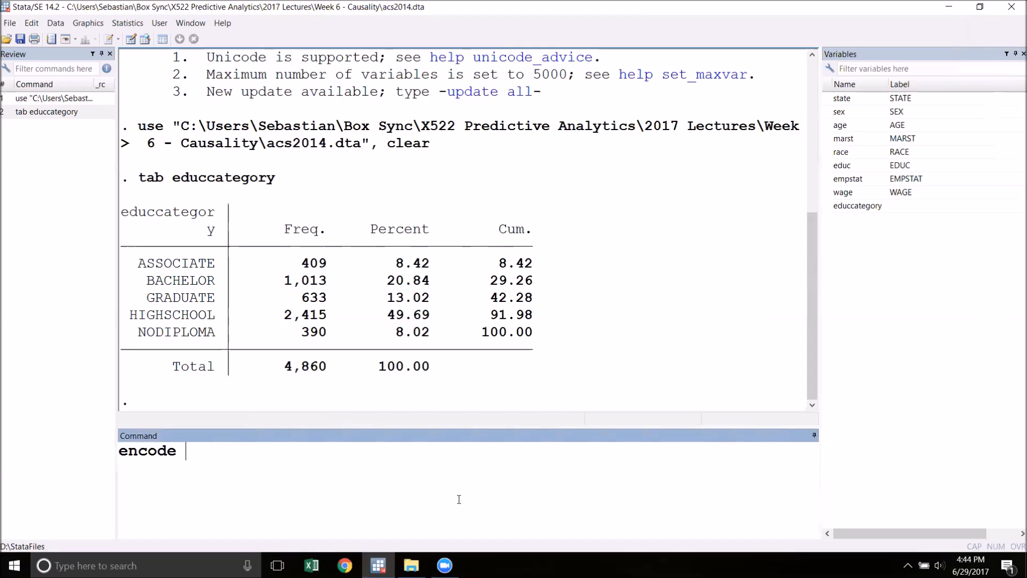
text(e)
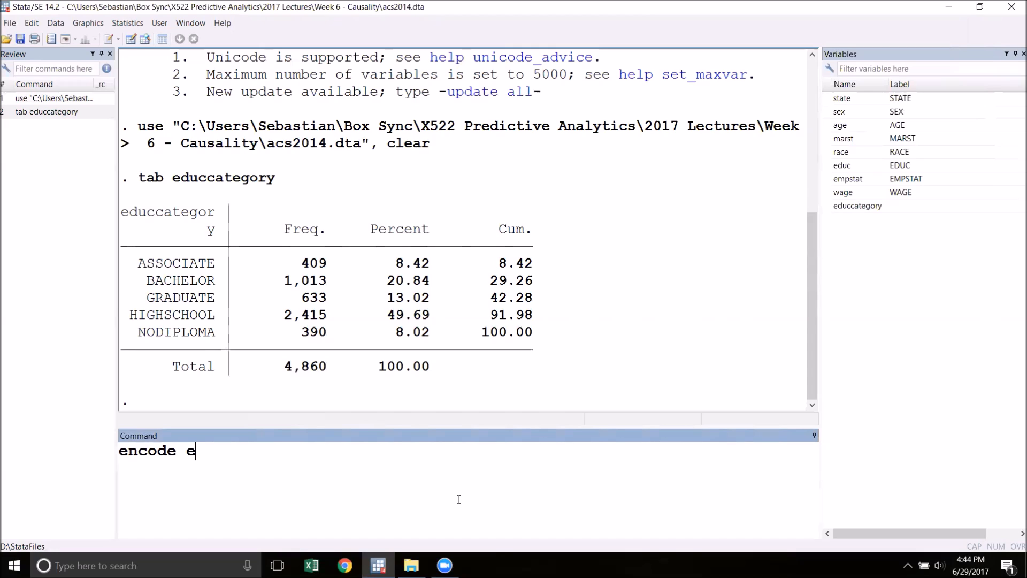
text(duccatego)
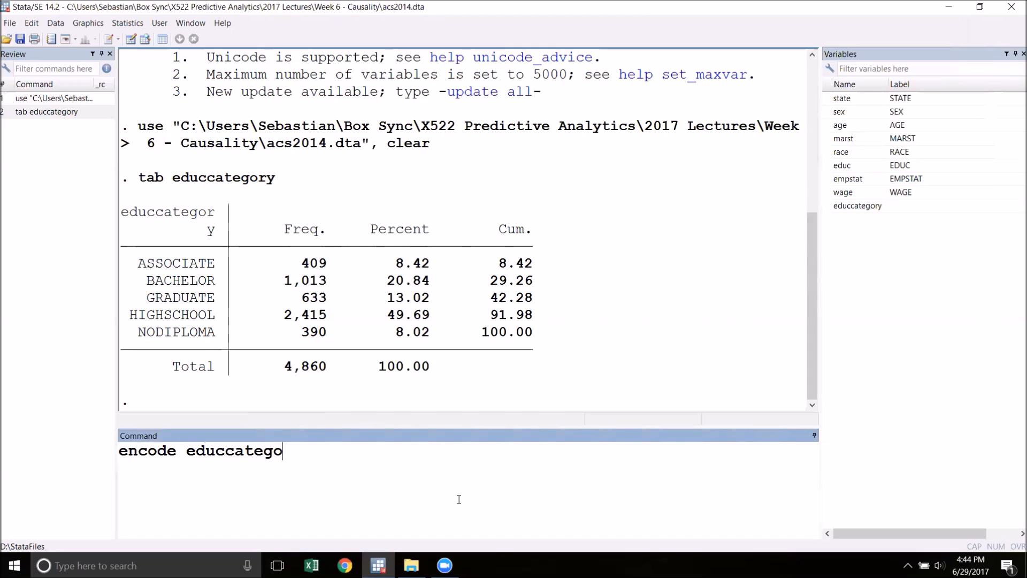
text(ry)
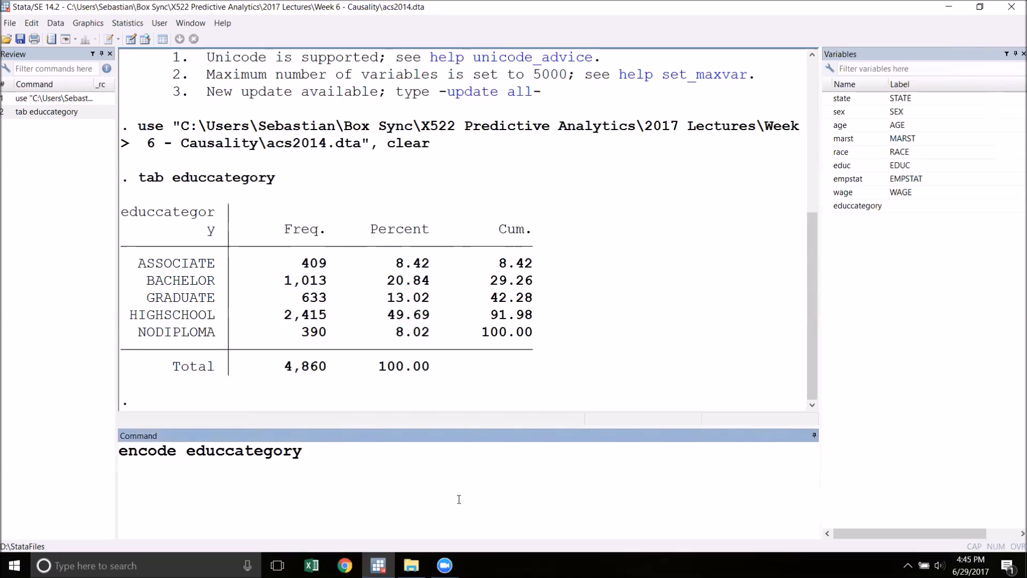
text(,)
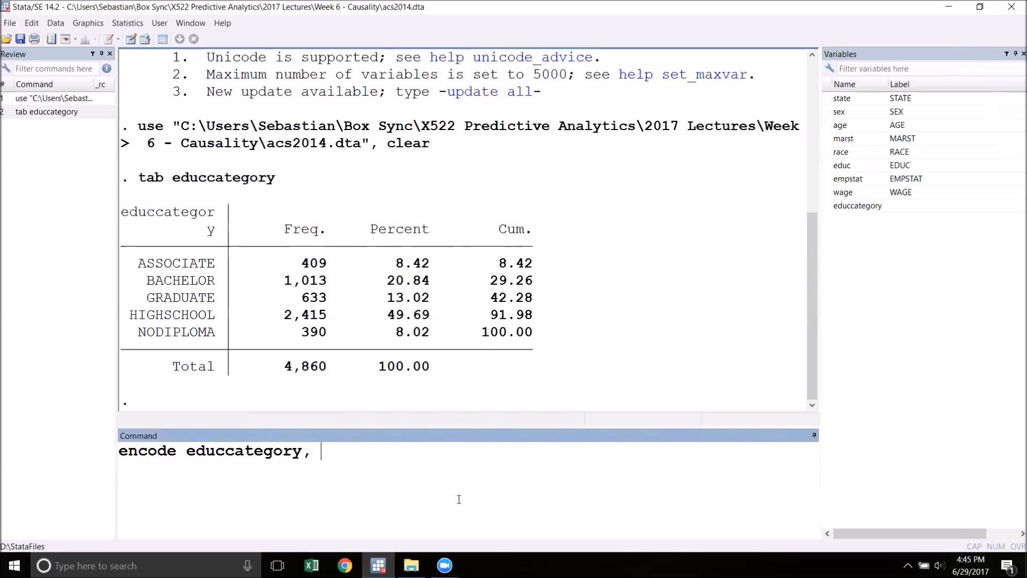
text(gen)
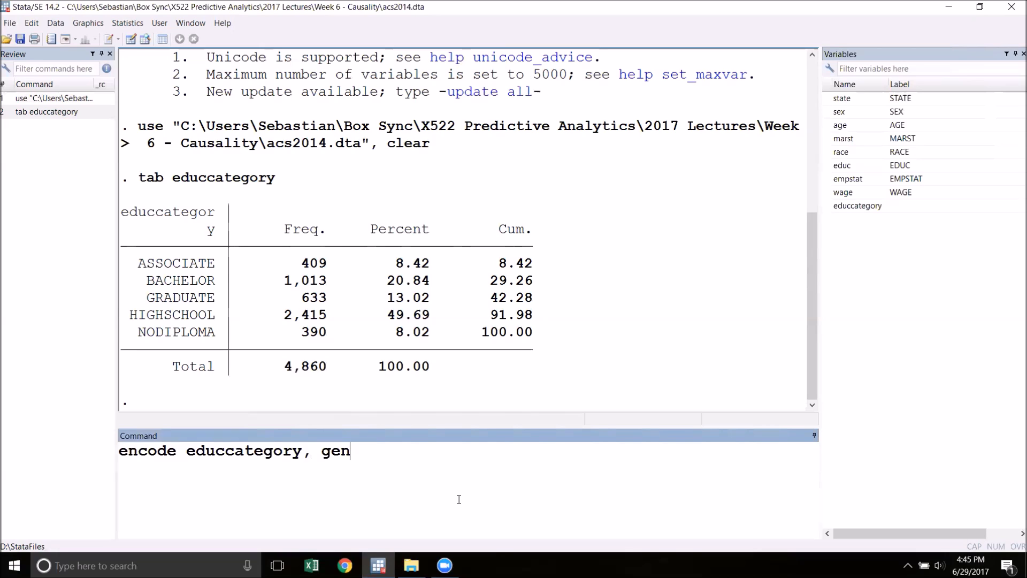
text(()
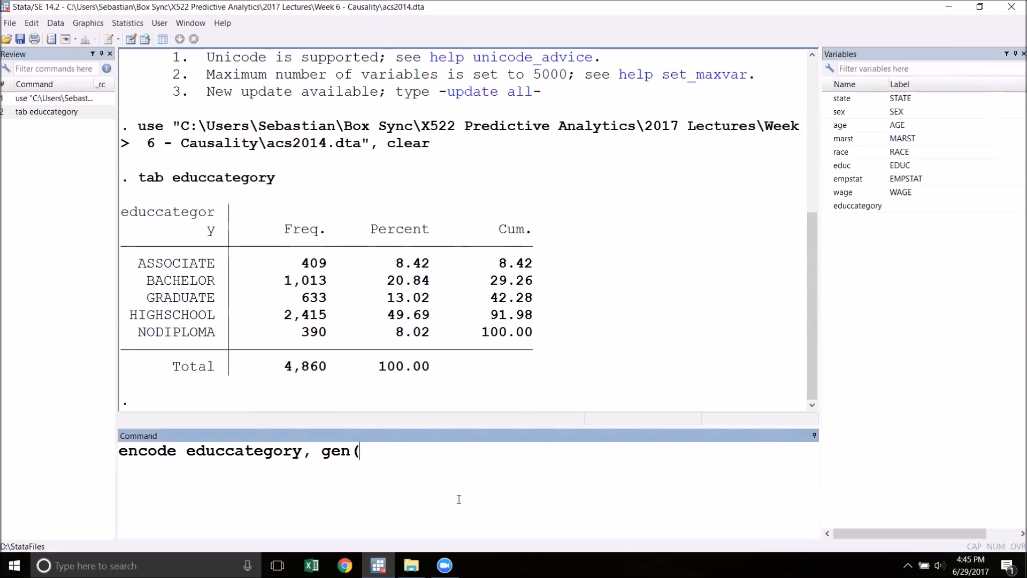
text(ed)
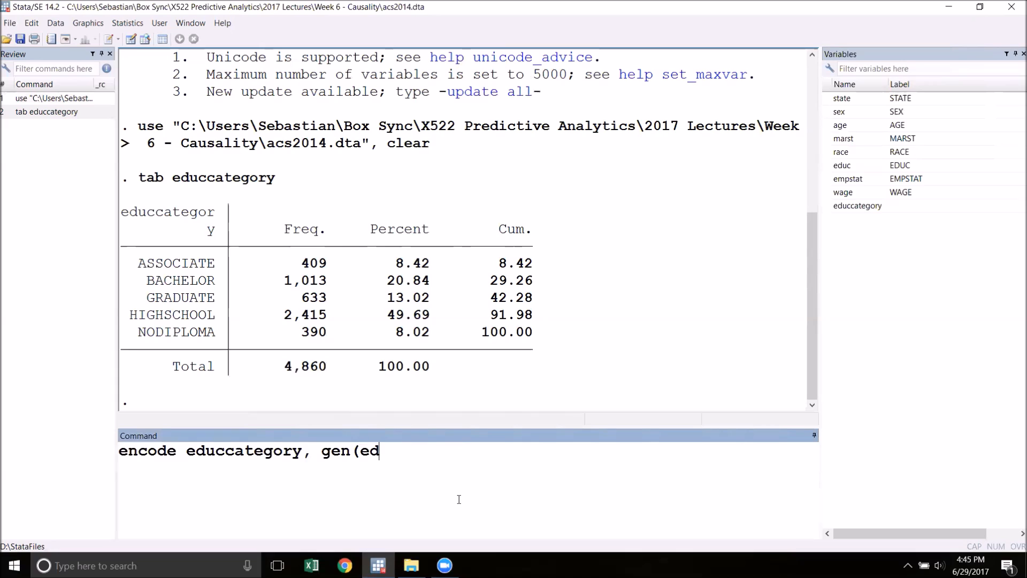
text(uccodes)
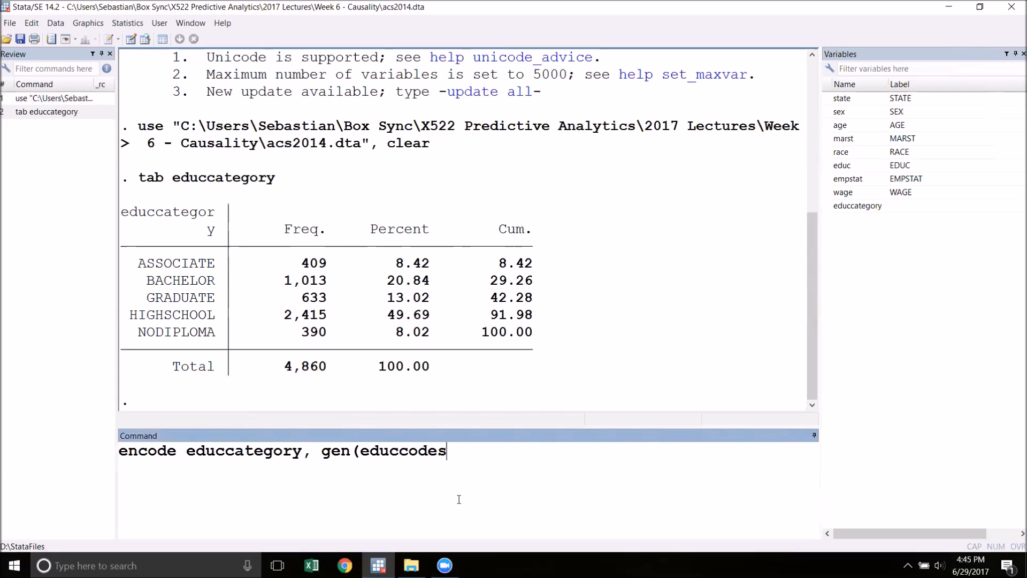
text())
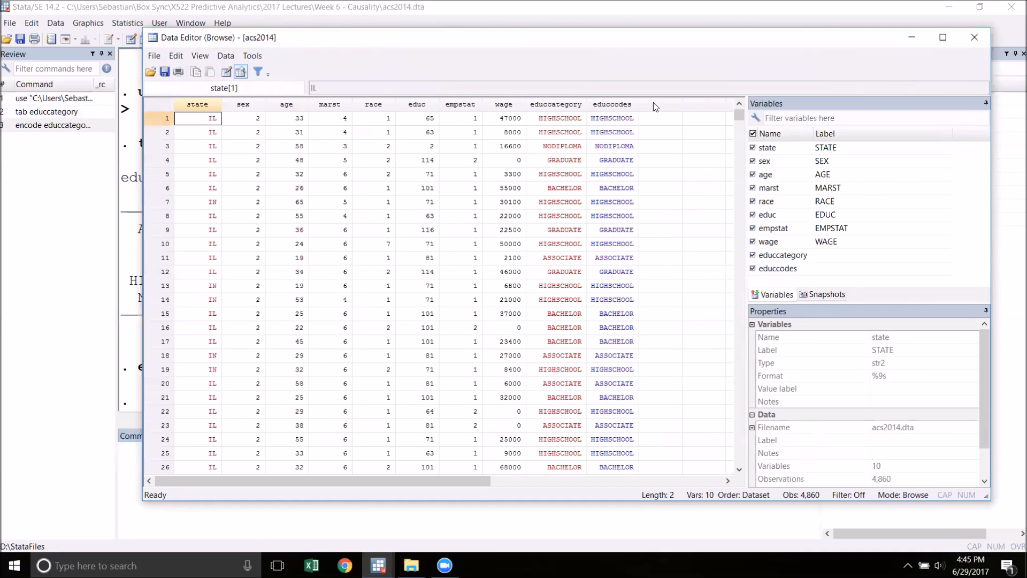
mouse_move(628, 211)
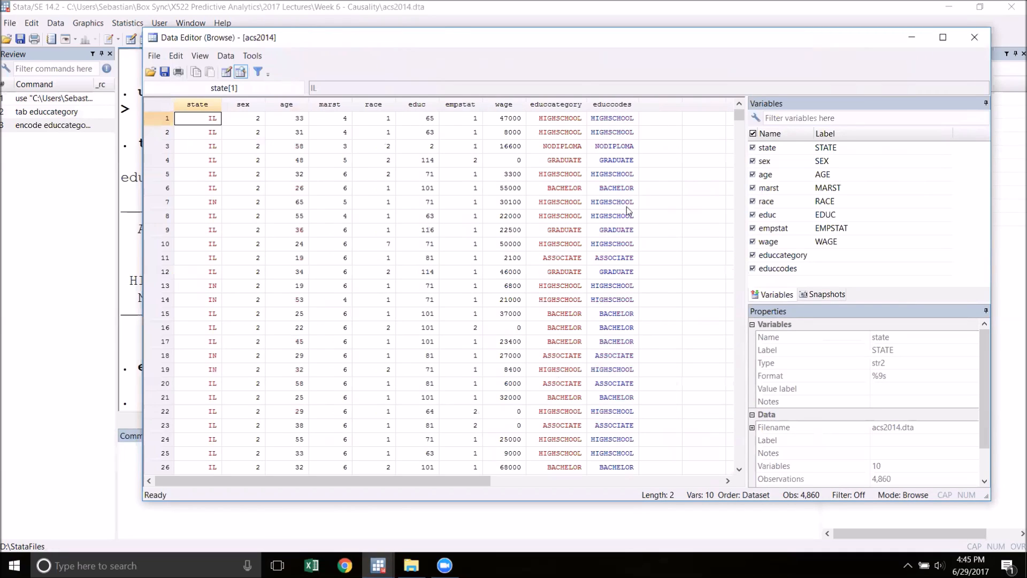
mouse_move(627, 148)
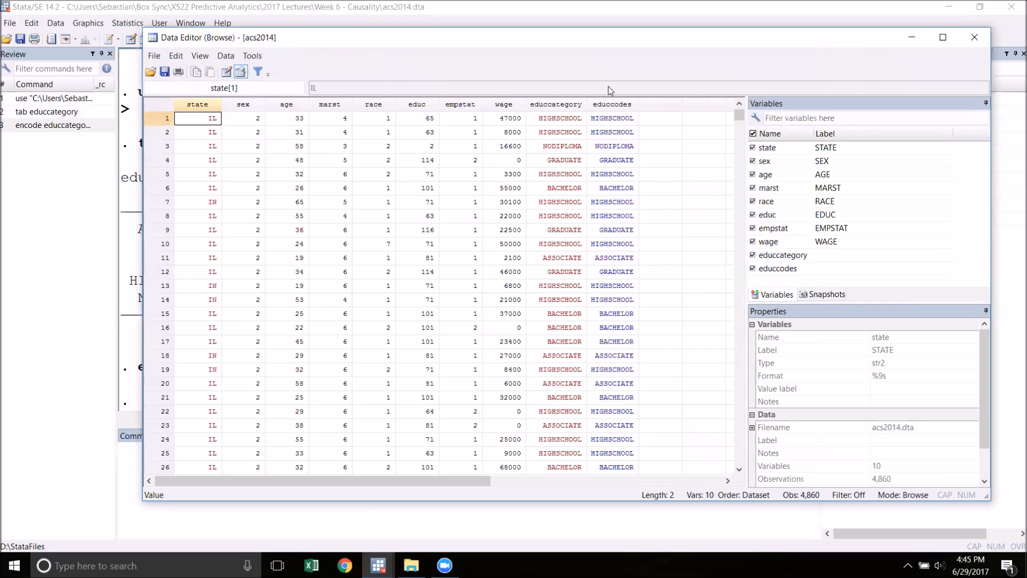
mouse_move(648, 172)
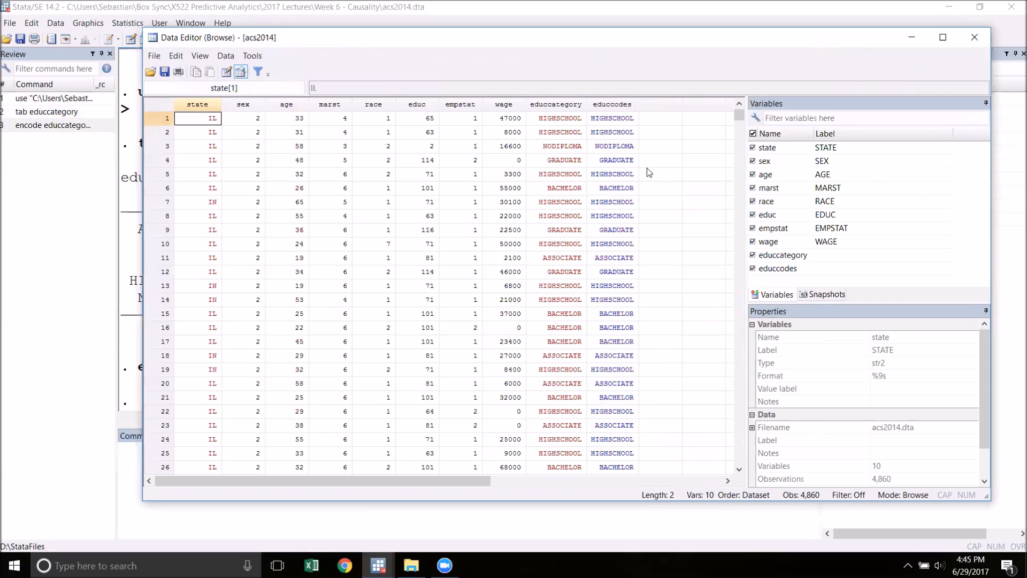
mouse_move(628, 128)
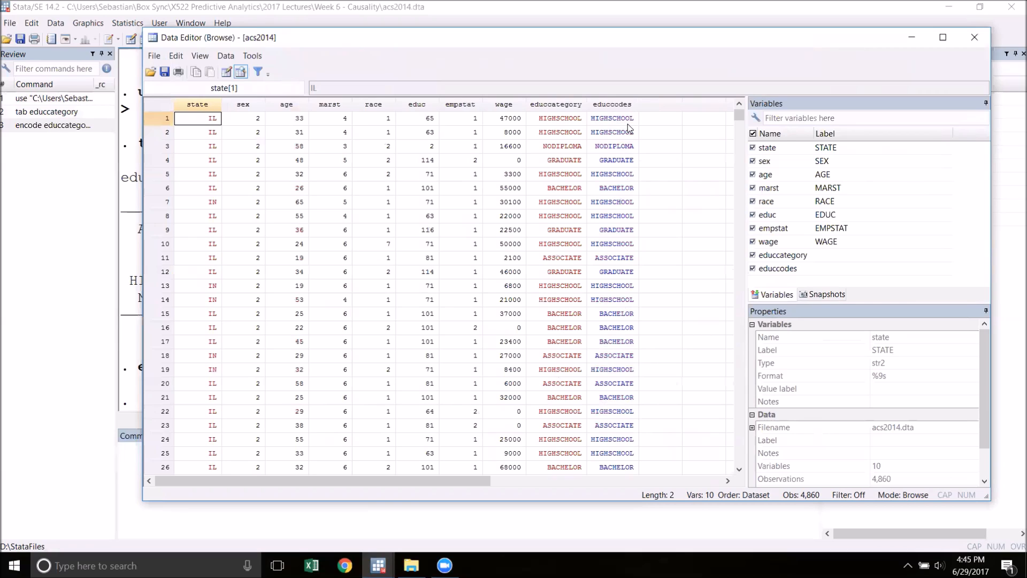
mouse_move(628, 267)
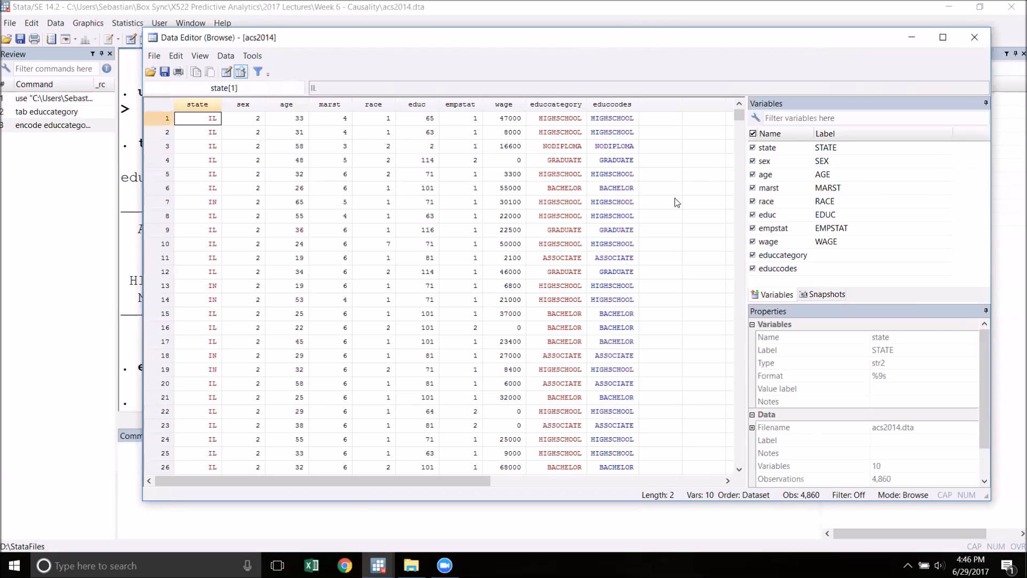
mouse_move(647, 150)
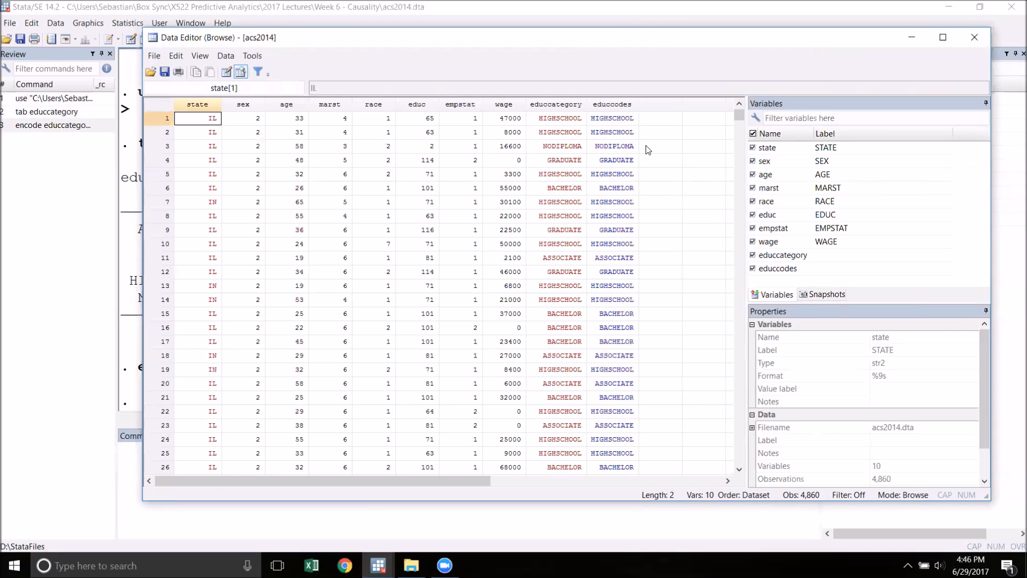
mouse_move(623, 163)
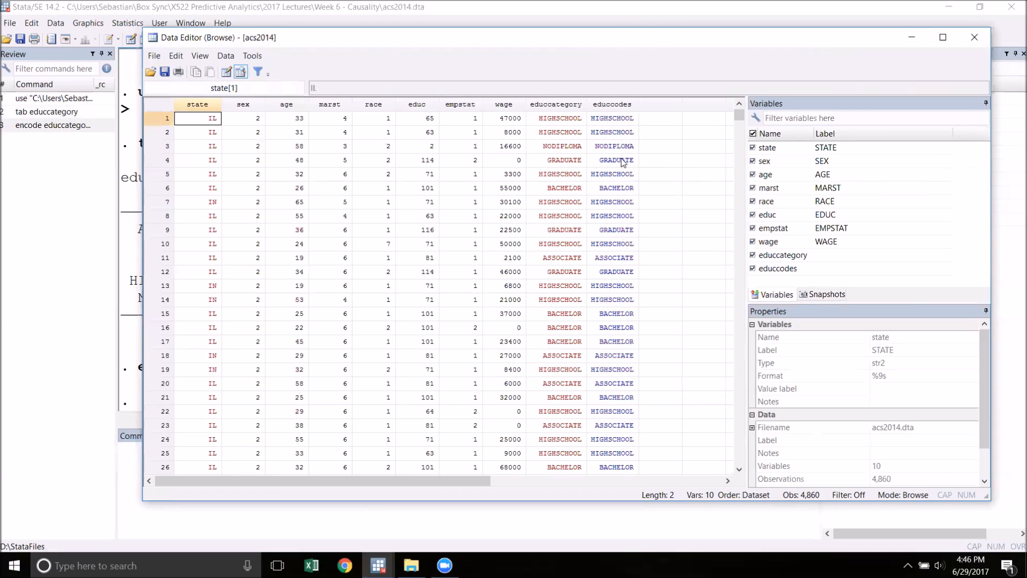
- Compare educcodes numeric codes (1 ASSOCIATE, 2 BACHELOR, GRADUATE) with educcategory strings
click(612, 160)
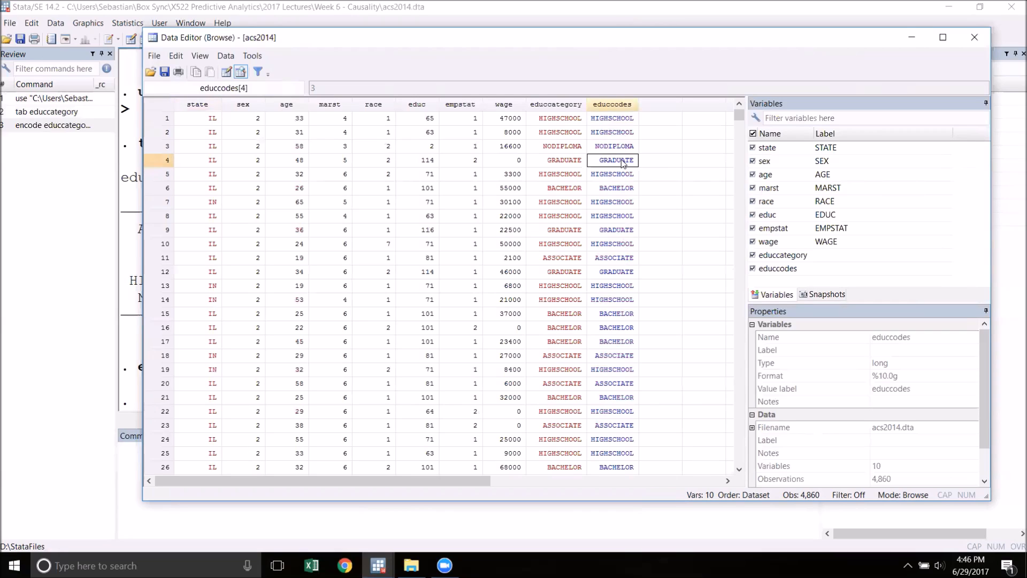
mouse_move(296, 99)
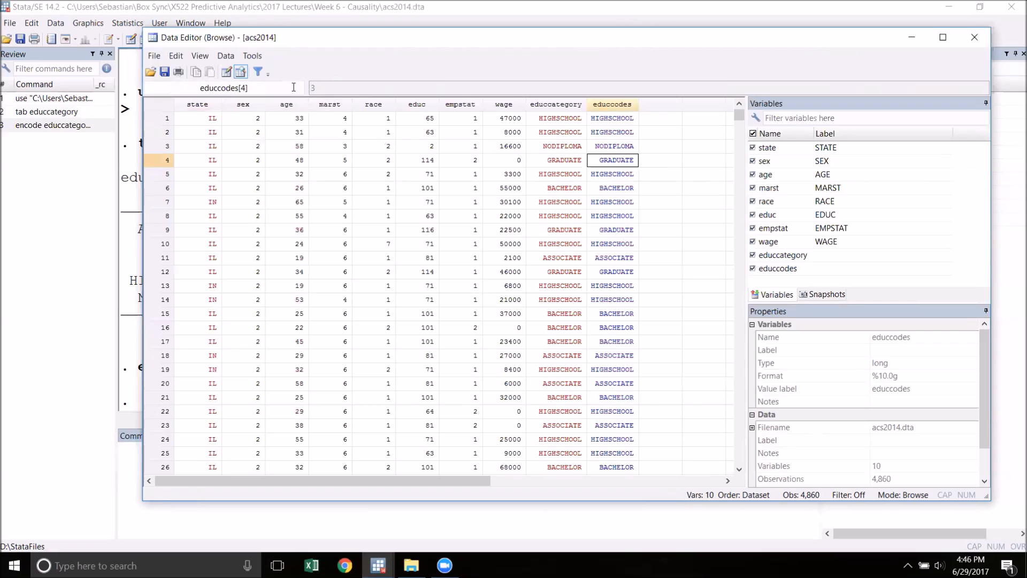
mouse_move(330, 118)
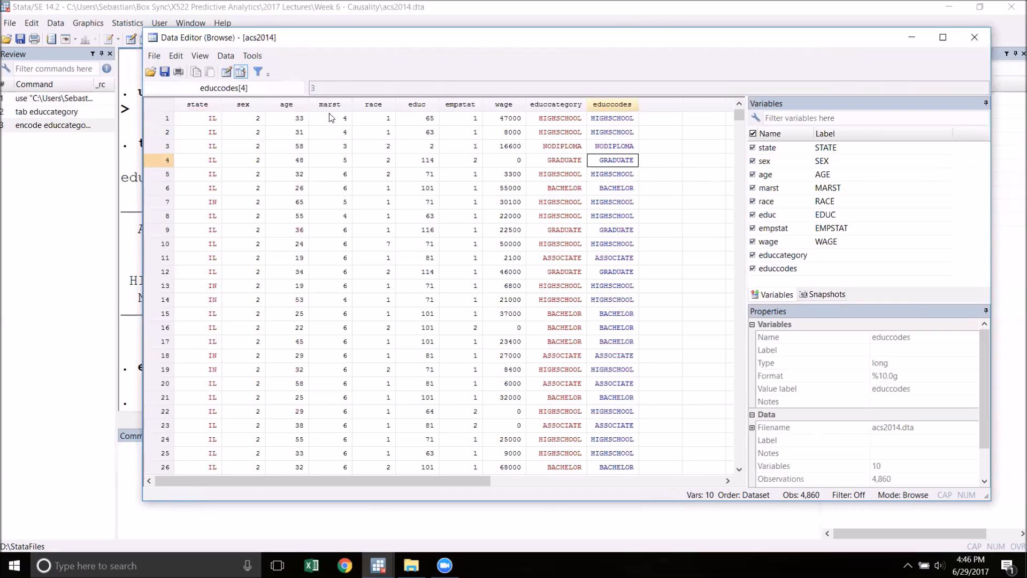
mouse_move(333, 112)
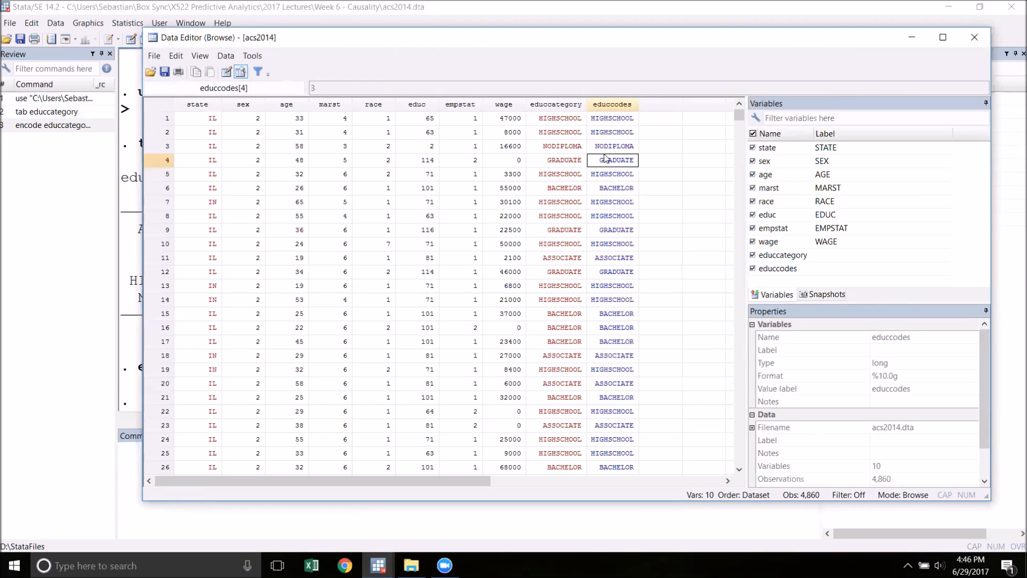
mouse_move(617, 177)
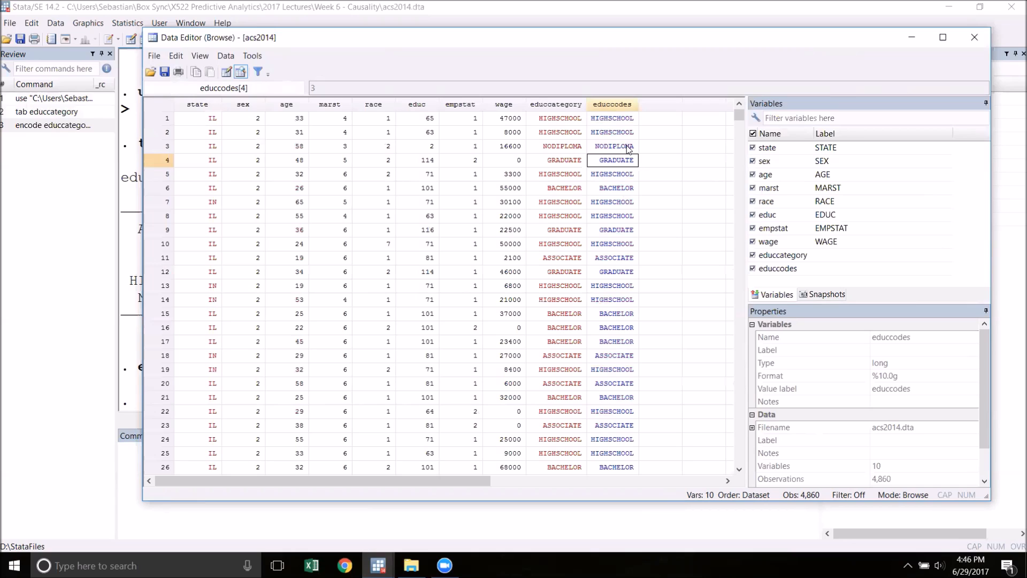
click(559, 159)
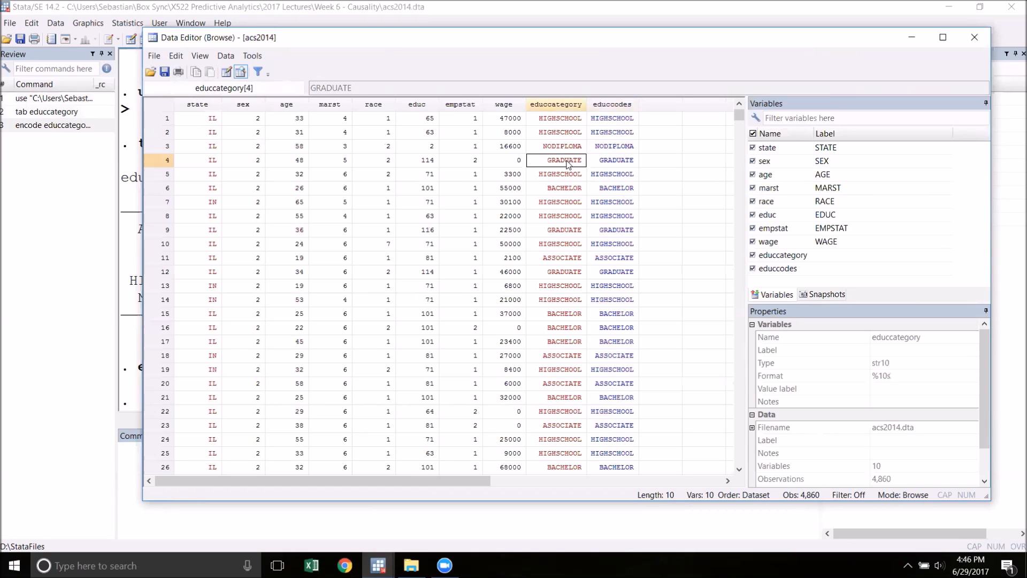
mouse_move(308, 78)
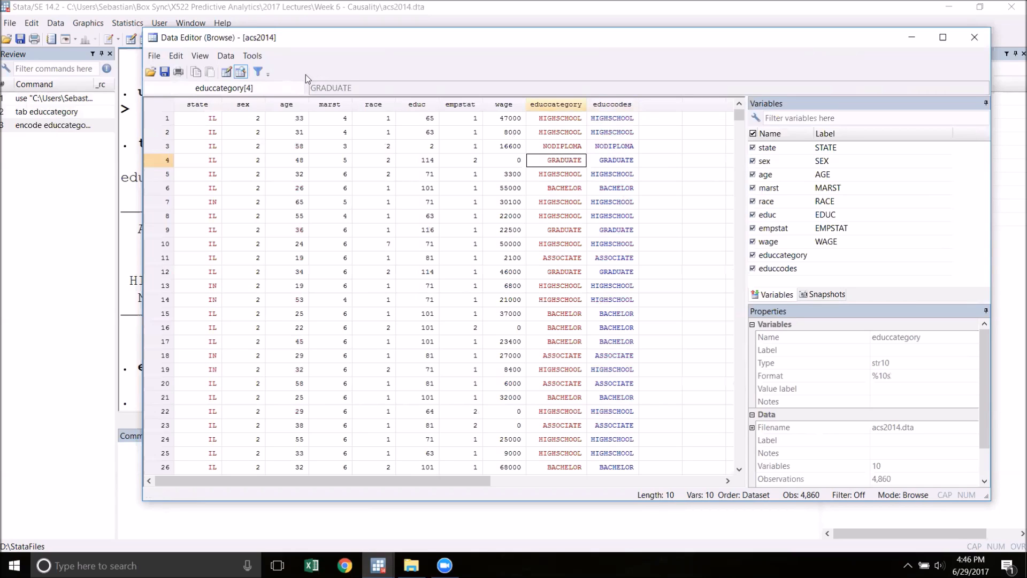
mouse_move(282, 117)
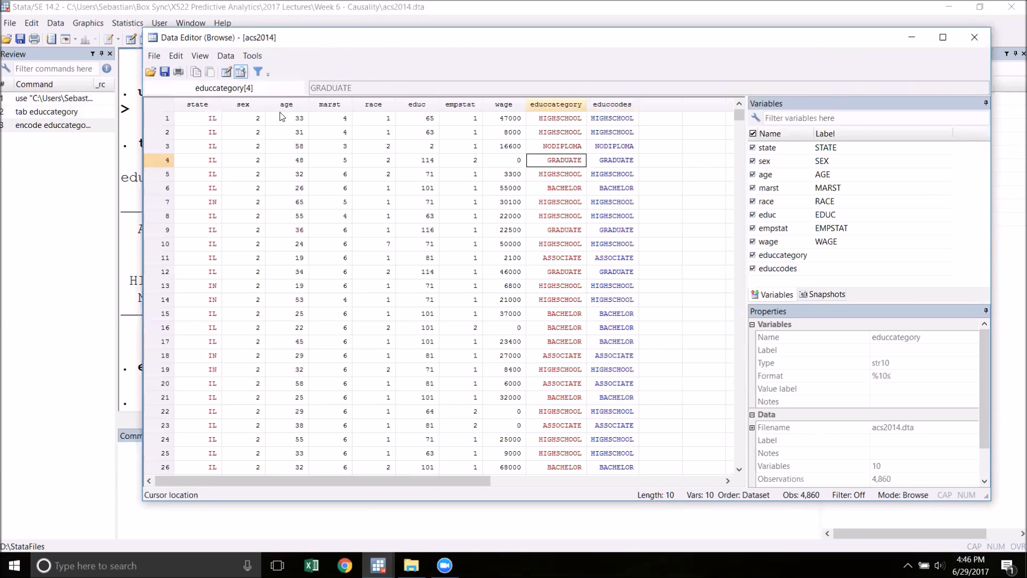
mouse_move(552, 180)
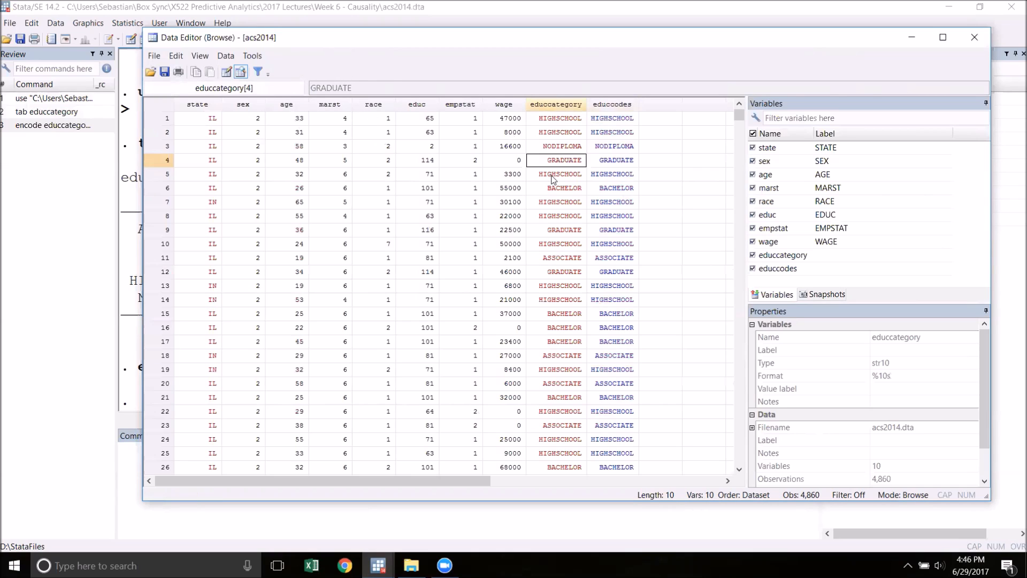
click(703, 203)
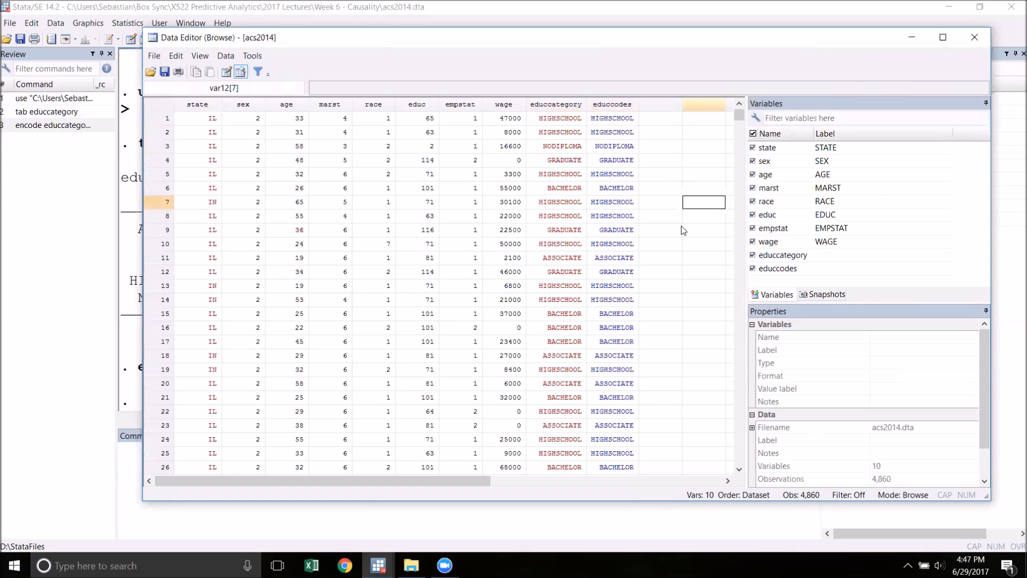
mouse_move(660, 199)
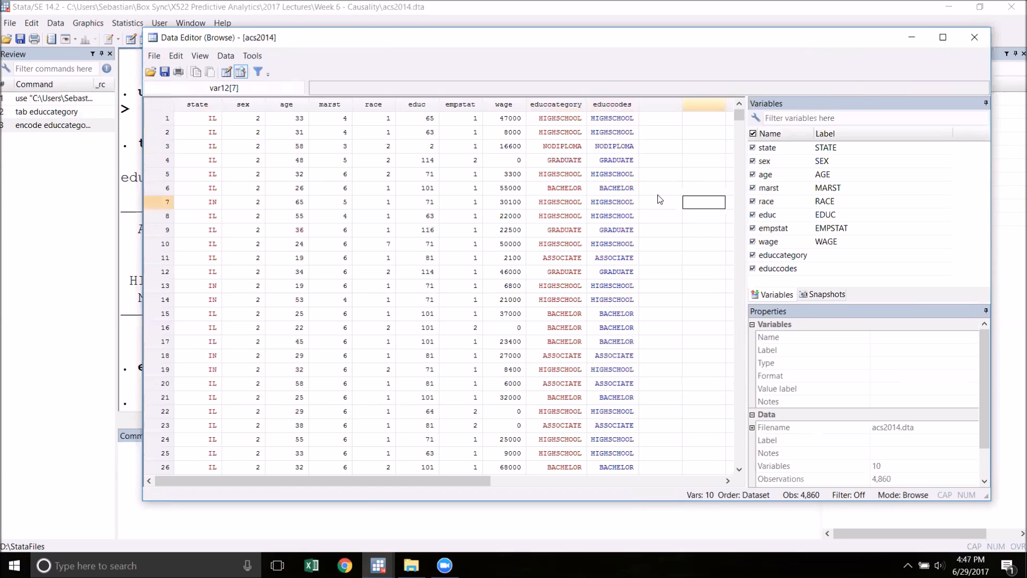
mouse_move(657, 195)
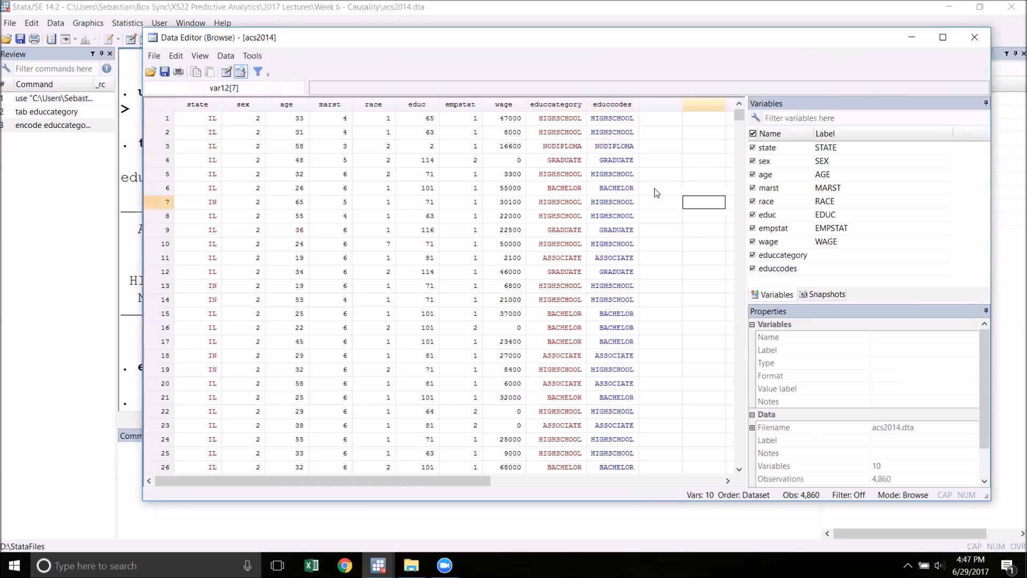
click(612, 258)
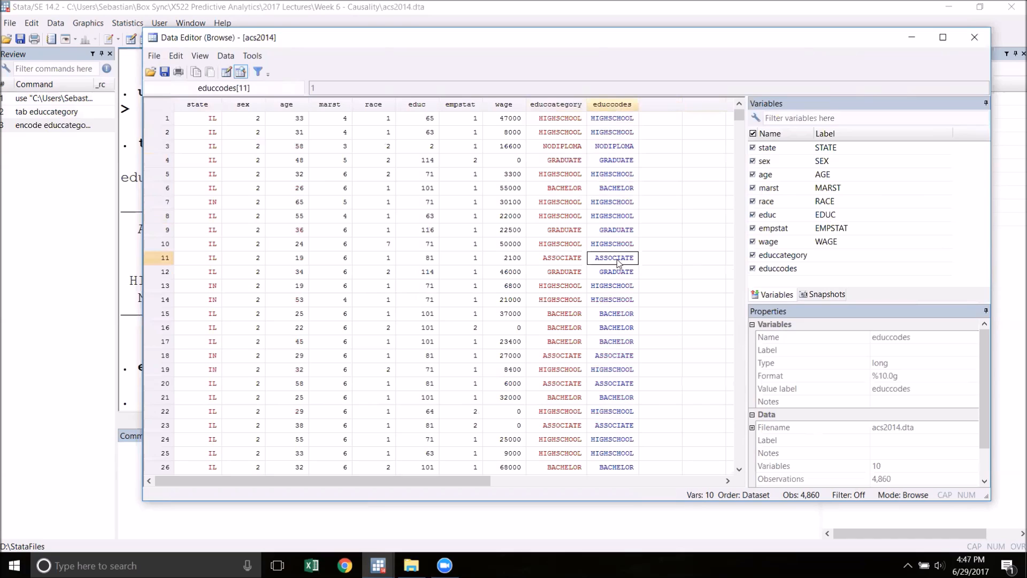
click(614, 188)
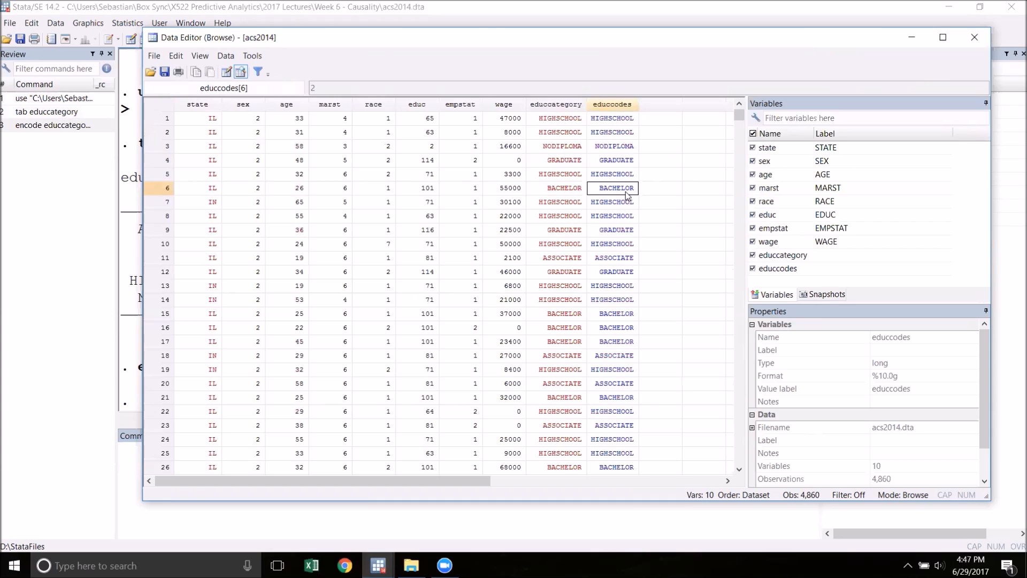
mouse_move(980, 53)
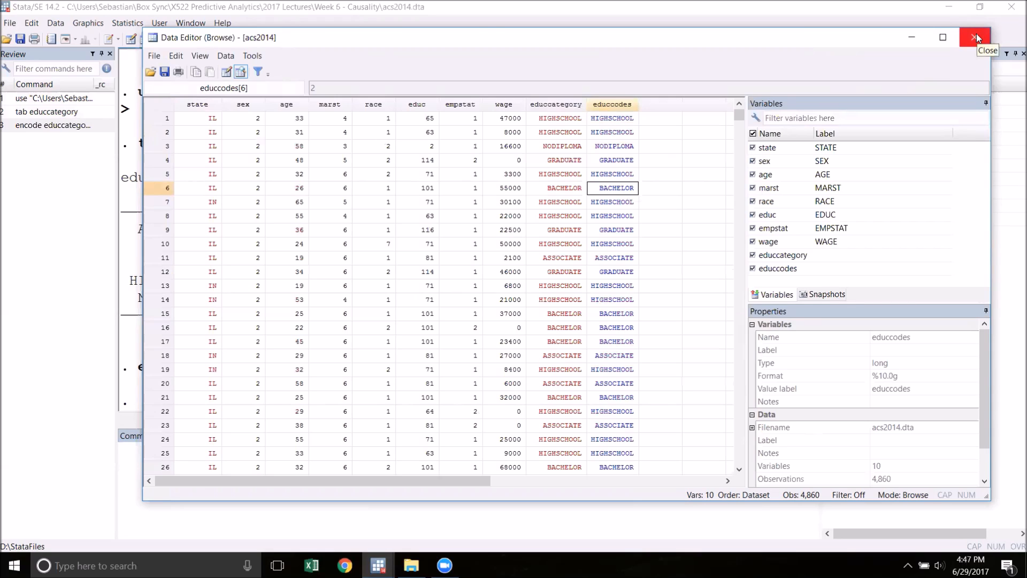
mouse_move(975, 37)
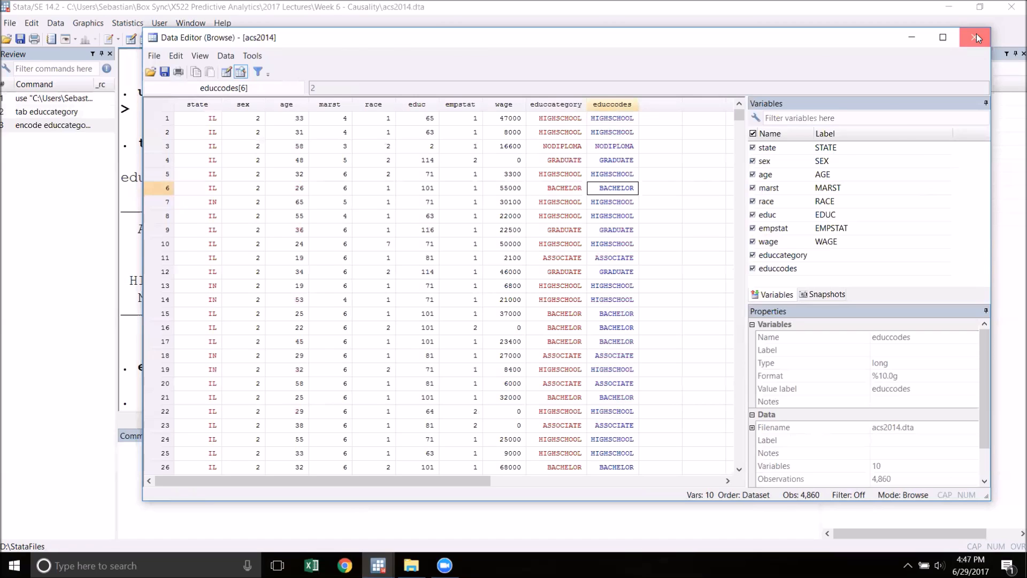
- Start defining a value label named educorder after closing the data browser
click(976, 38)
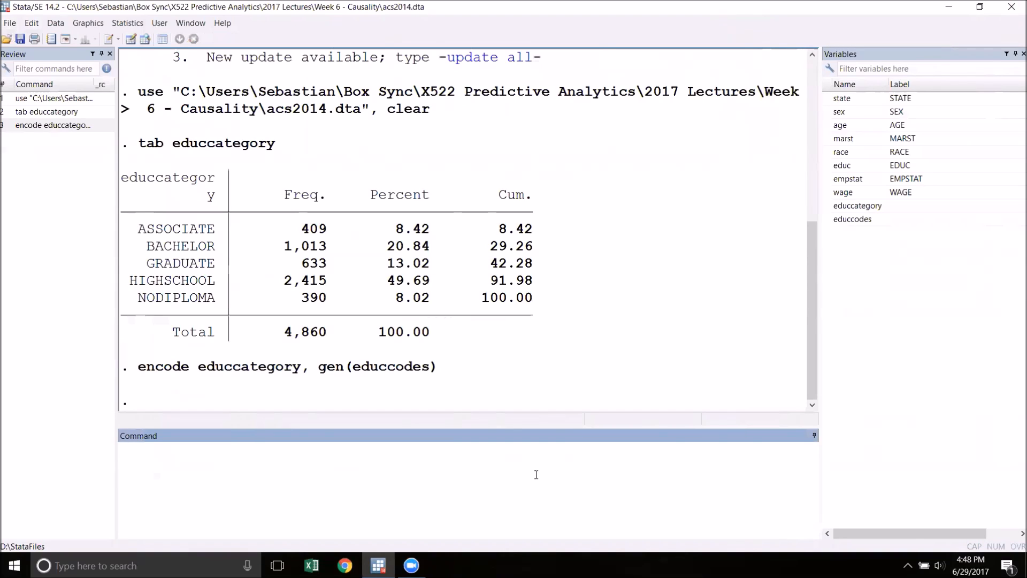
text(label def)
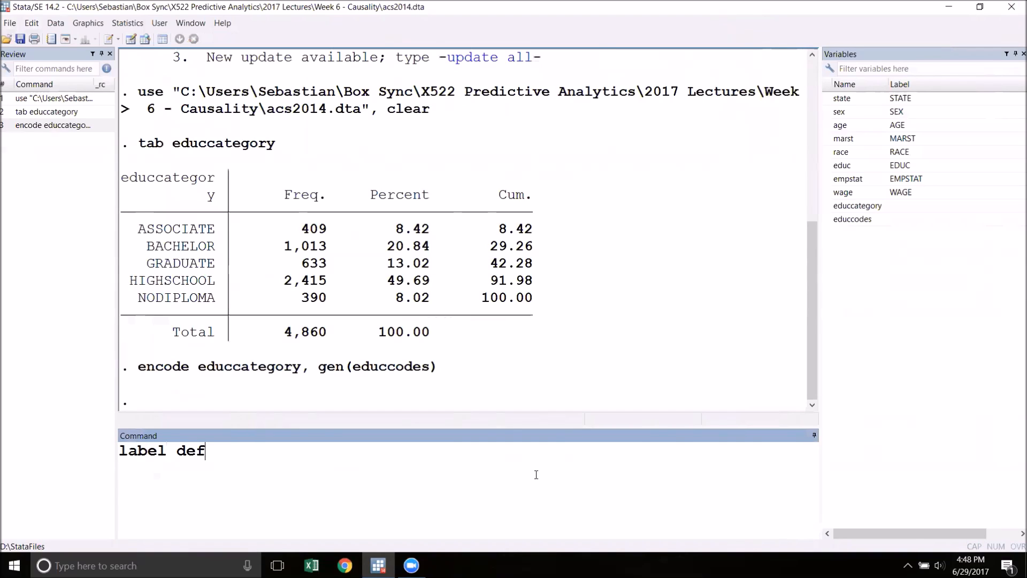
text(ine)
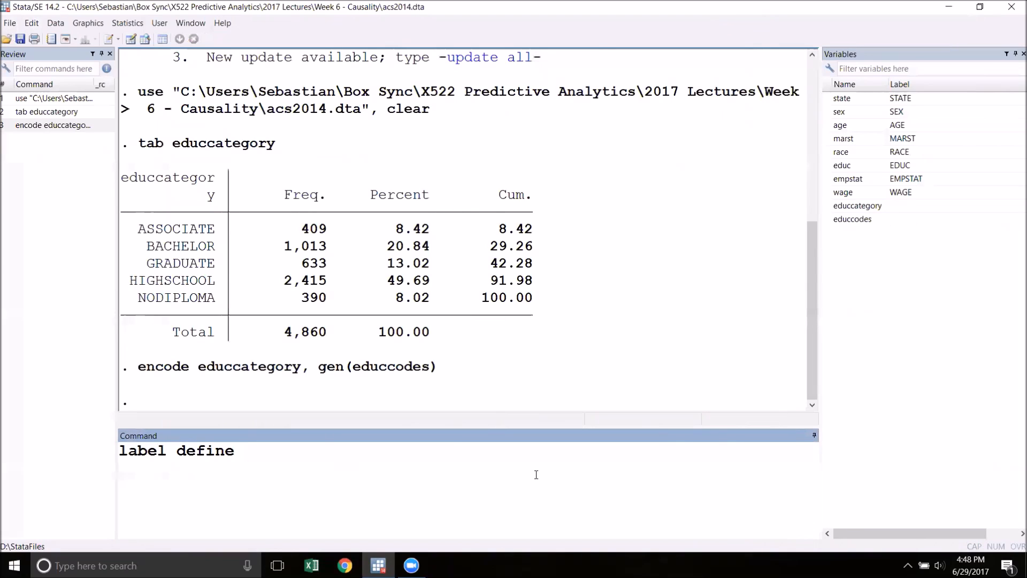
text(ed)
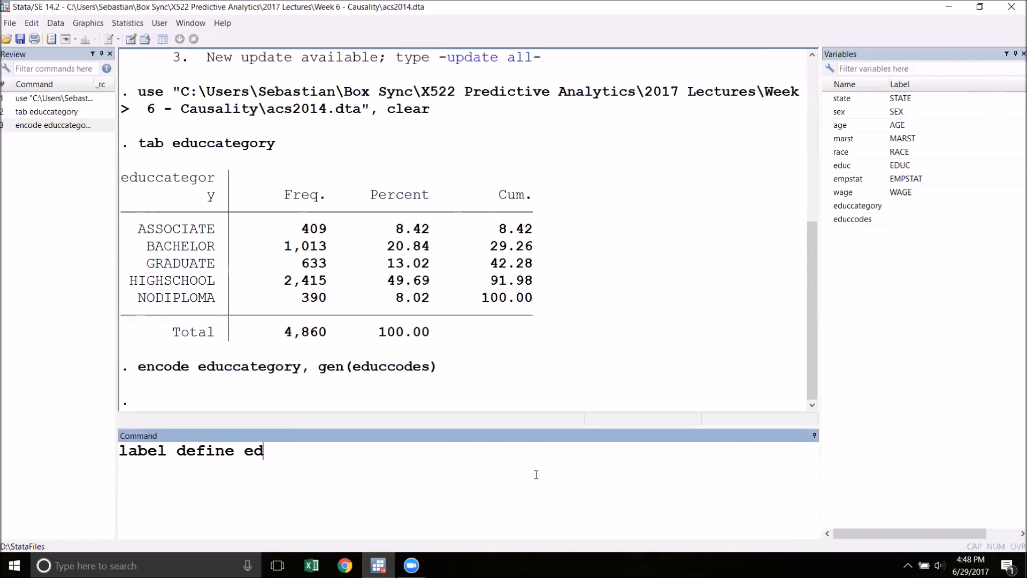
text(ucorder)
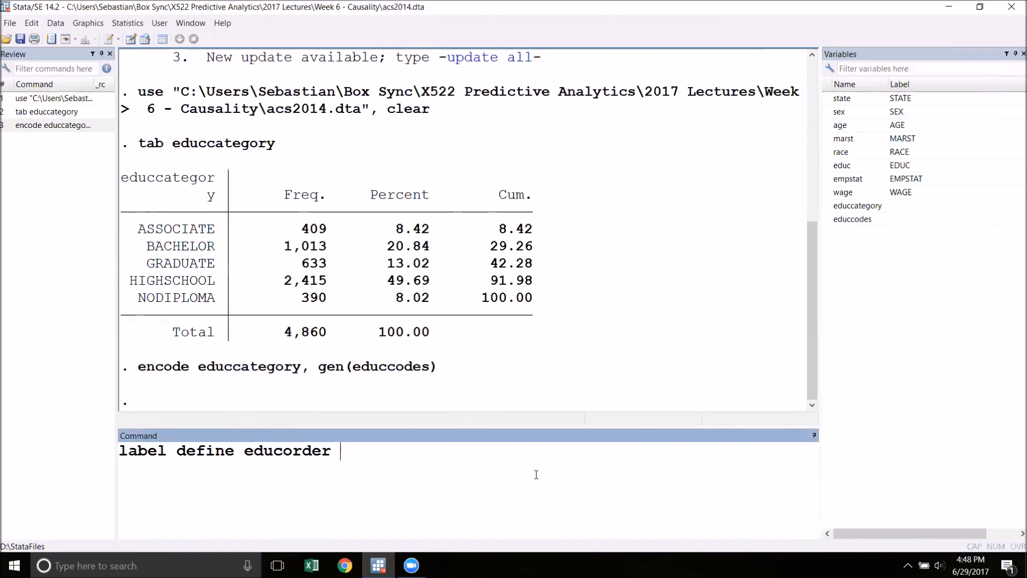
mouse_move(491, 490)
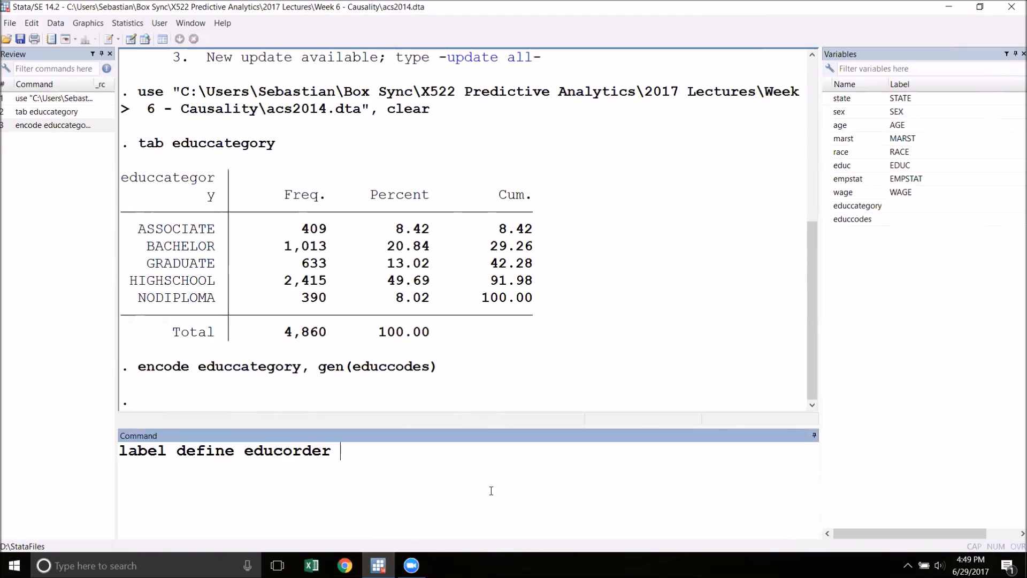
- Map educorder 1 NODIPLOMA, 2 HIGHSCHOOL, 3 ASSOCIATE, 4 BACHELOR, 5 GRADUATE and run it
text(1)
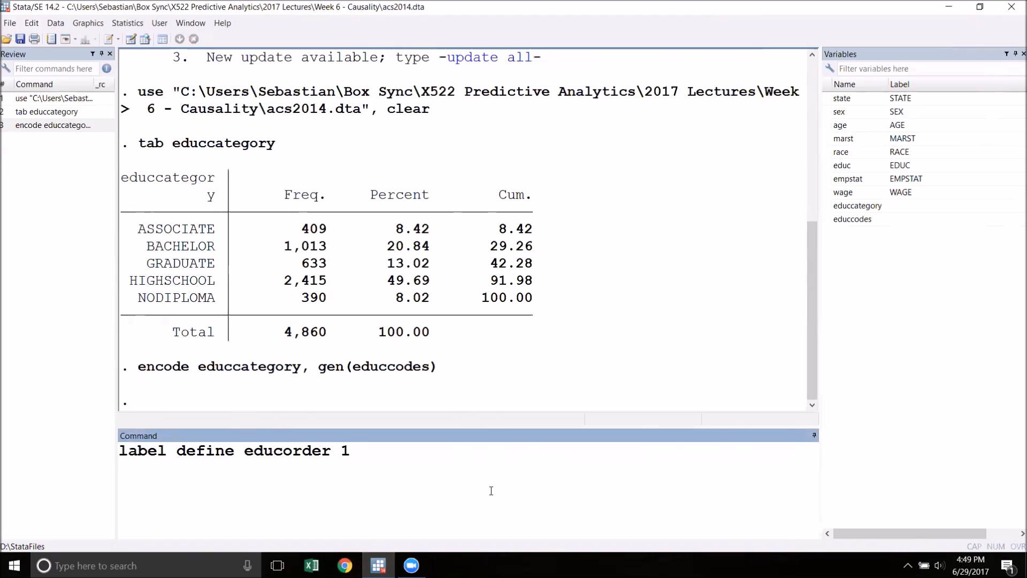
text(NODI)
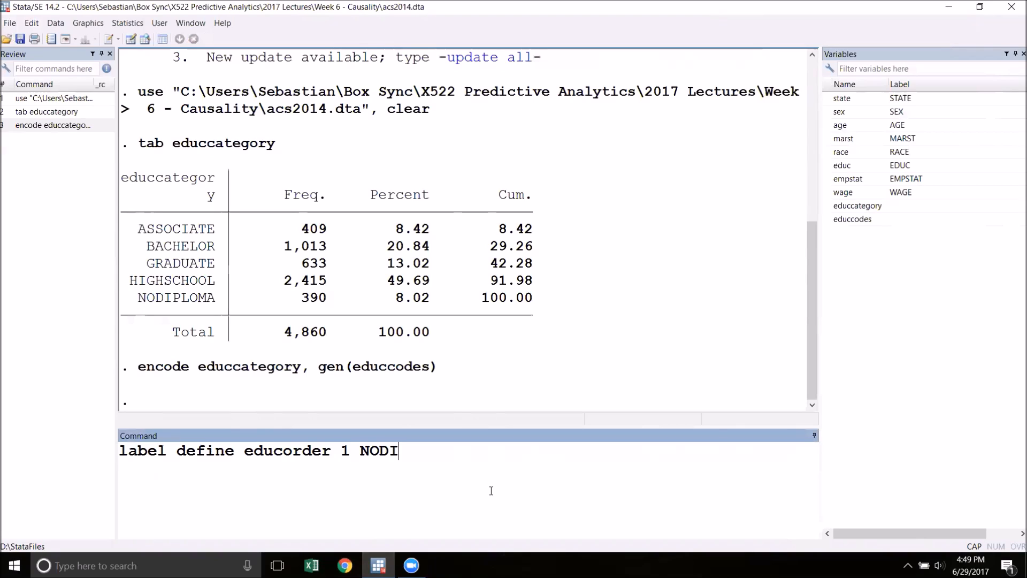
text(PLOMA 2)
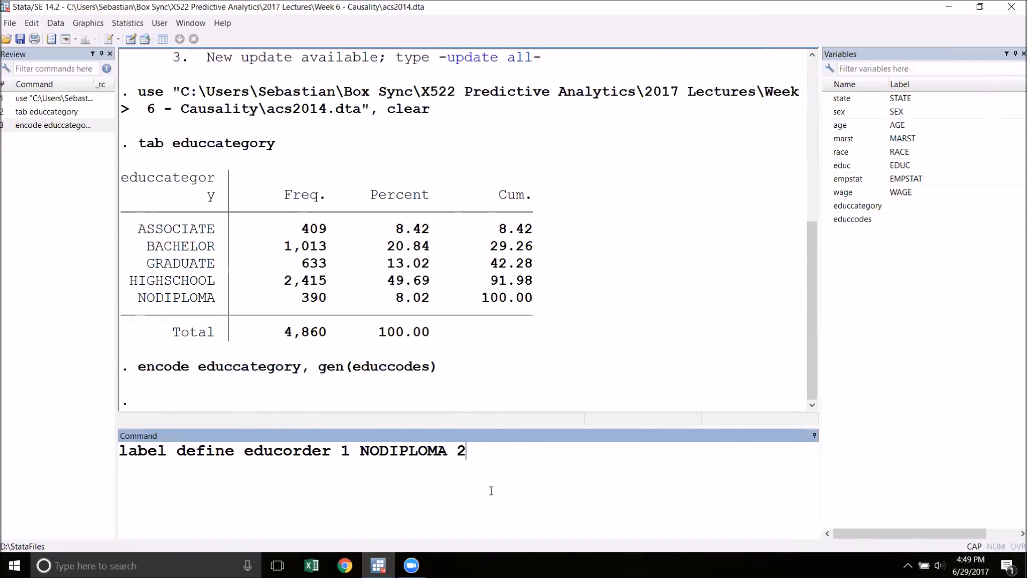
text(H)
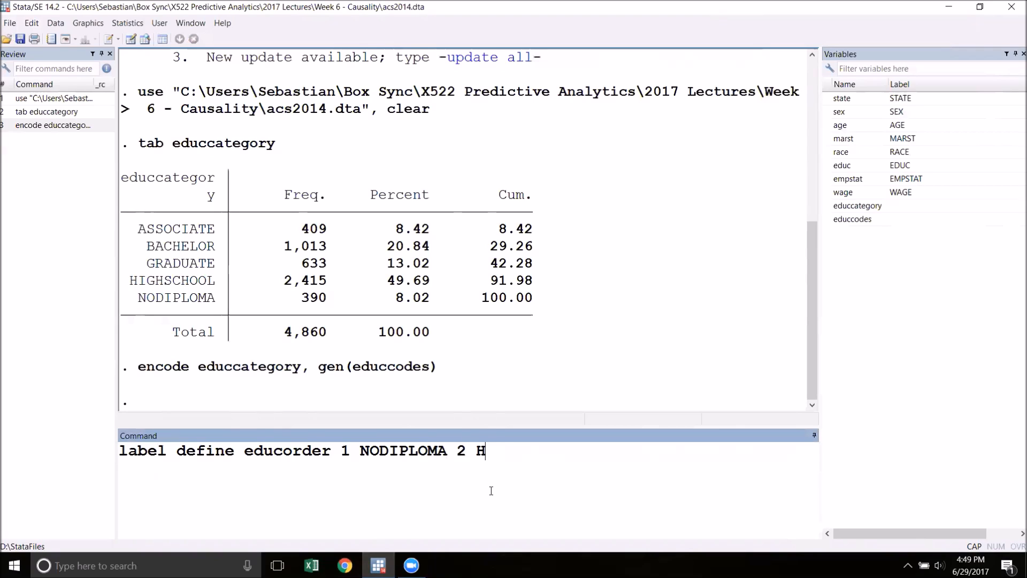
text(IGHSCHOOL)
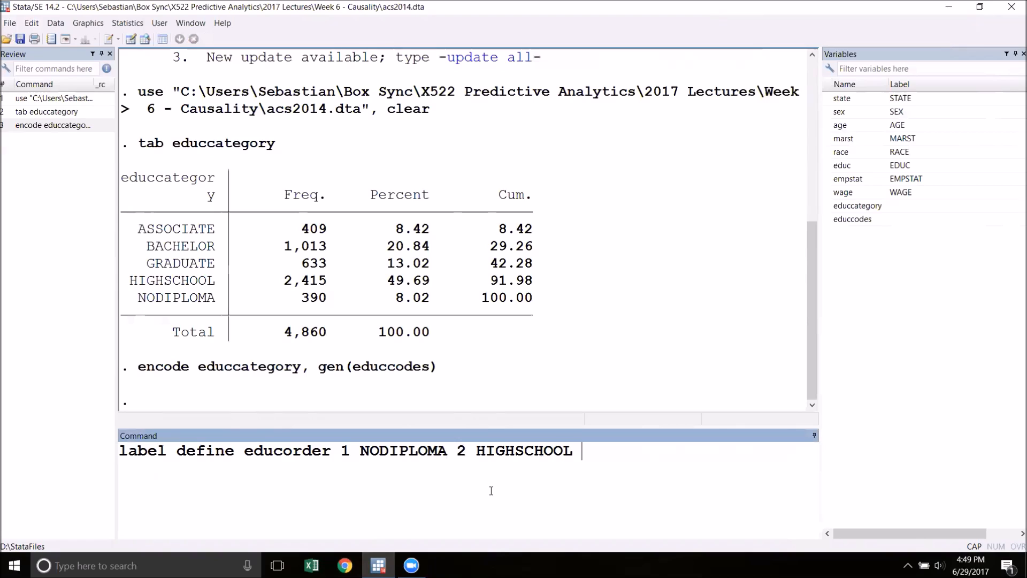
text(3 ASSOC)
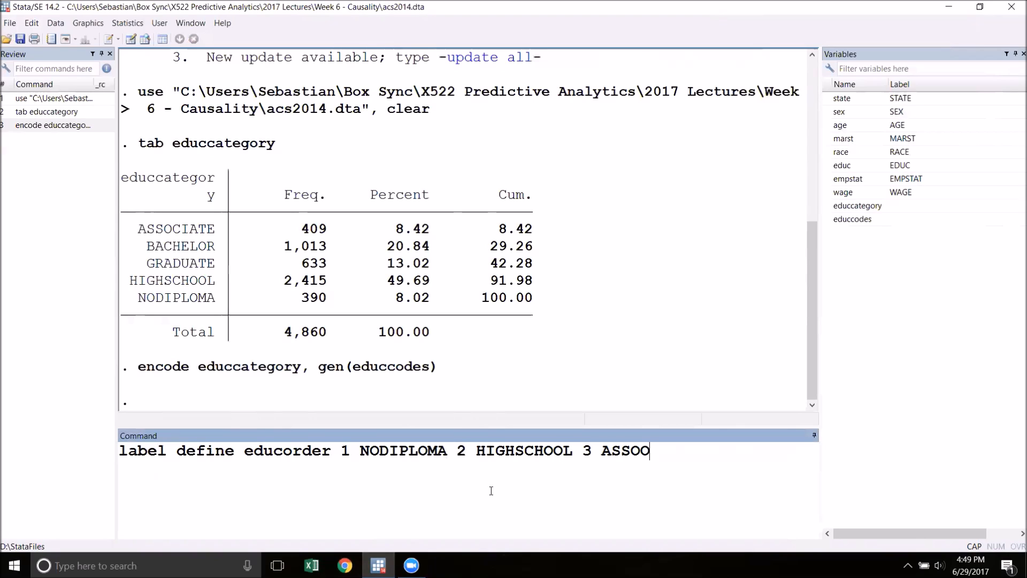
text(CIATE)
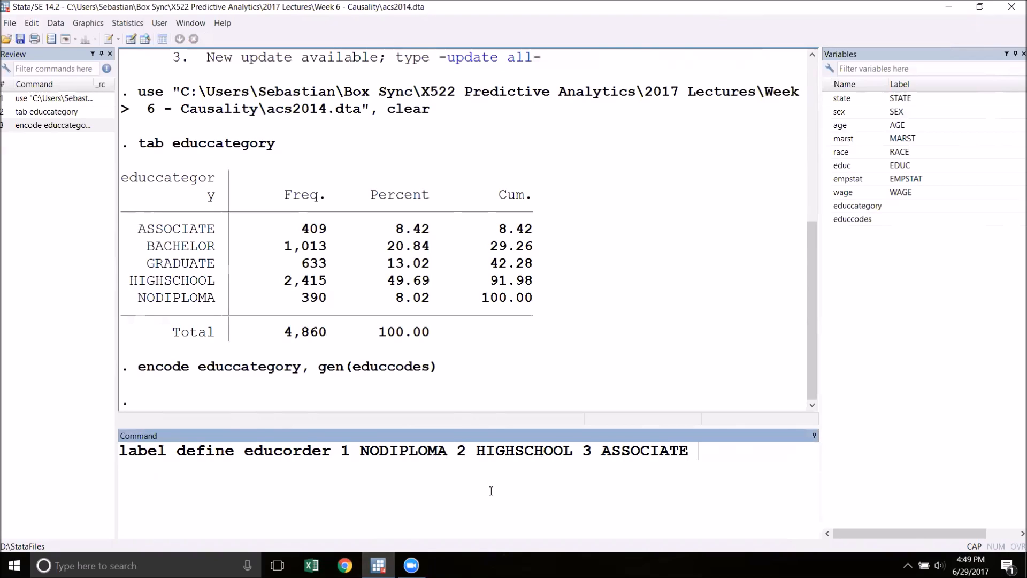
text(4 BACHELOR)
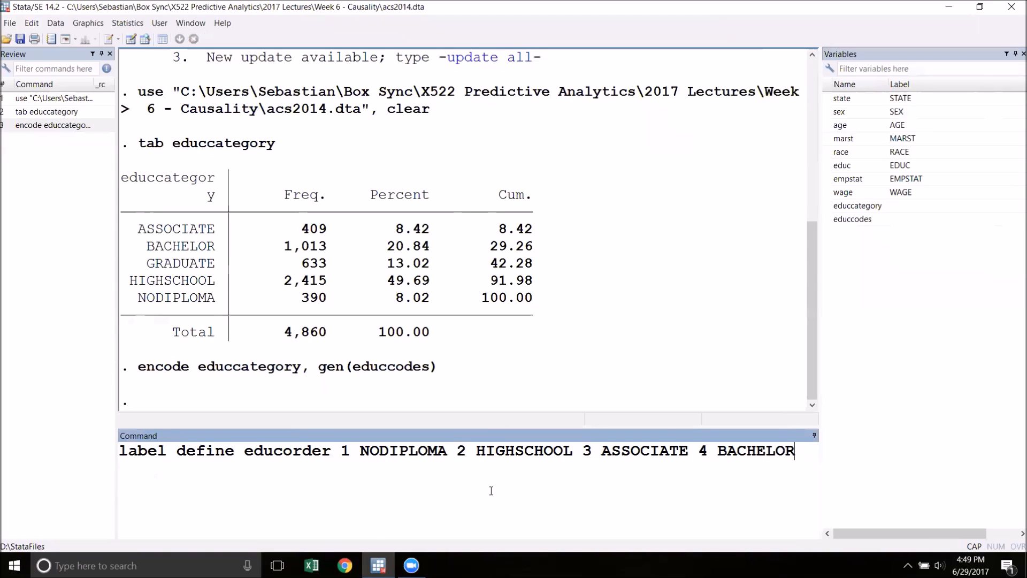
text(5 G)
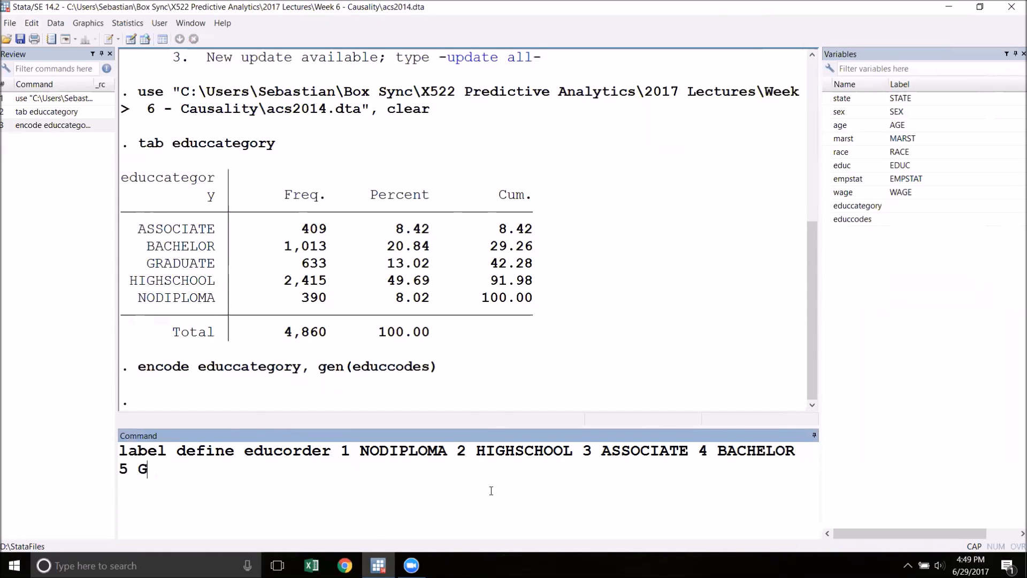
key(Return)
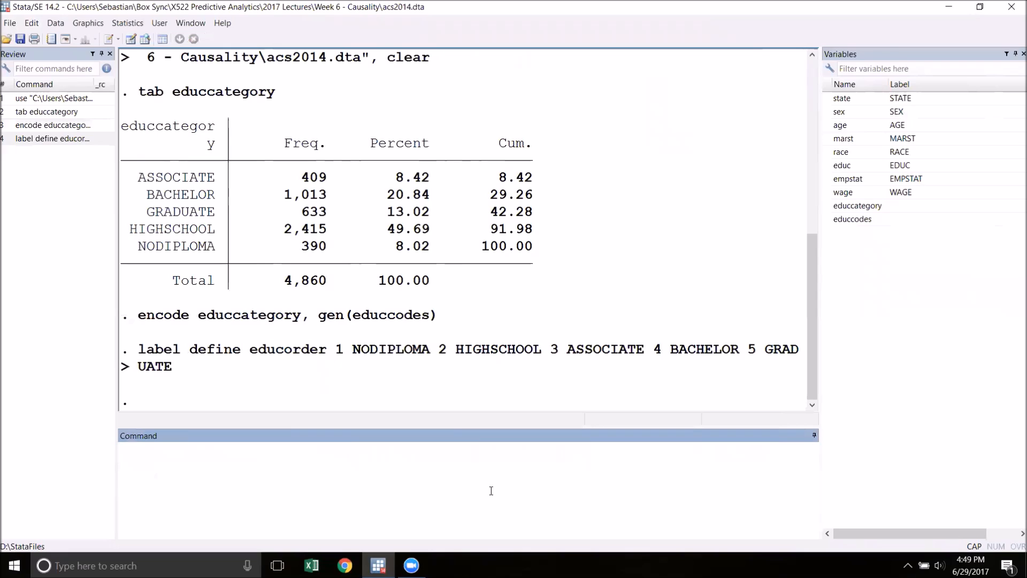
mouse_move(465, 461)
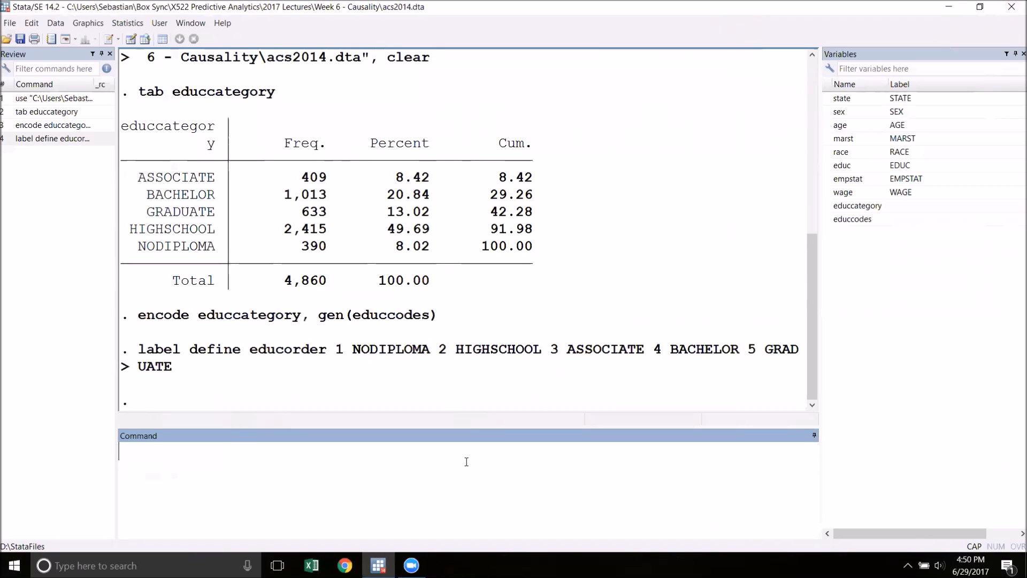
- Drop the existing educcodes variable
text(D)
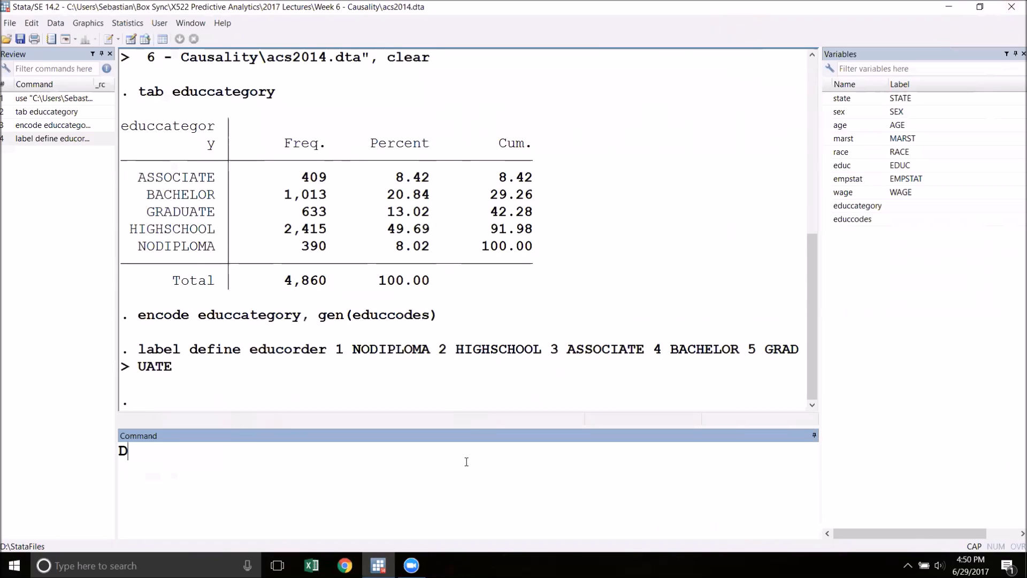
text(rop ed)
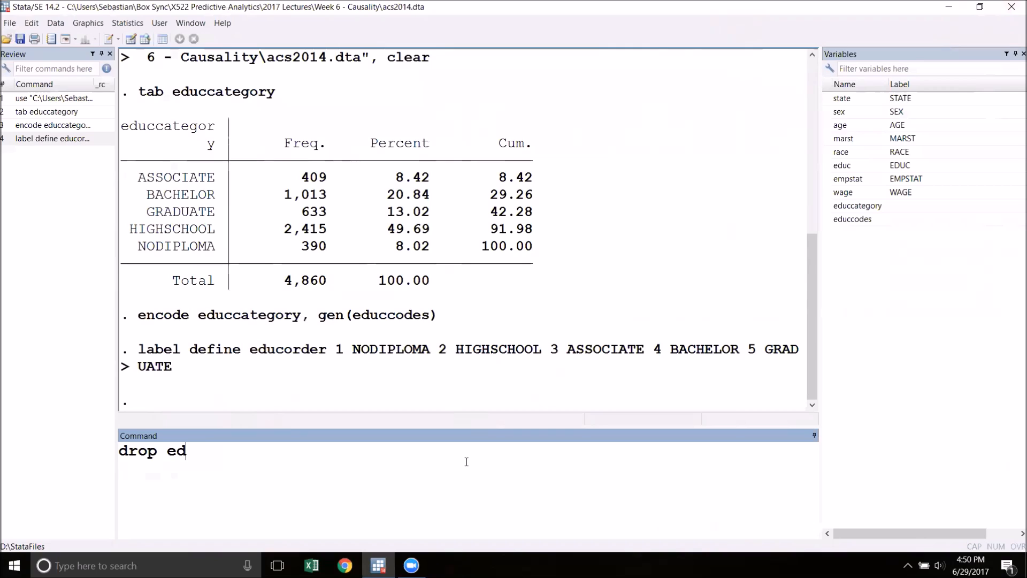
key(Return)
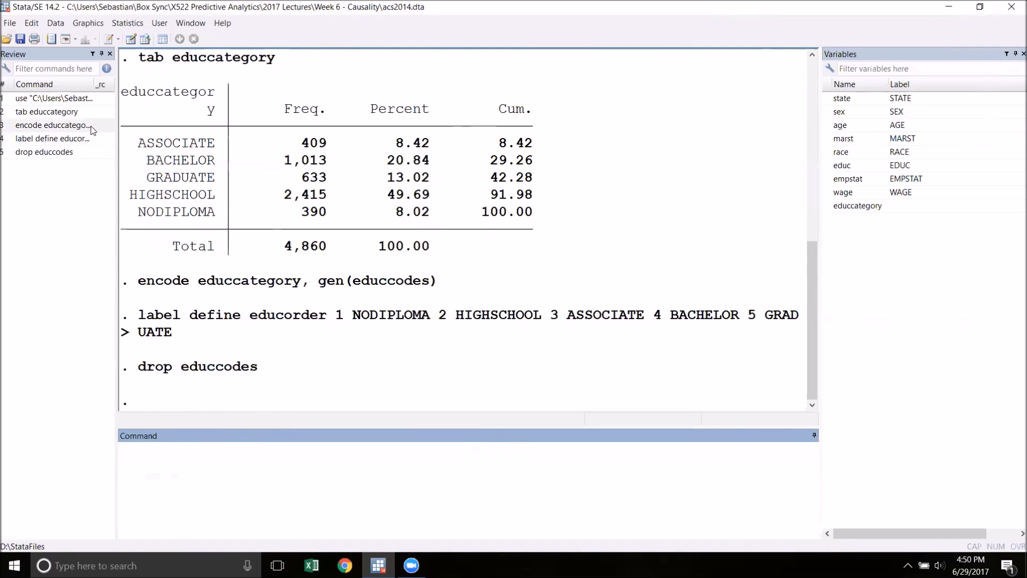
- Re-run the encode of educcategory into educcodes with label(educorder)
click(53, 125)
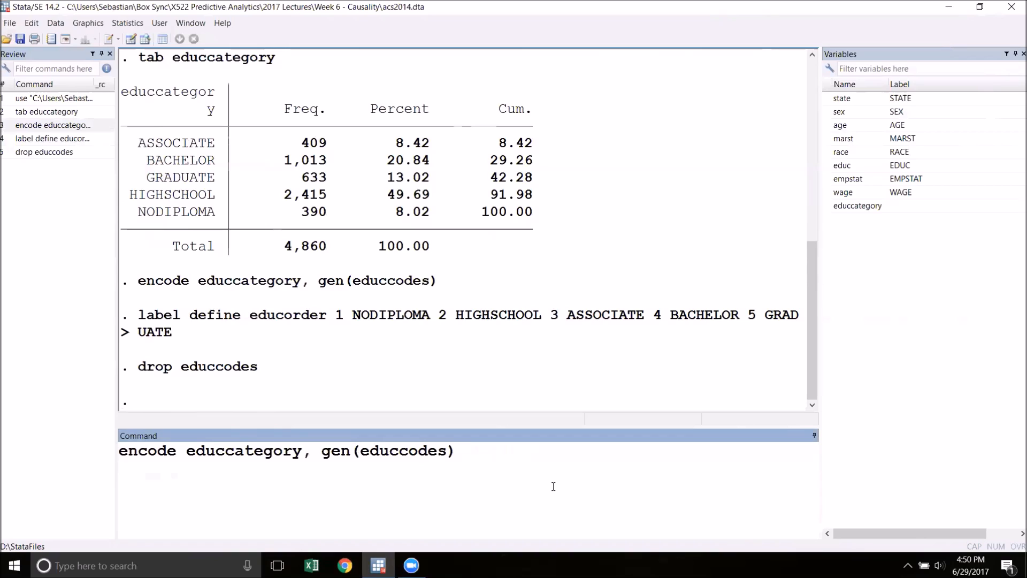
text(lab)
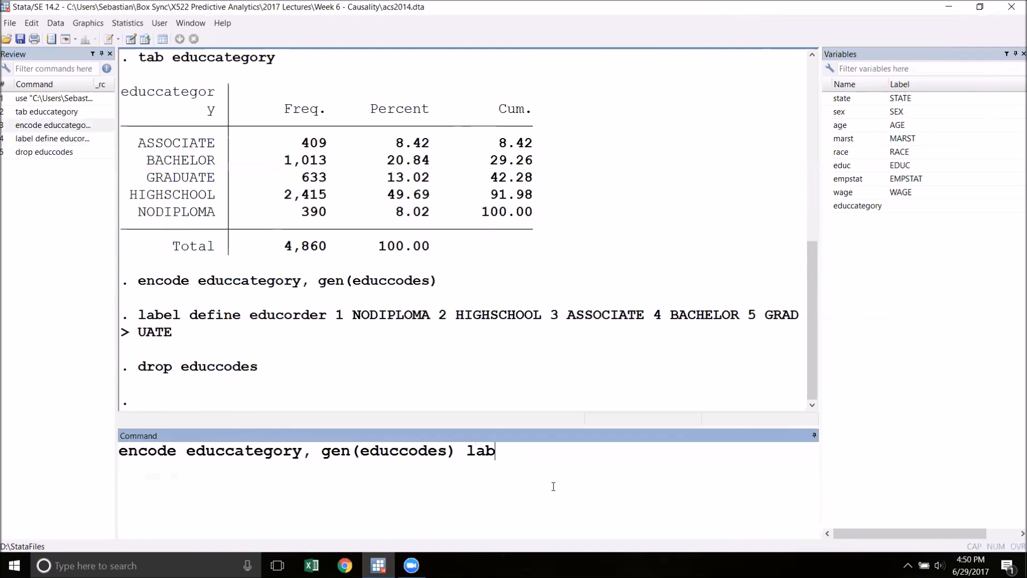
text(el()
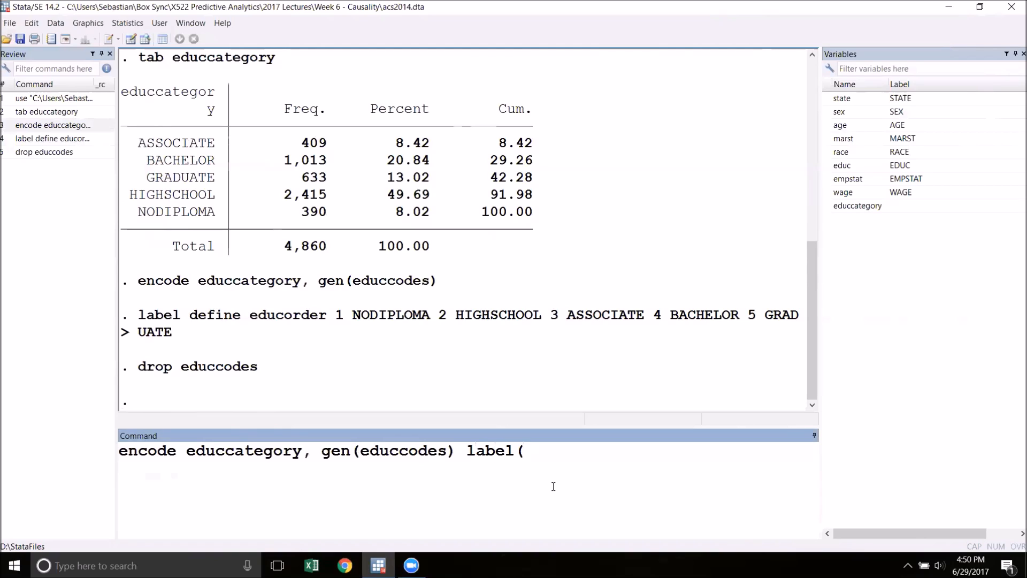
text(ed)
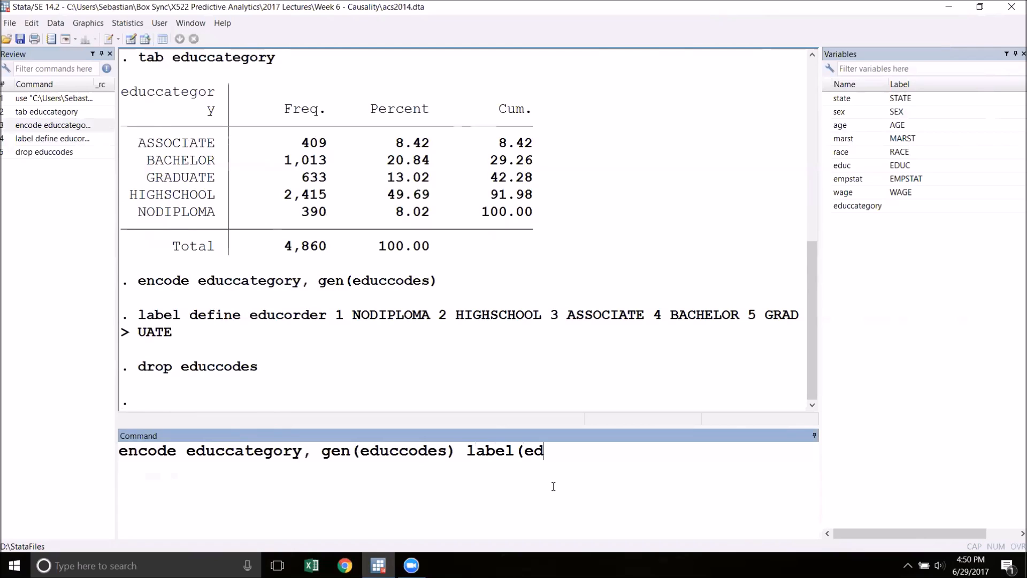
text(ucorder)
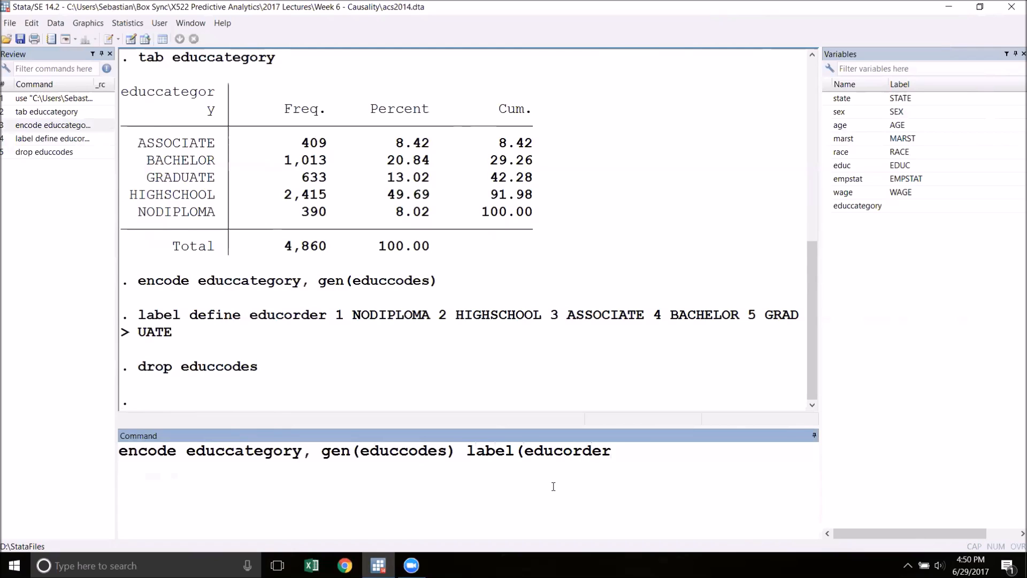
key(Return)
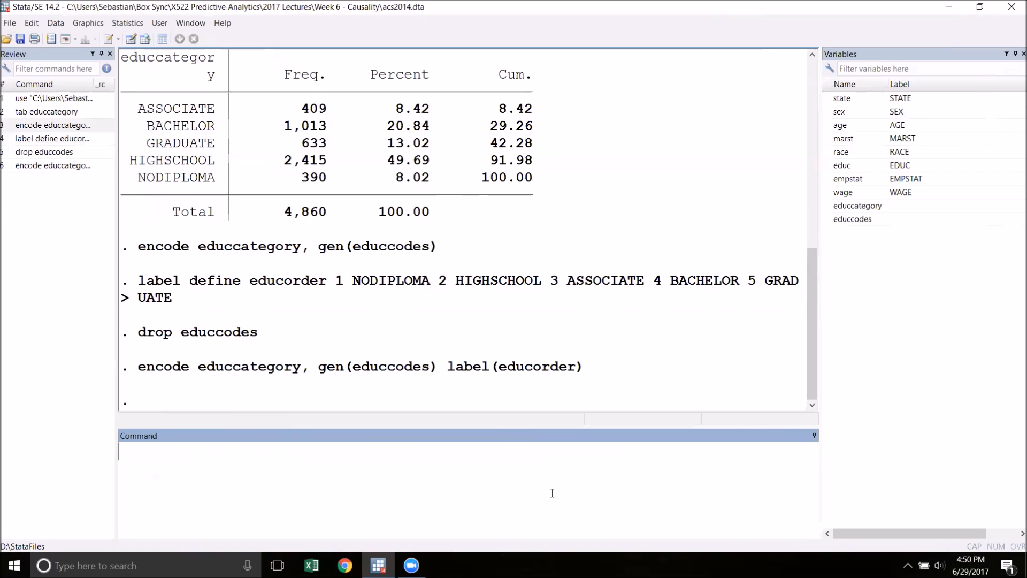
- Tabulate educcodes, listing NODIPLOMA through GRADUATE in order
text(tab)
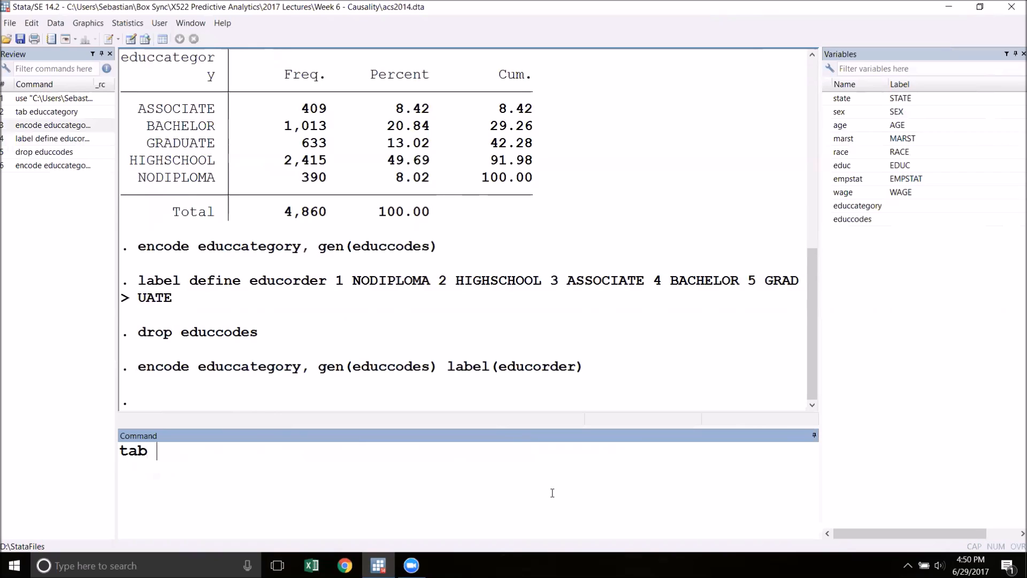
text(e)
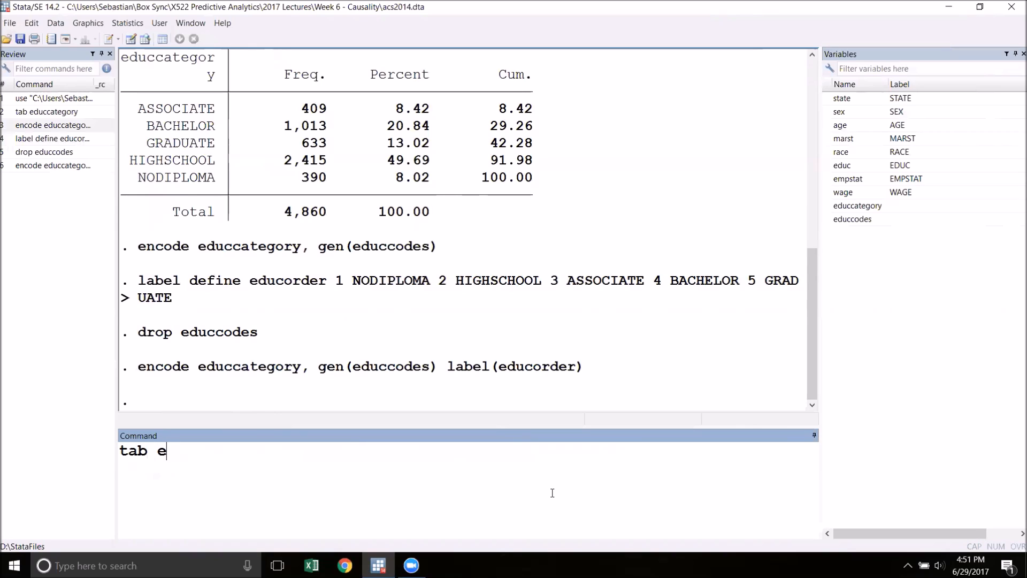
key(Return)
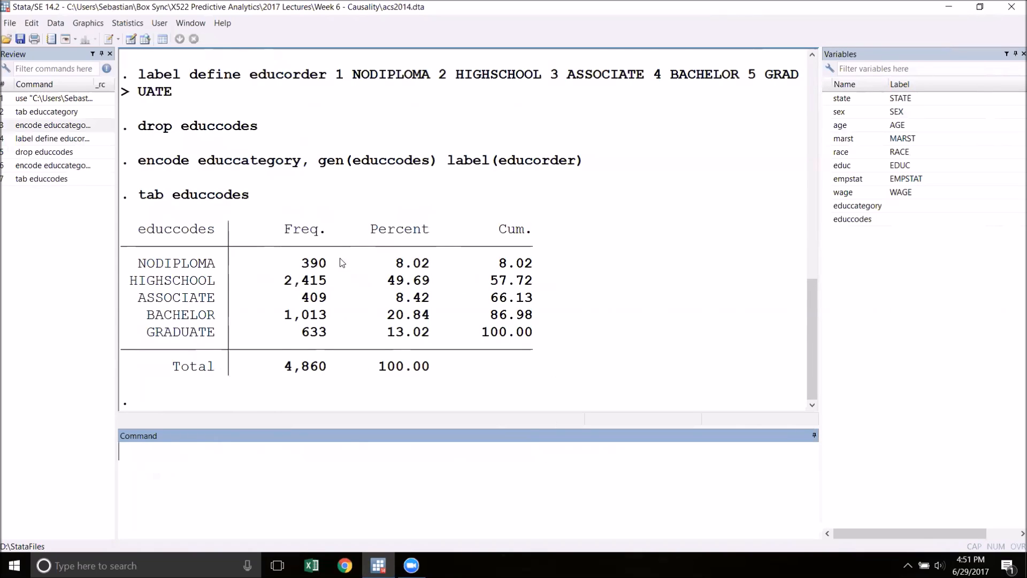
mouse_move(140, 381)
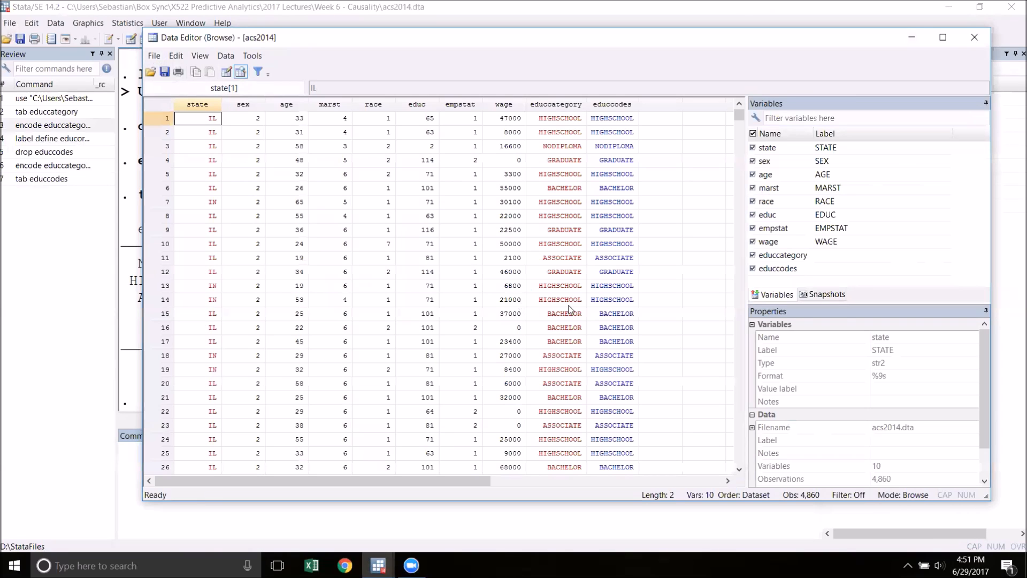
- Check educcodes cells show GRADUATE stored as 5, then close the data browser
click(612, 117)
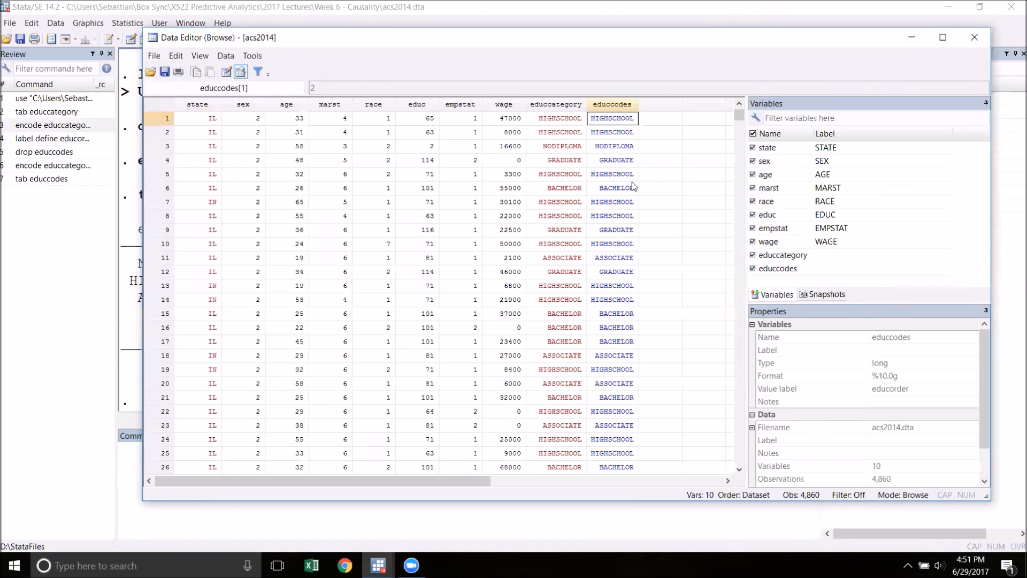
click(612, 159)
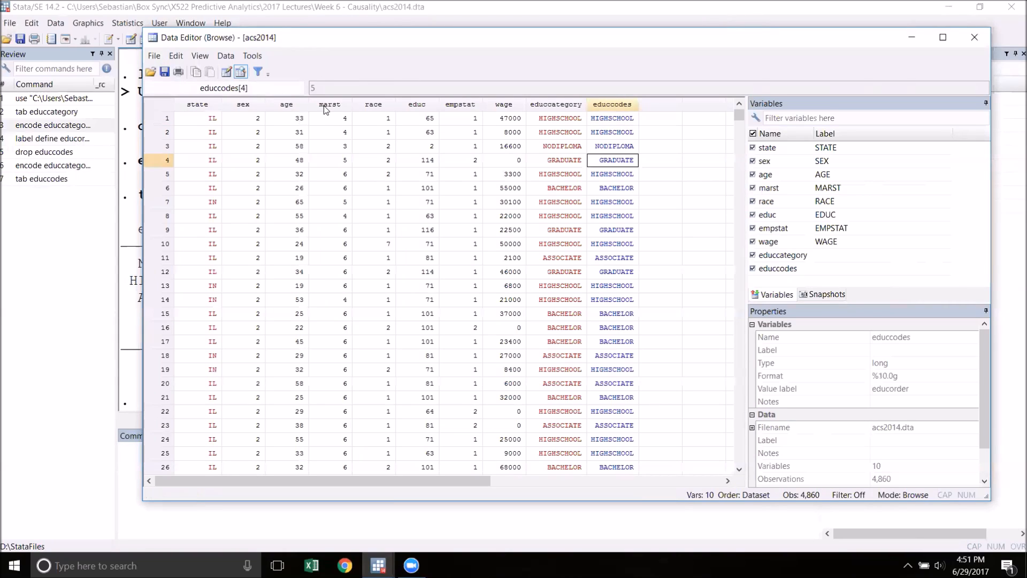
click(974, 37)
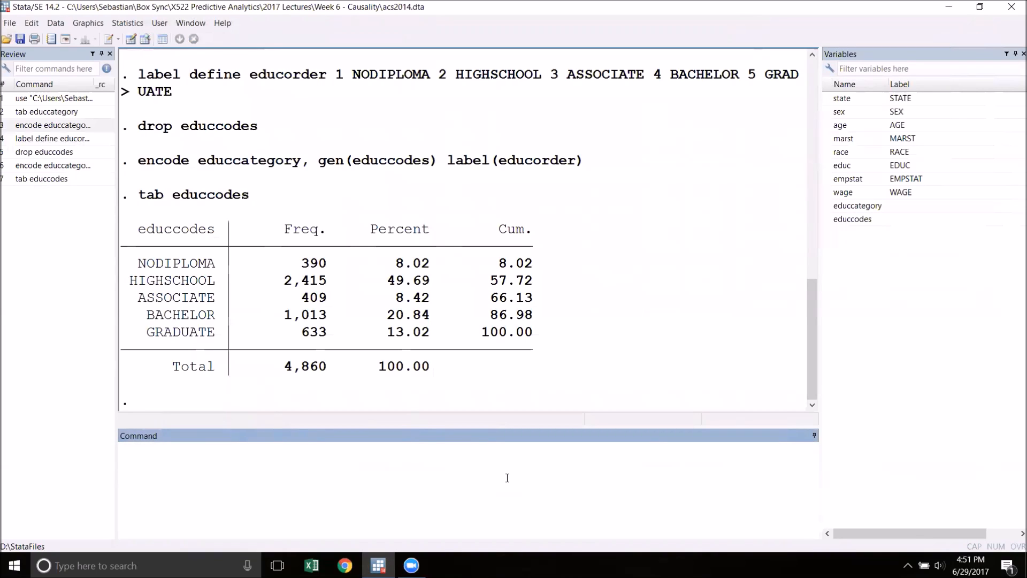
- Regress wage on educcodes as a continuous predictor (coefficient 16,563, R-squared 0.1468)
click(459, 452)
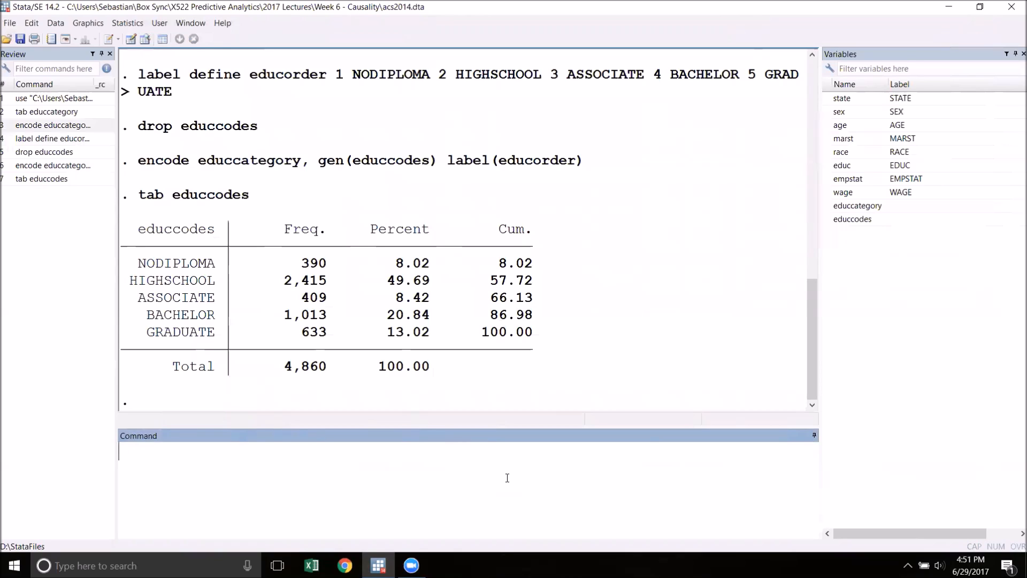
text(reg wage)
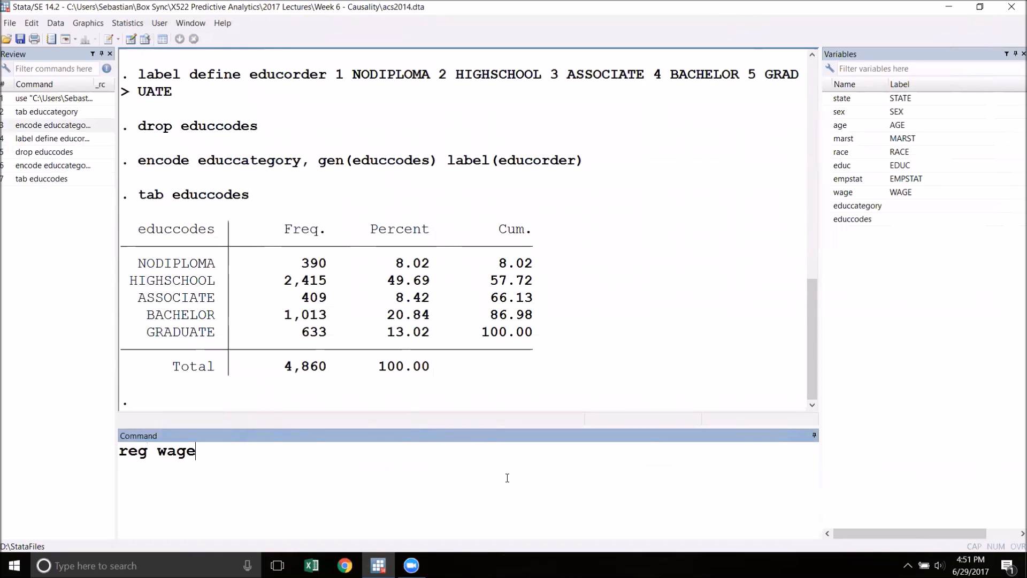
text(educ)
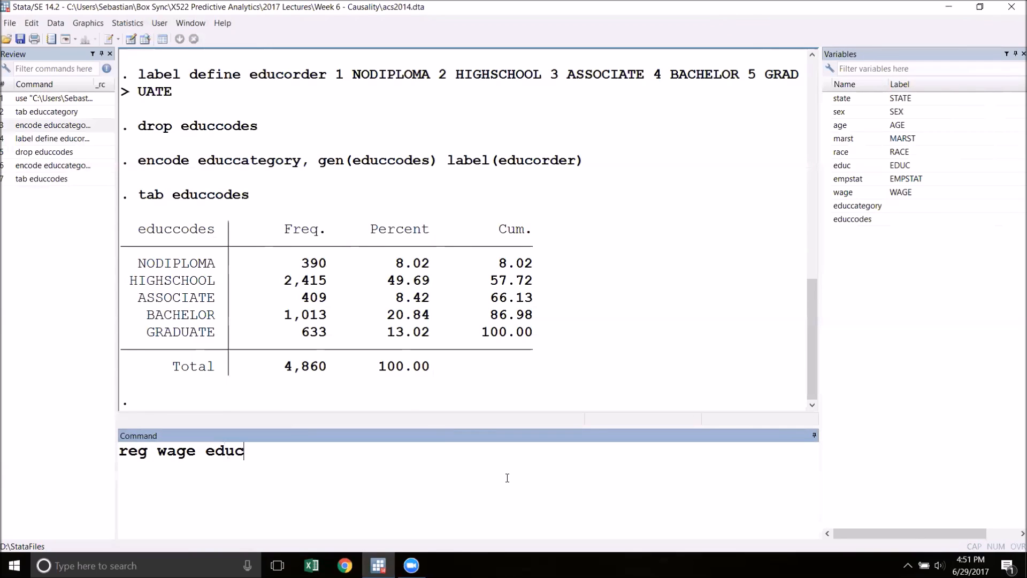
key(Return)
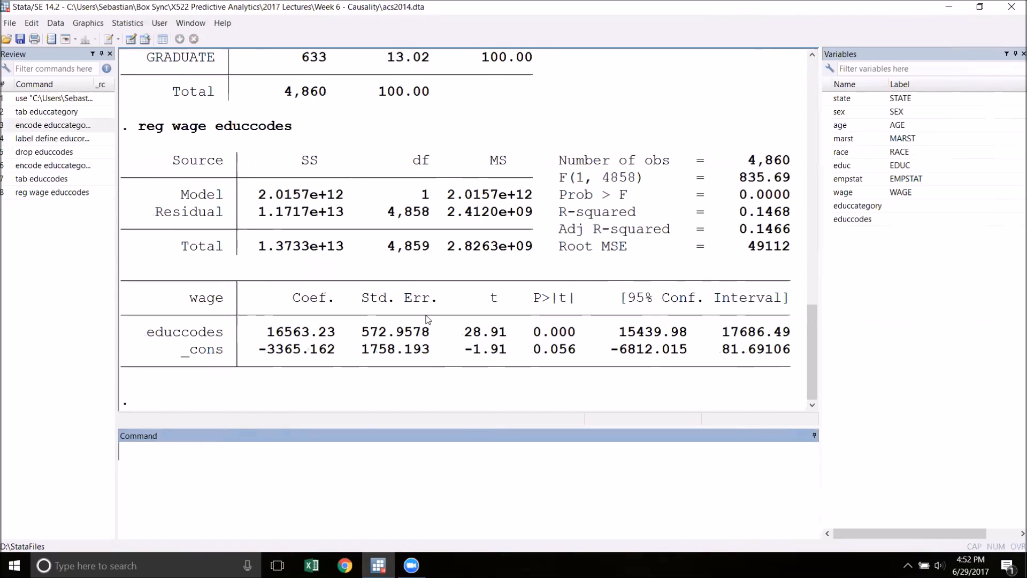
scroll(up, 3)
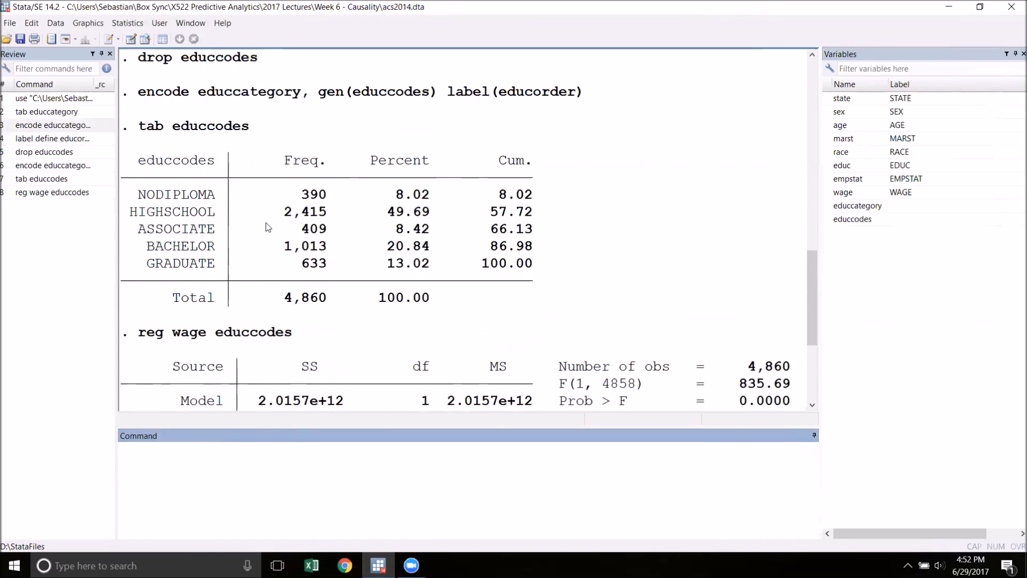
scroll(down, 3)
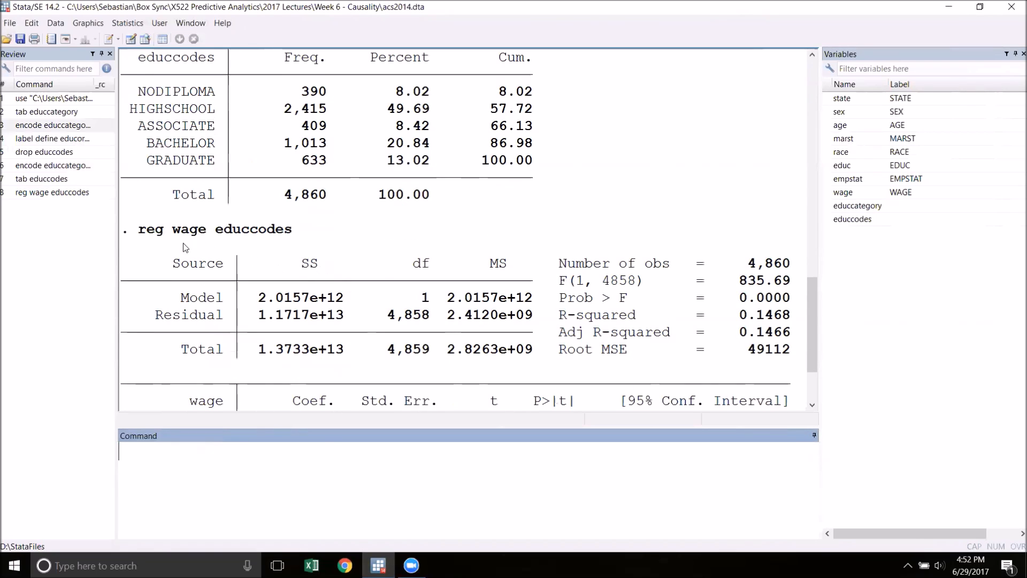
mouse_move(156, 99)
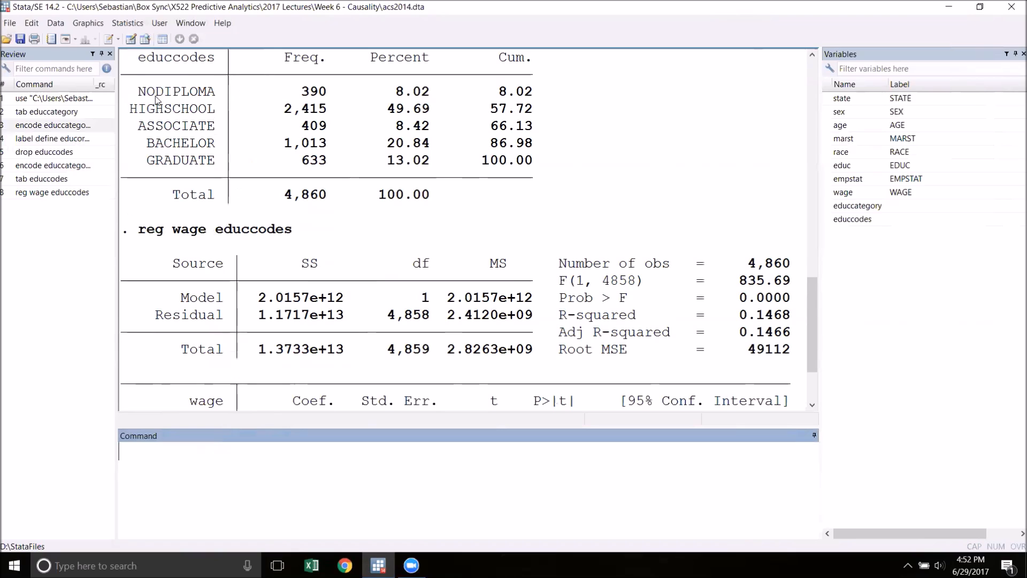
mouse_move(214, 166)
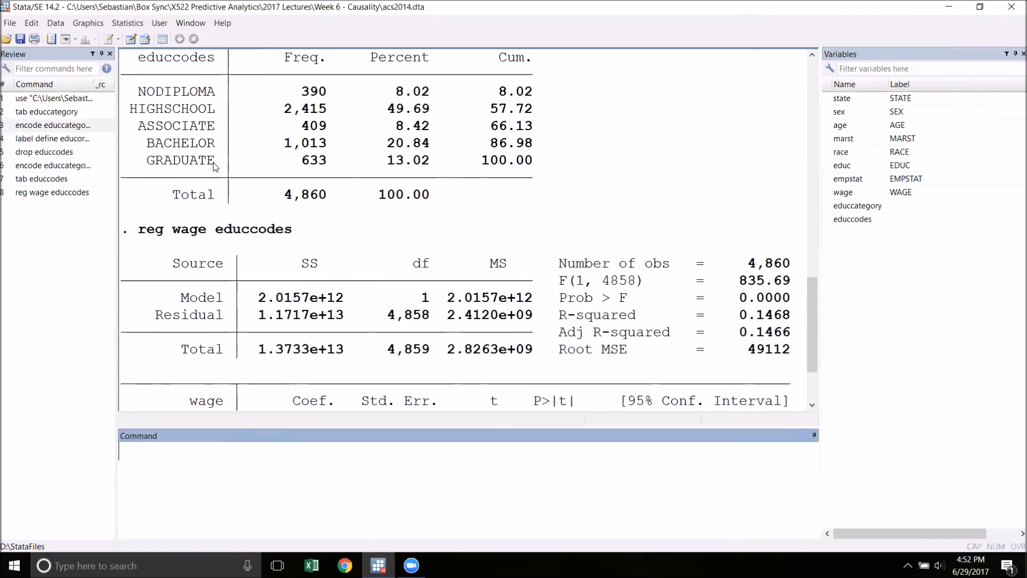
mouse_move(221, 174)
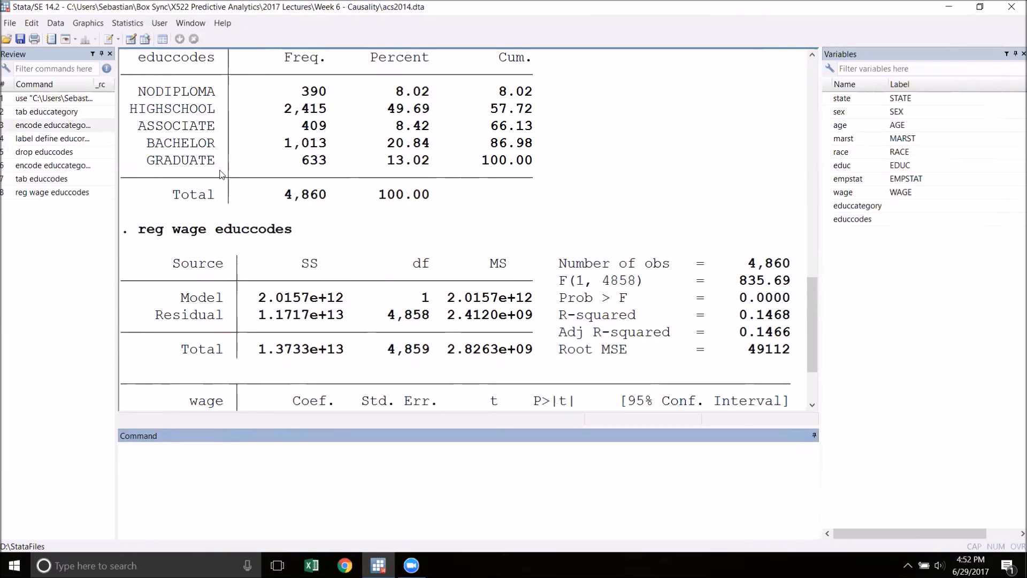
mouse_move(306, 236)
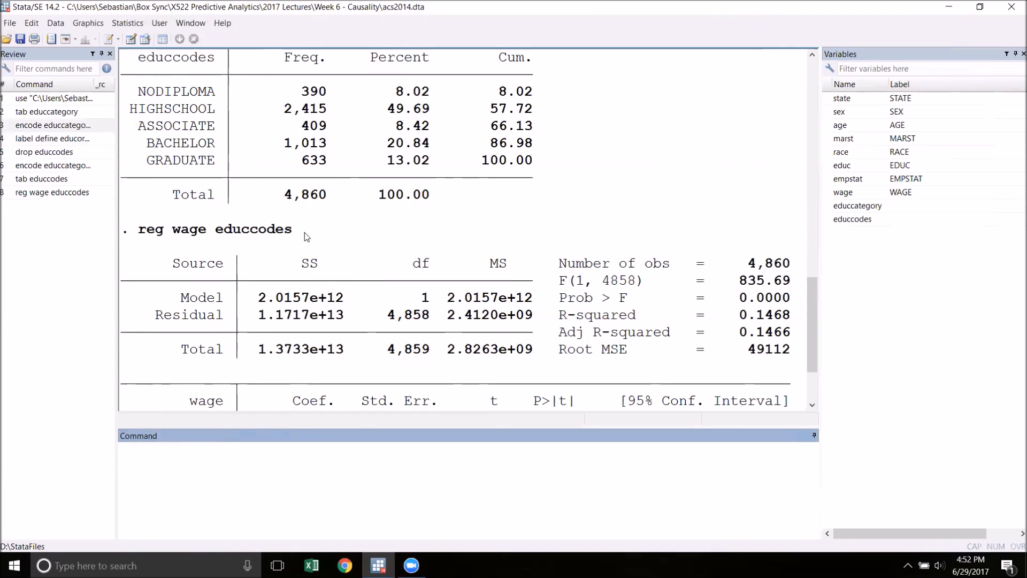
scroll(down, 3)
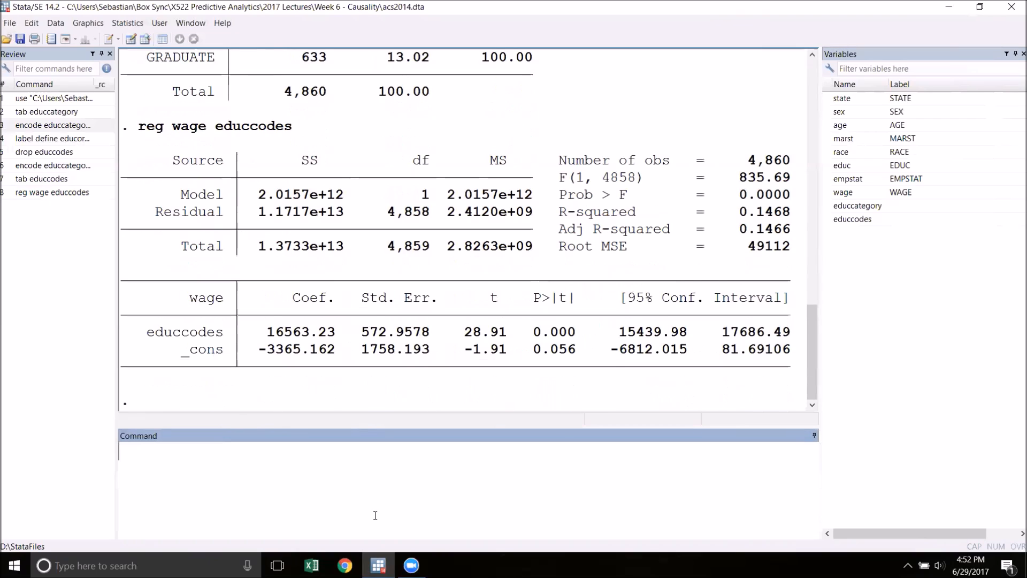
- Regress wage on i.educcodes dummies, each level compared to NODIPLOMA (R-squared 0.1540)
text(reg w)
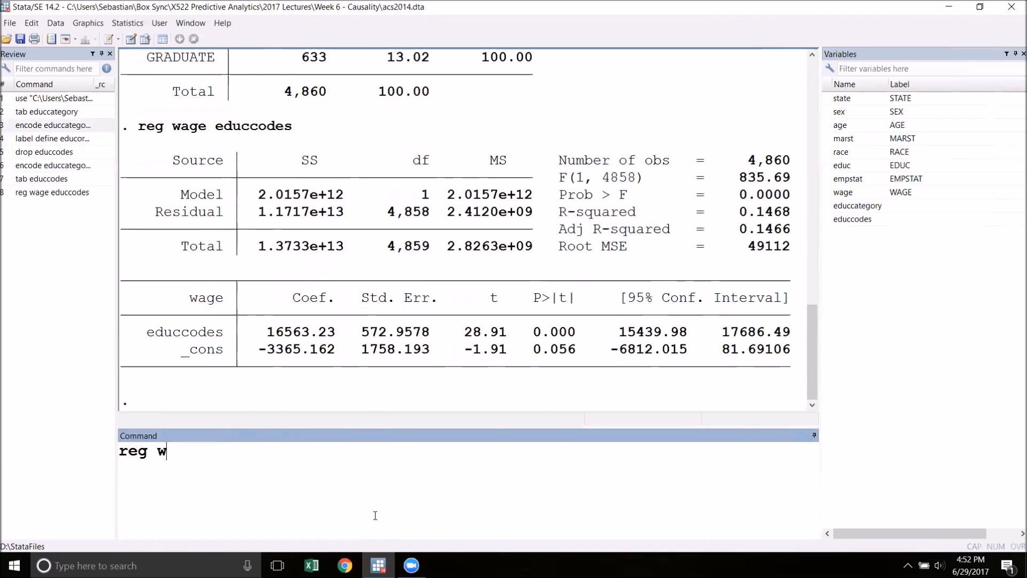
text(age i.)
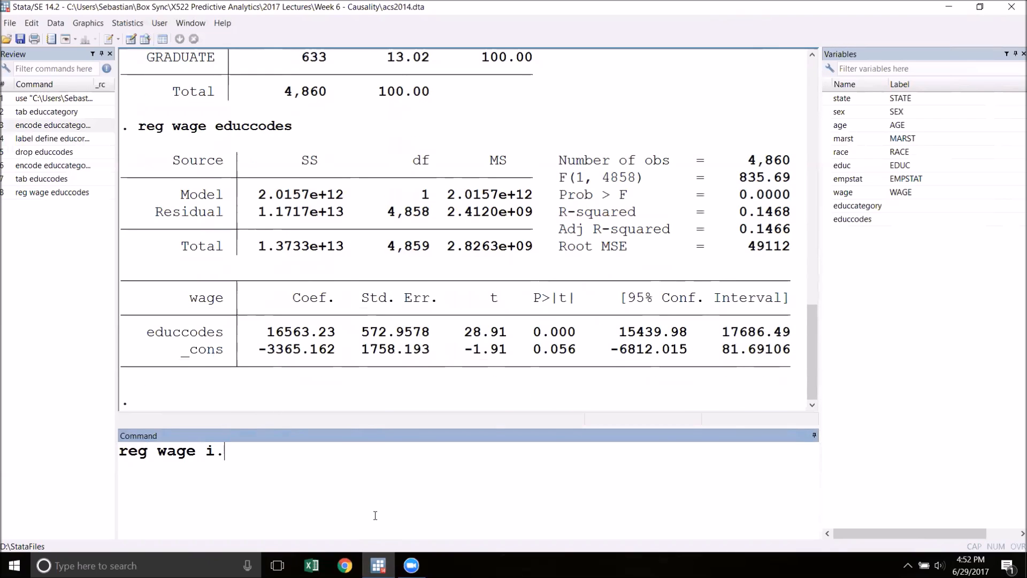
text(educcodes)
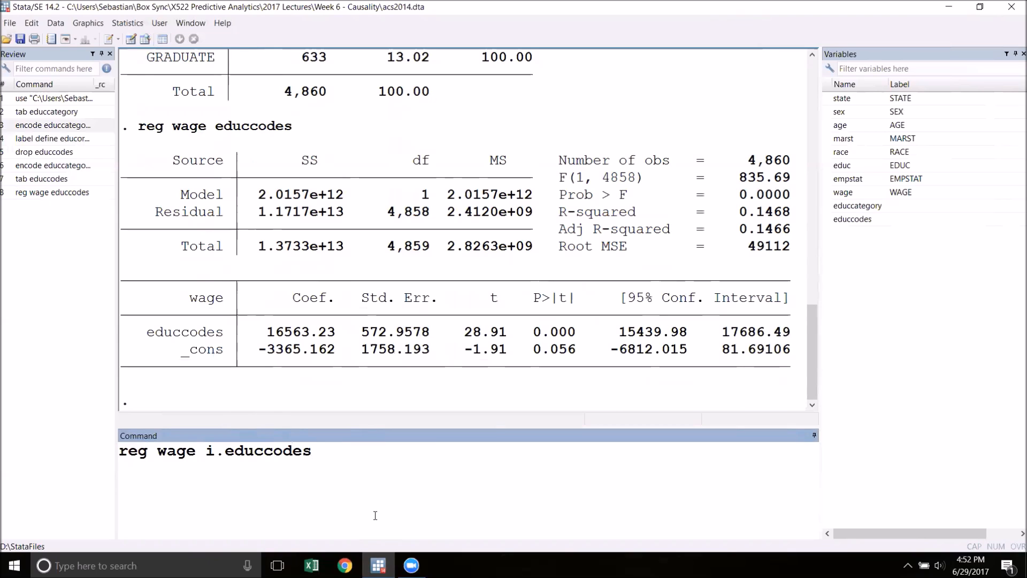
key(Return)
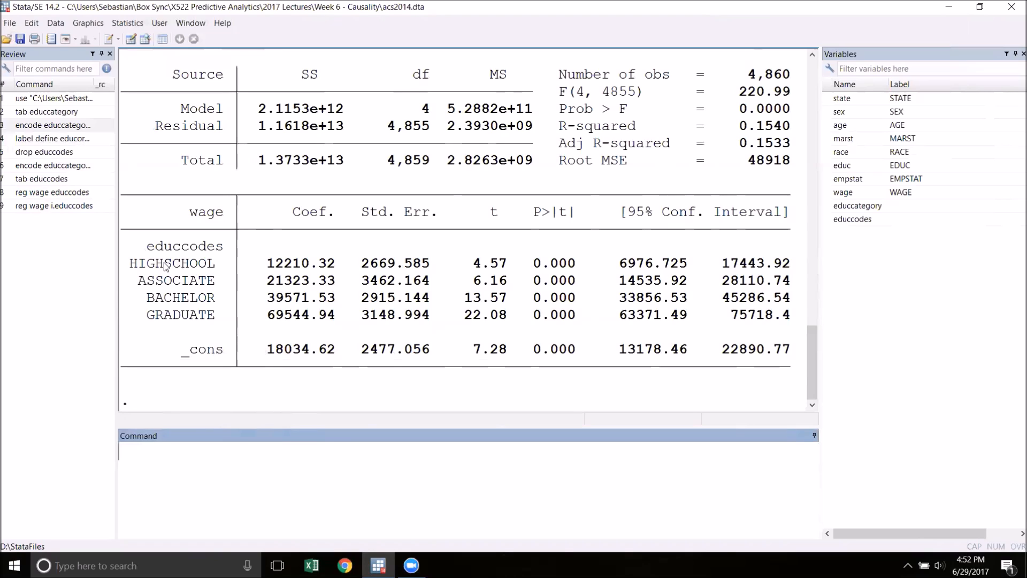
mouse_move(162, 348)
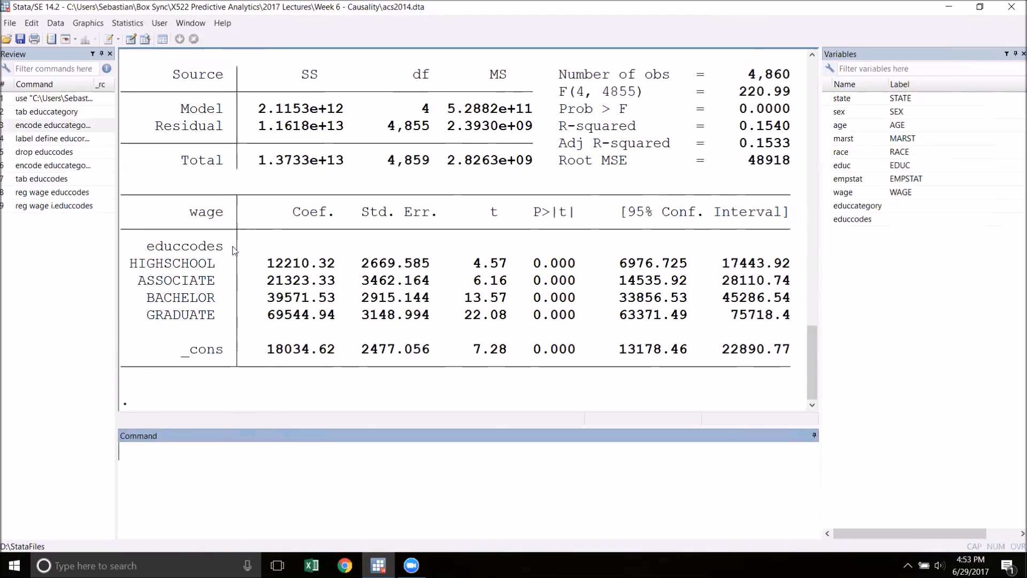
mouse_move(340, 280)
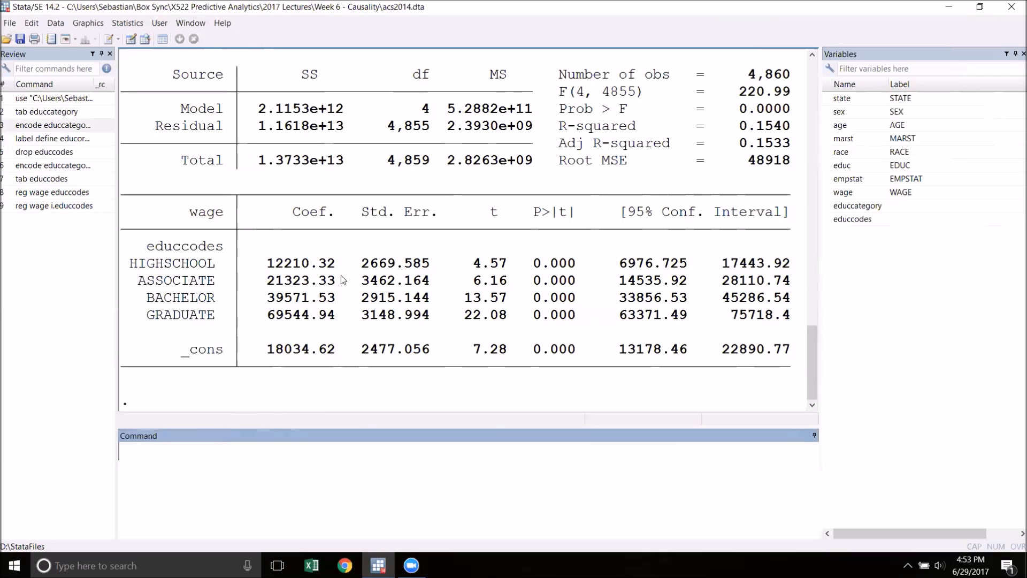
mouse_move(228, 331)
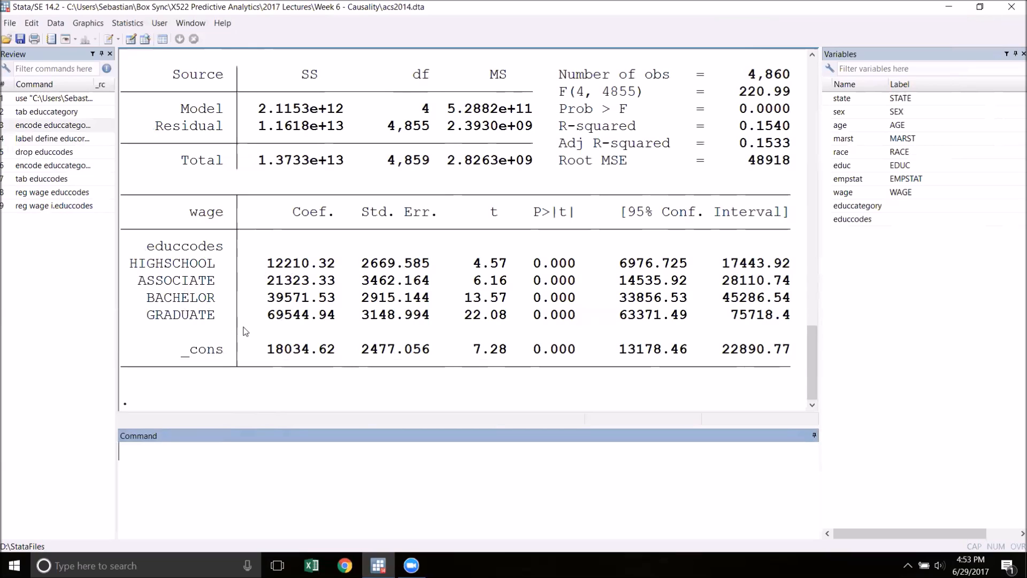
mouse_move(331, 321)
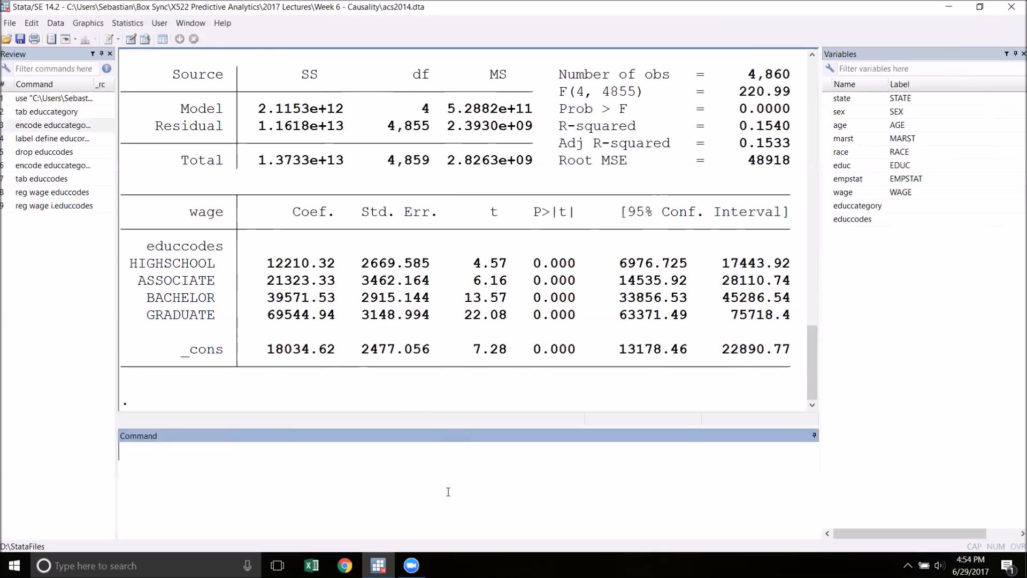
- Run reg wage b5.educcodes so GRADUATE is the base and other categories get negative coefficients
text(reg wage)
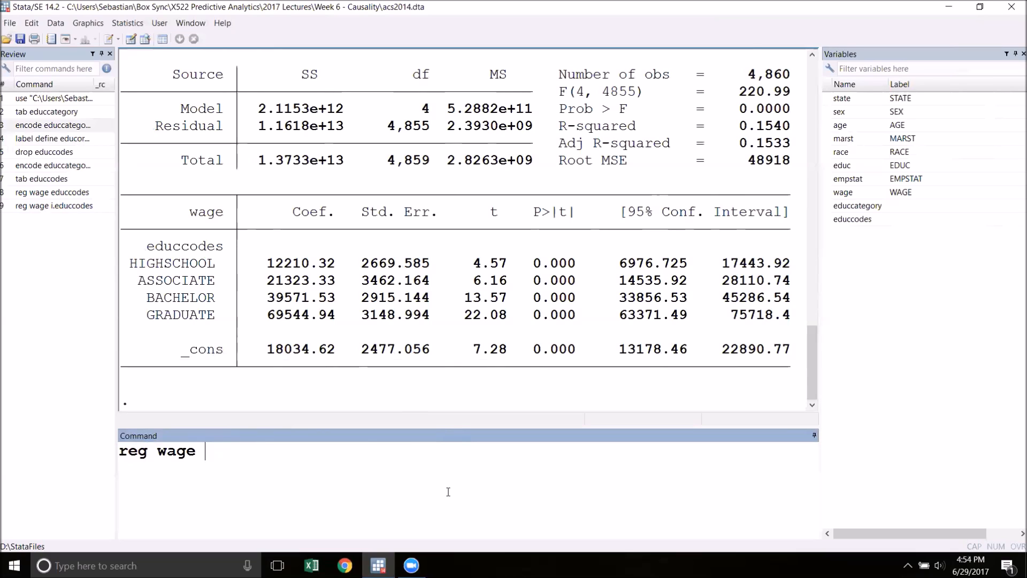
text(b)
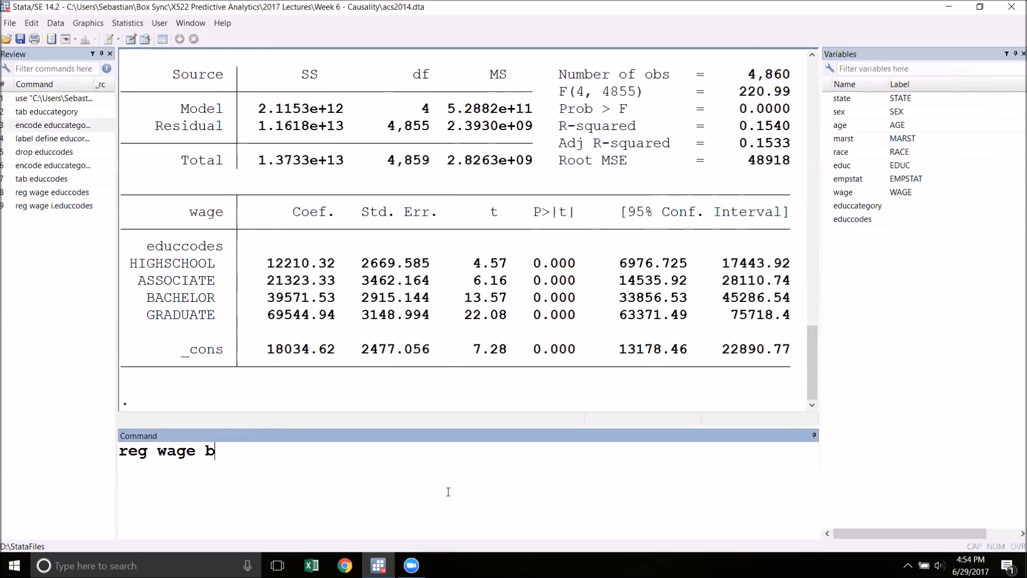
text(5)
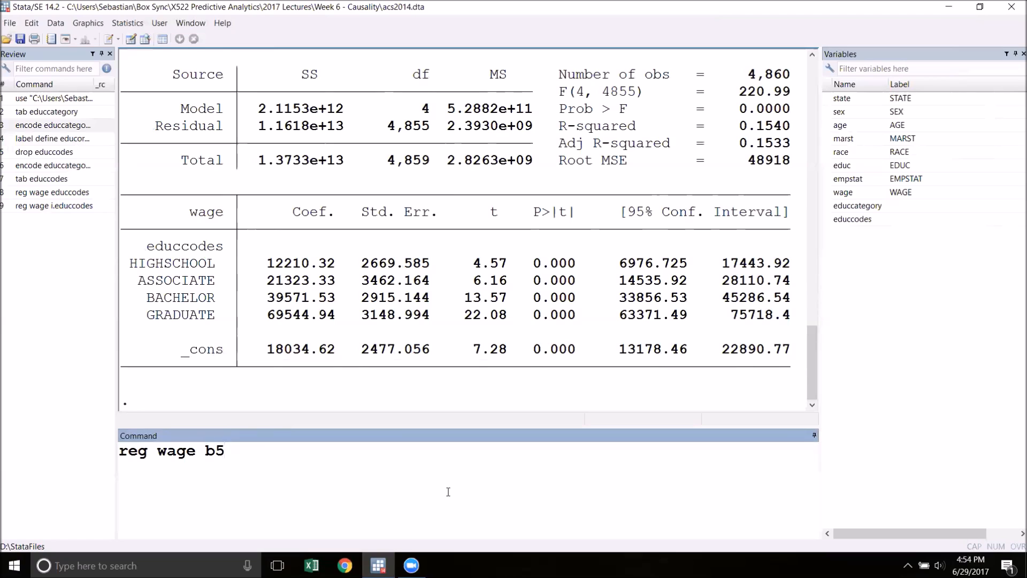
text(.ed)
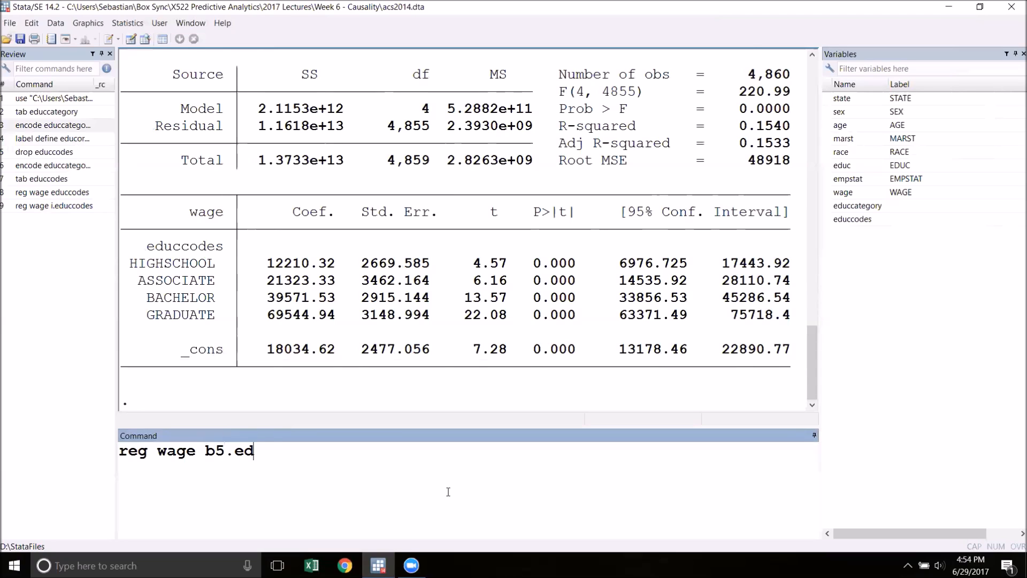
key(Return)
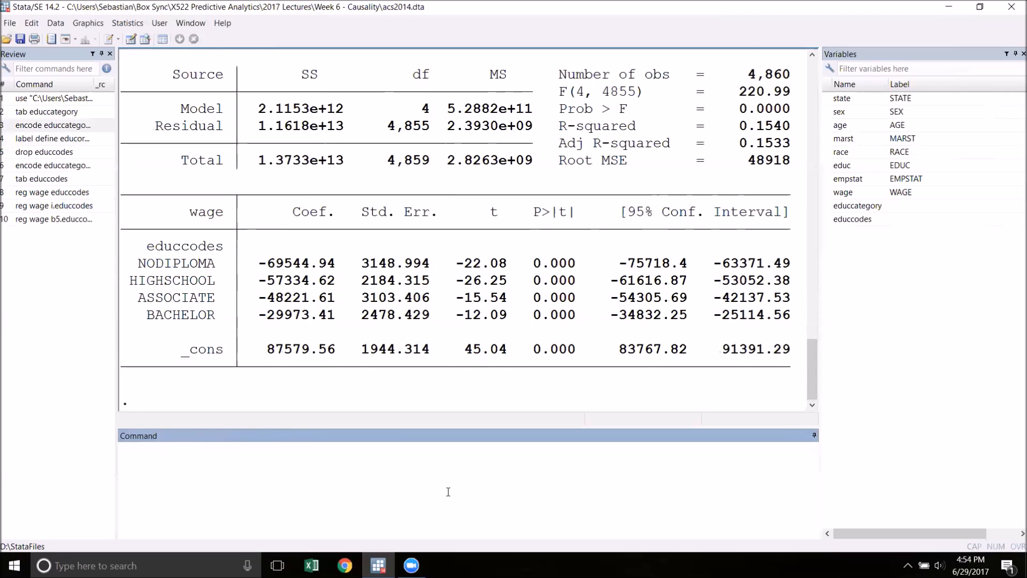
mouse_move(401, 485)
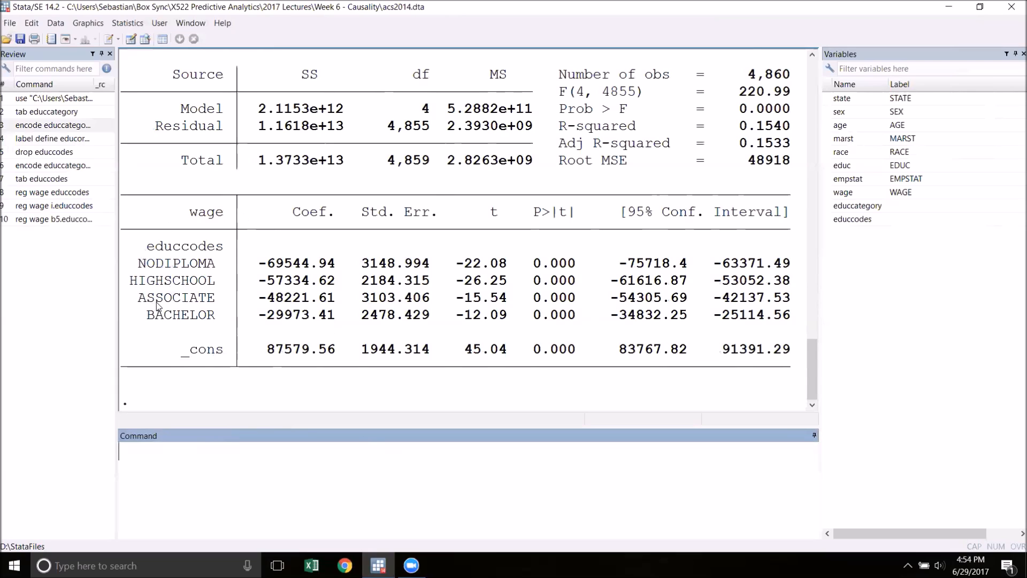
mouse_move(215, 332)
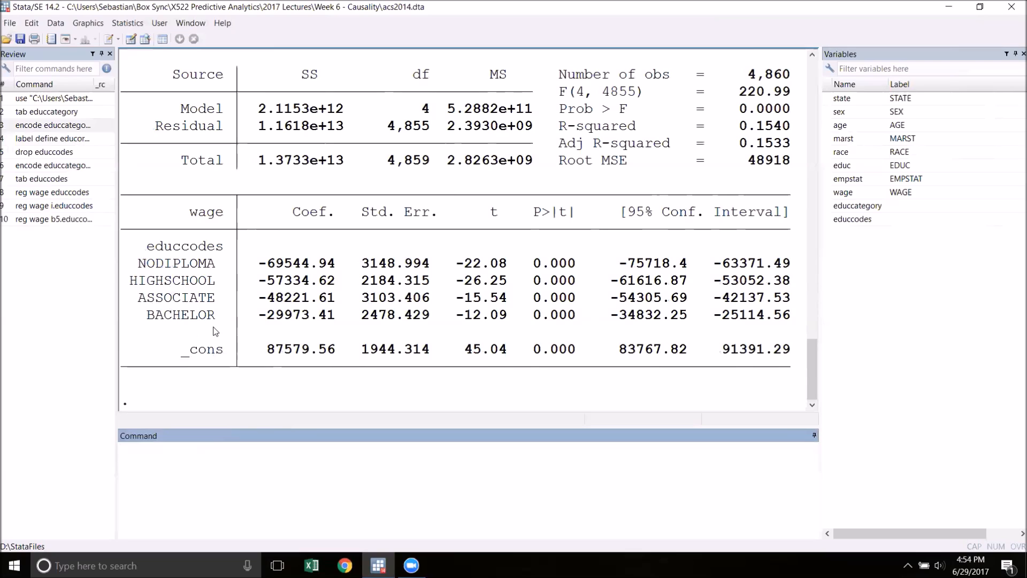
mouse_move(247, 266)
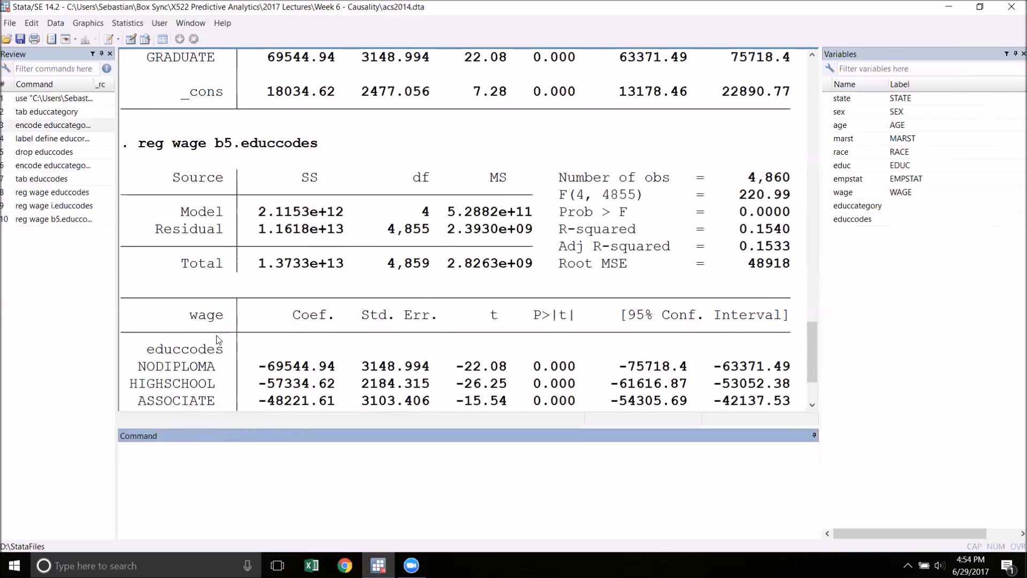
scroll(down, 3)
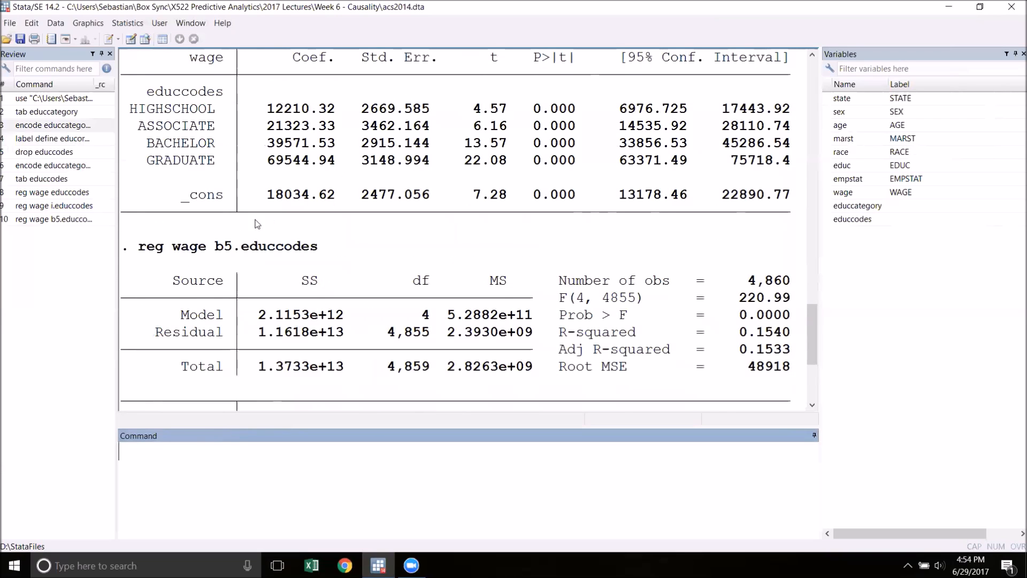
mouse_move(340, 244)
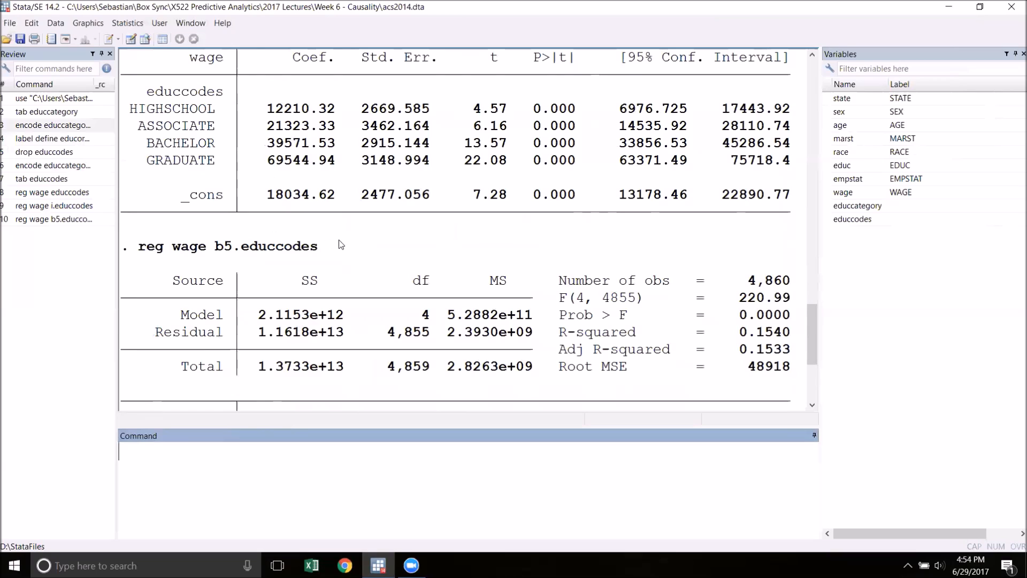